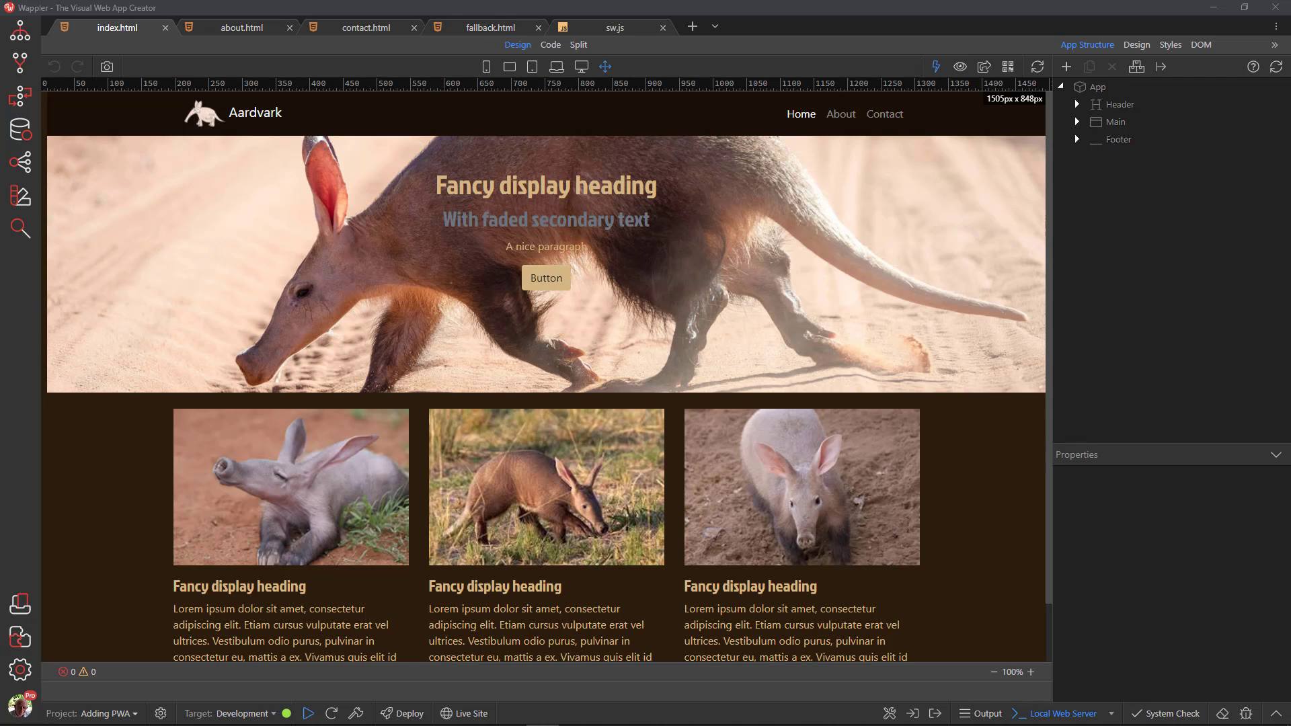
pyautogui.moveTo(328, 234)
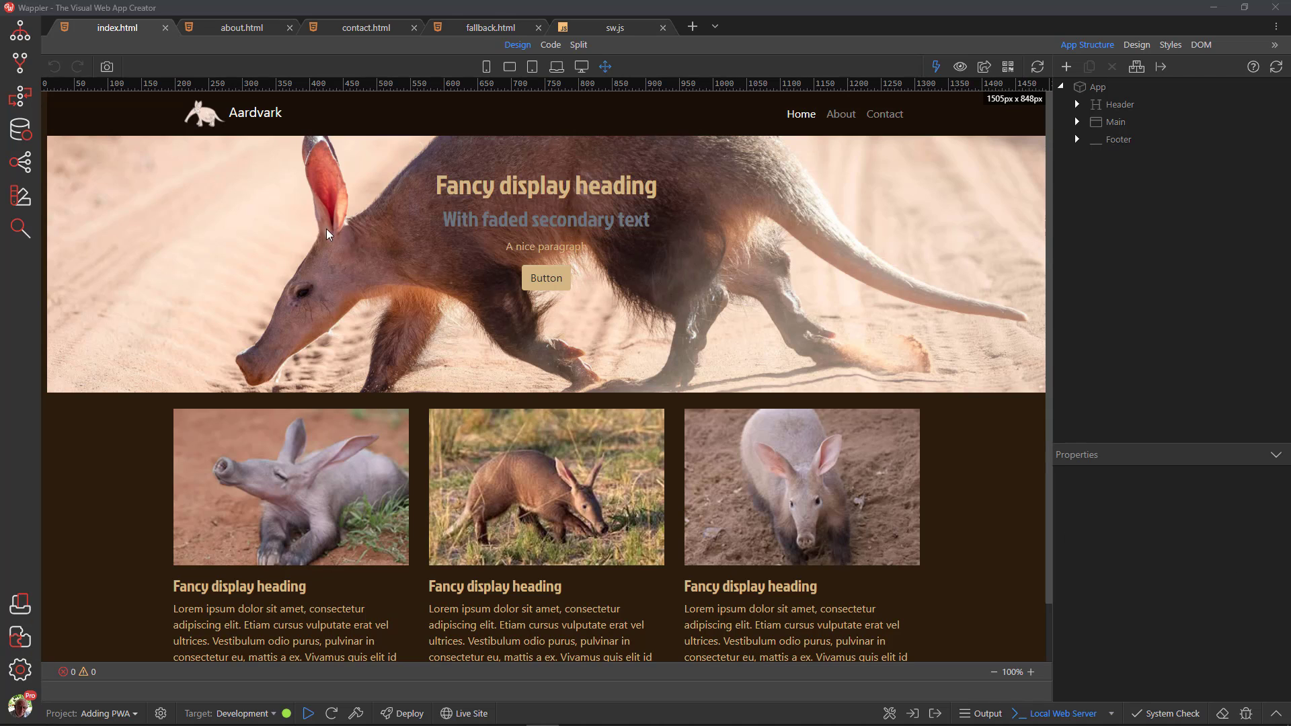
# Step: Review the about page's source code in Wappler and return to its visual layout
pyautogui.click(241, 26)
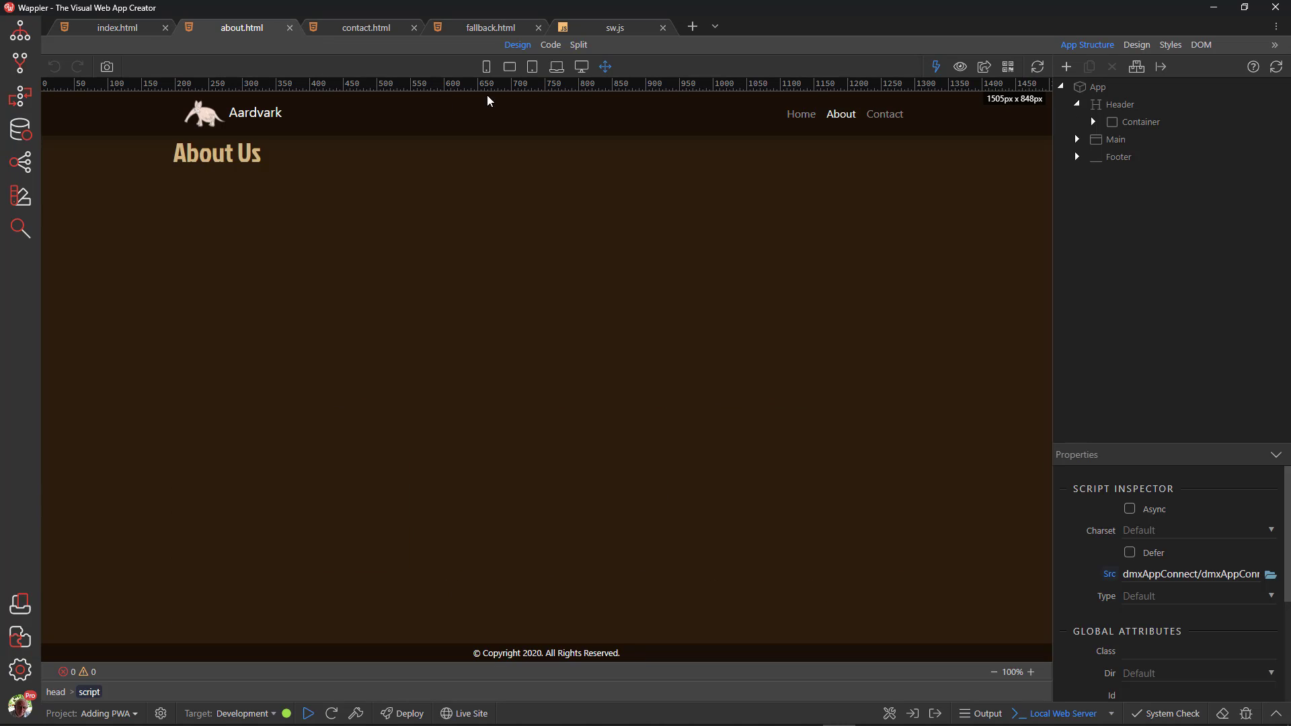
pyautogui.click(551, 45)
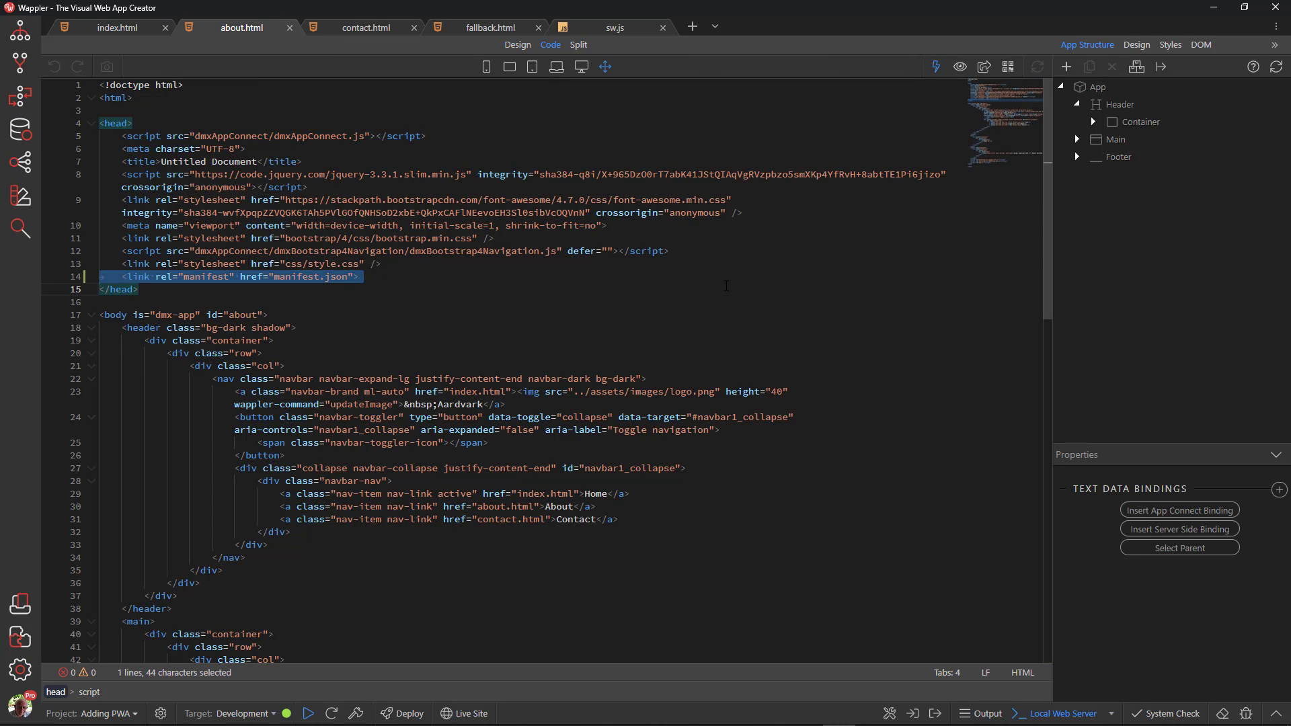
pyautogui.scroll(-3)
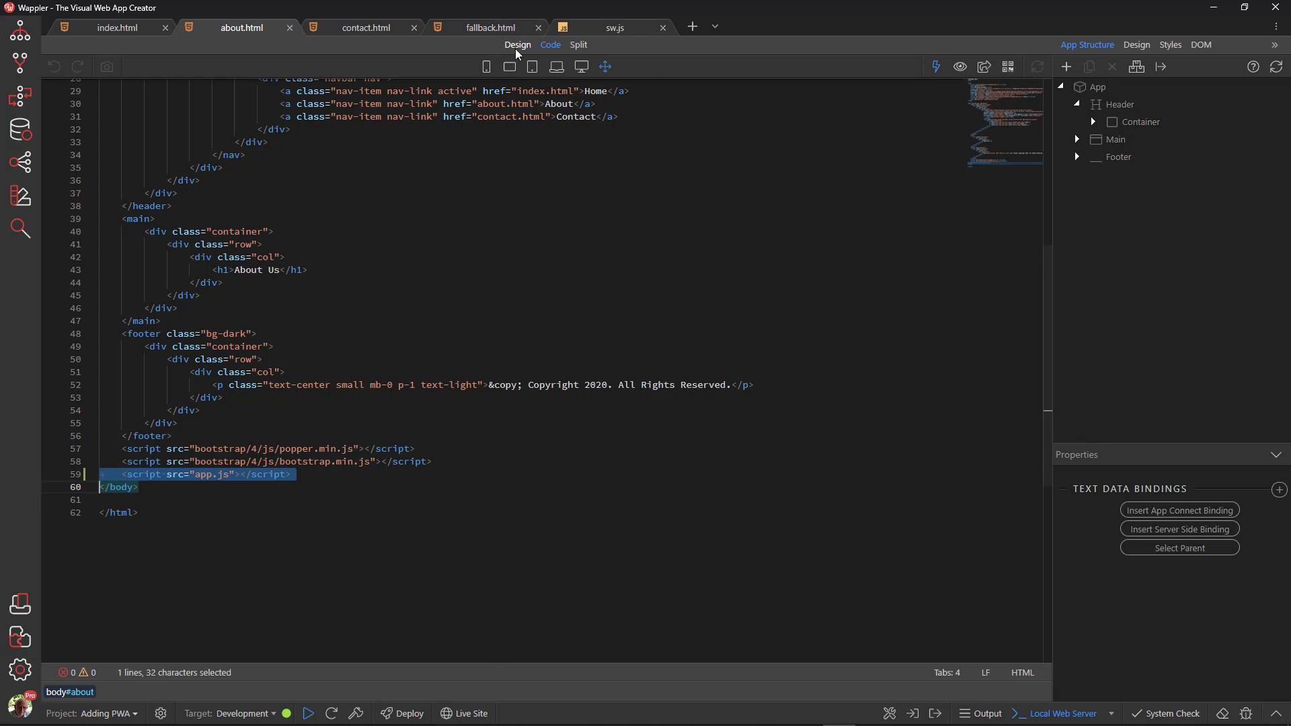
pyautogui.click(117, 27)
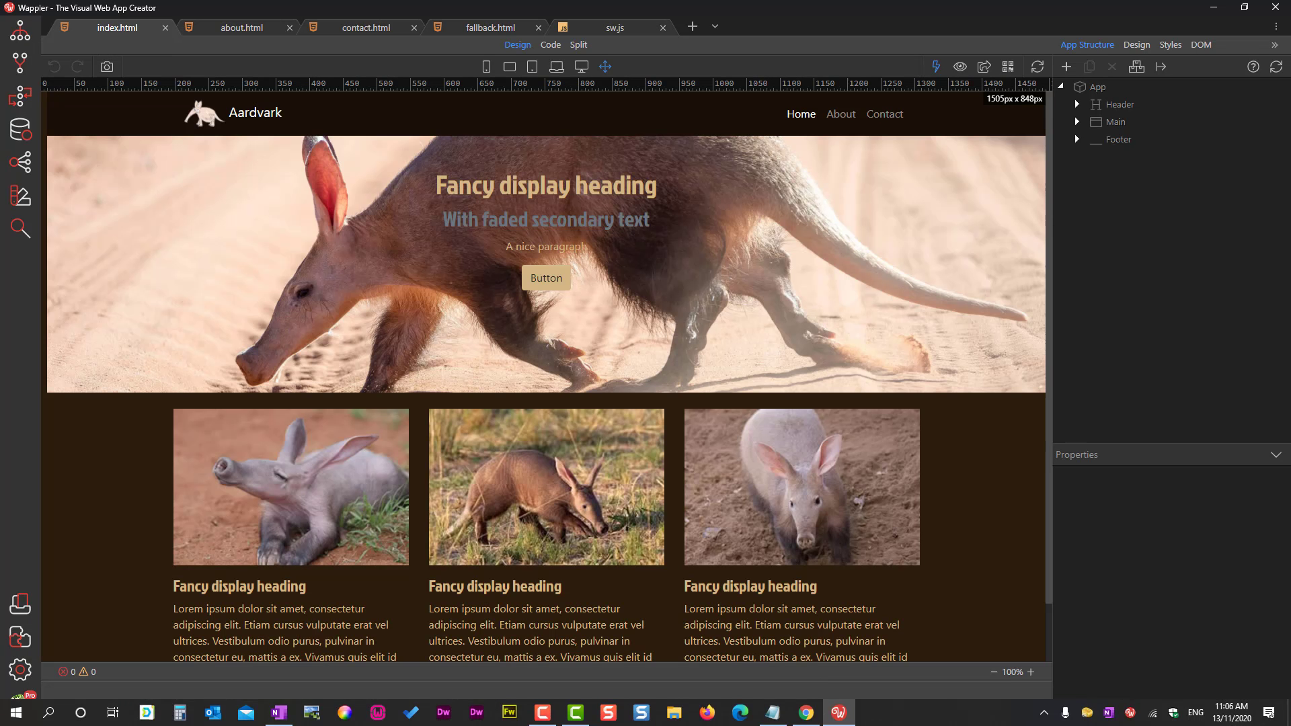
# Step: In Chrome DevTools, list the dynamic-v1.0.0 cache's 15 stored entries
pyautogui.click(806, 713)
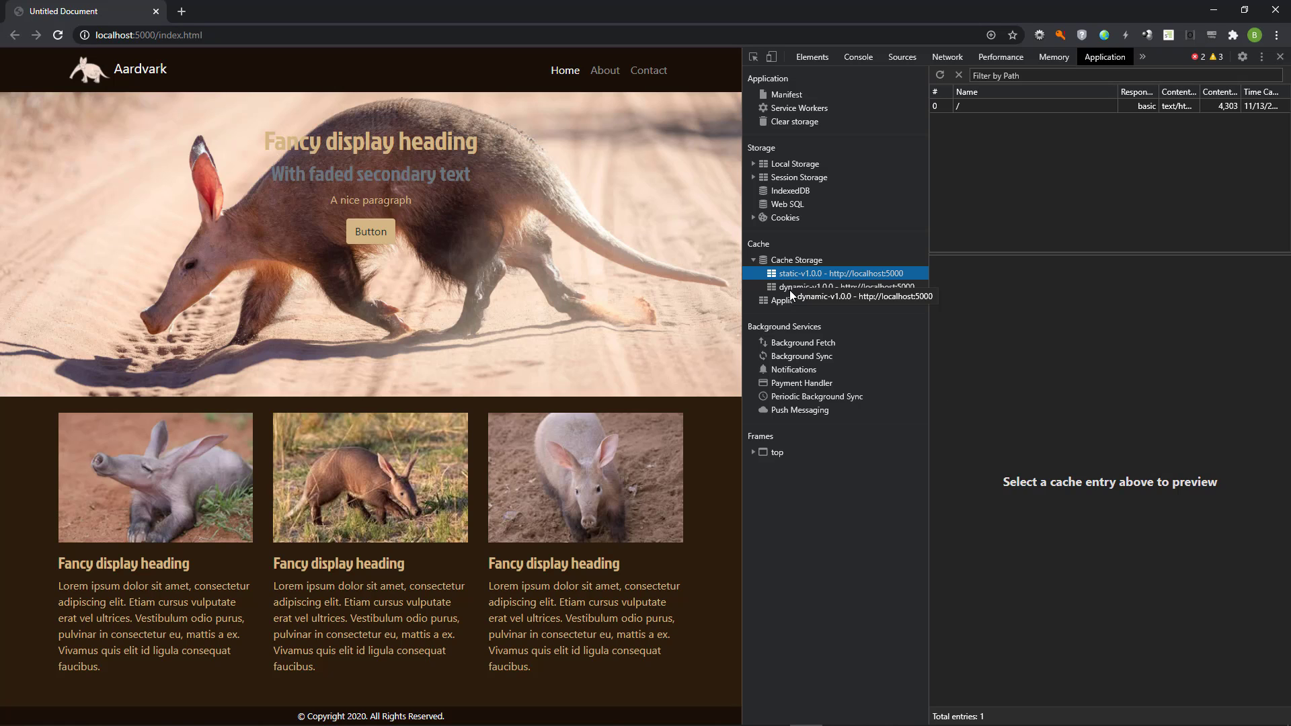
pyautogui.click(835, 287)
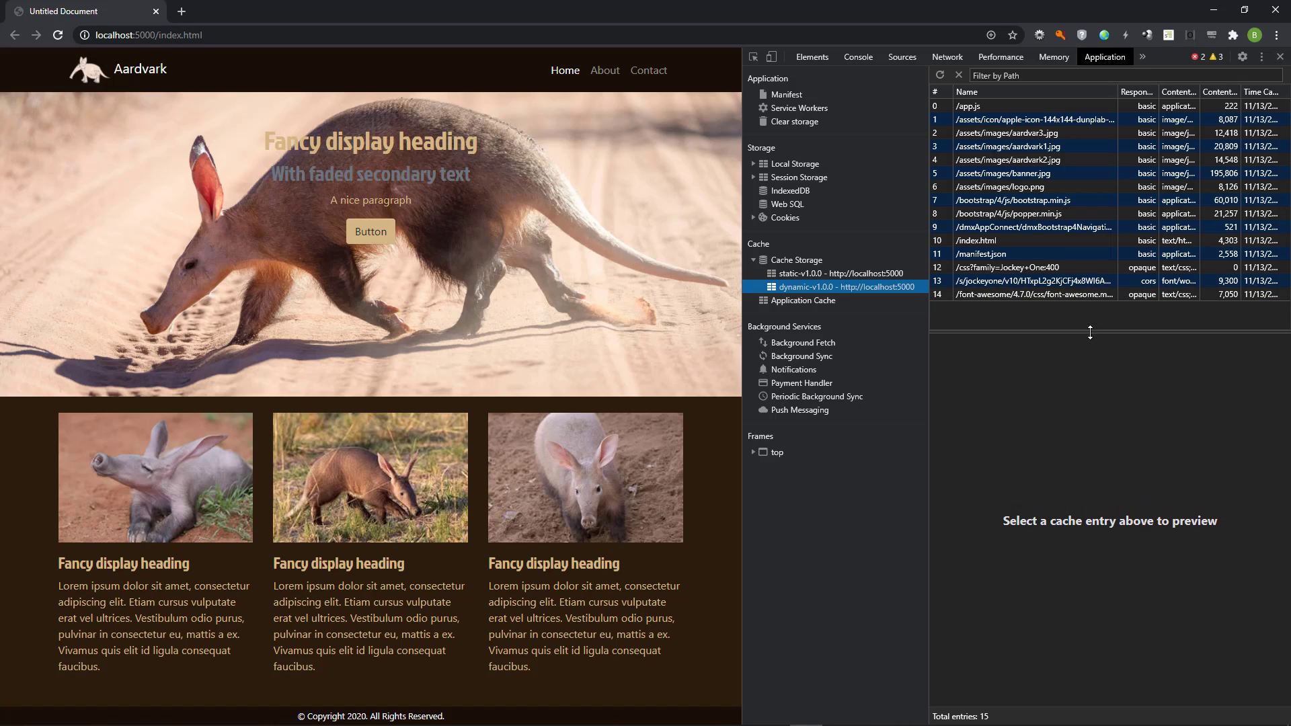
pyautogui.moveTo(1090, 332)
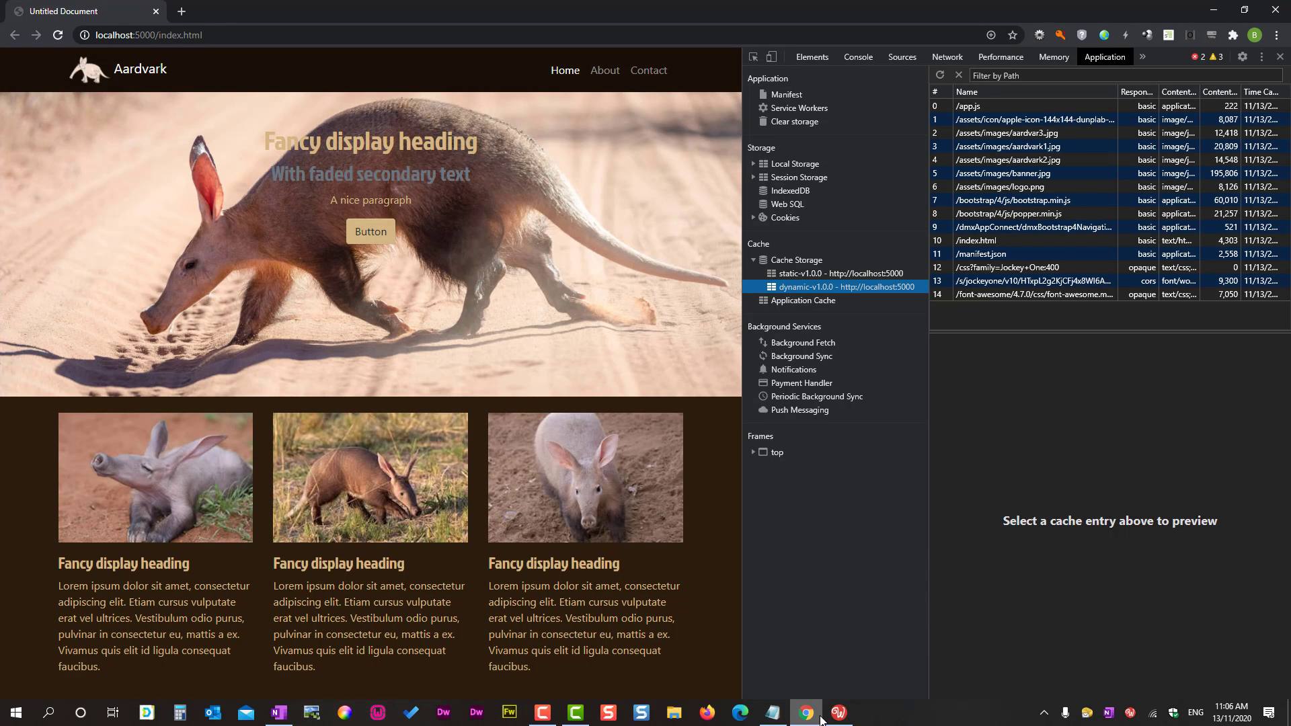
# Step: In sw.js, change limitCacheSize(dynamicCacheName, 15) to 100, save, and return to Chrome
pyautogui.click(838, 712)
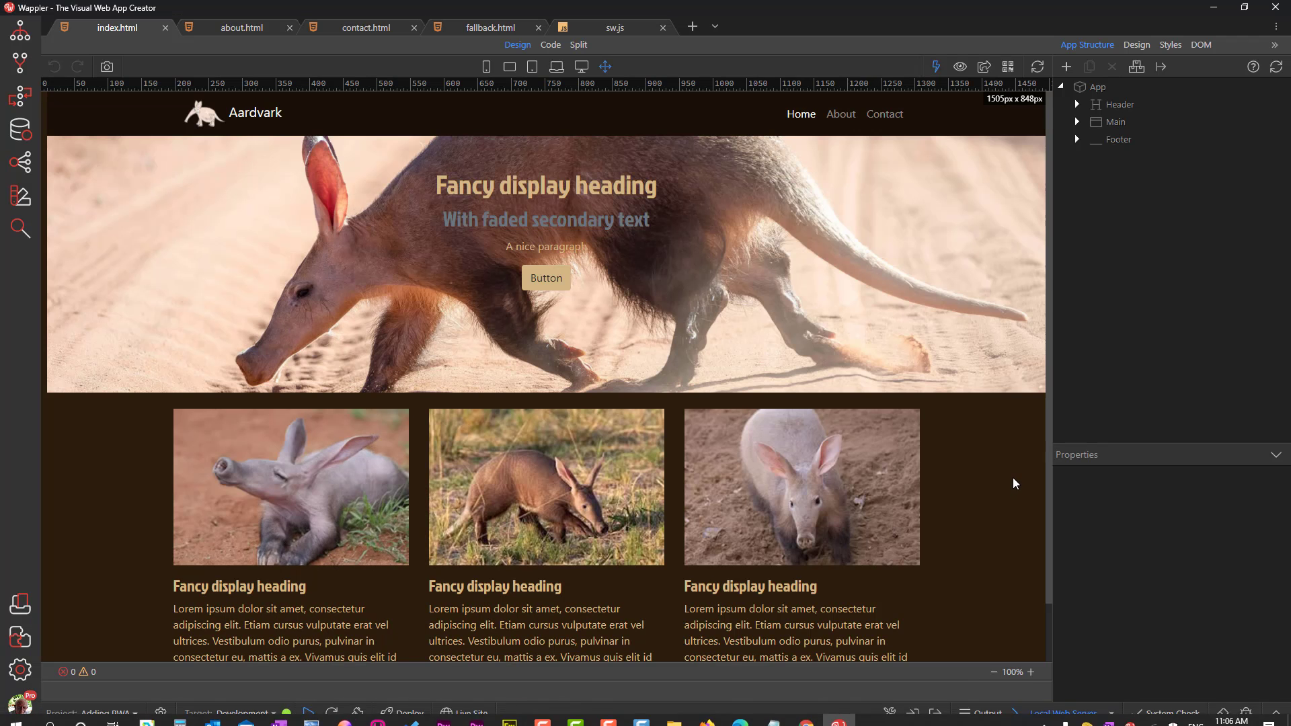
pyautogui.moveTo(615, 27)
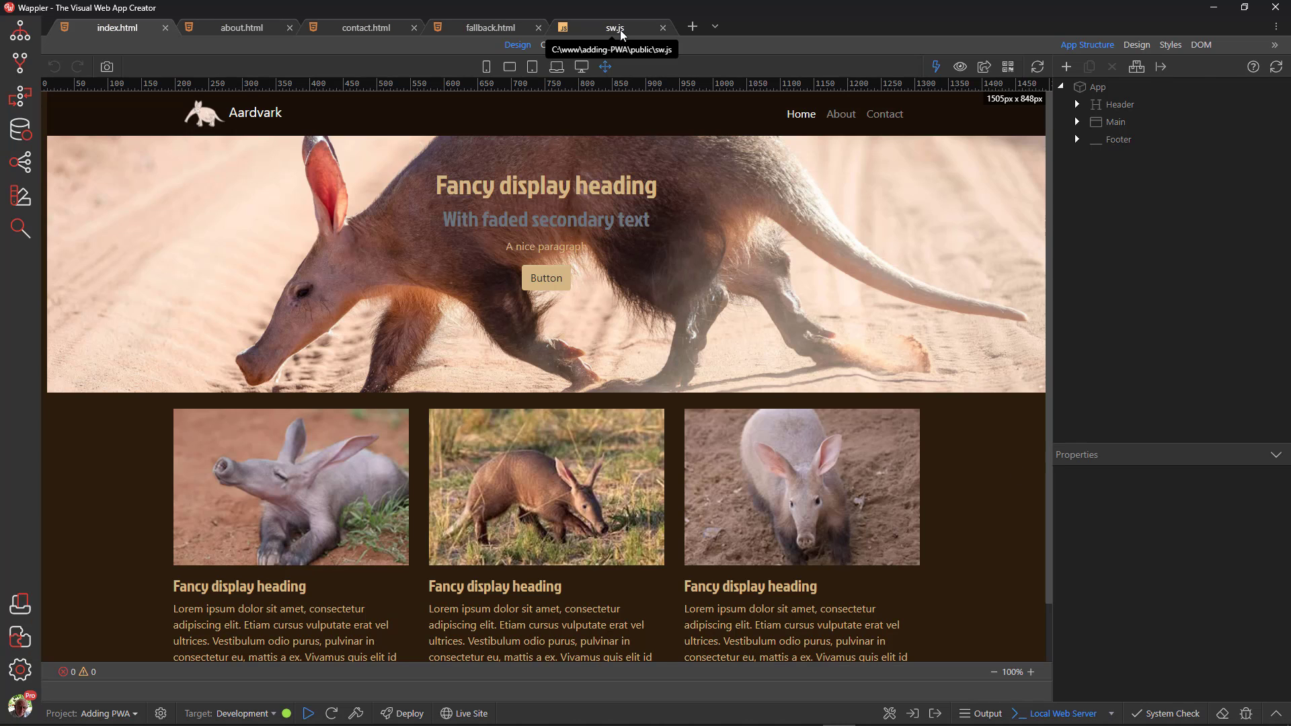
pyautogui.click(614, 26)
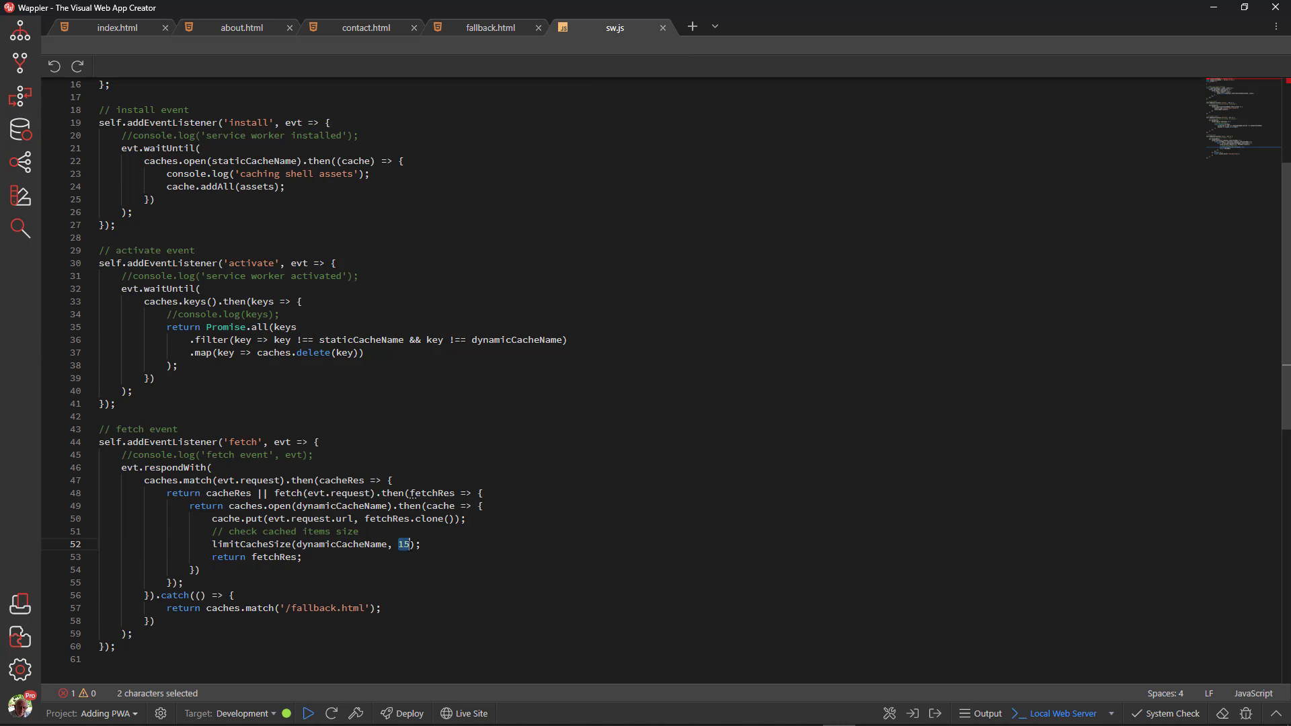
pyautogui.write('100')
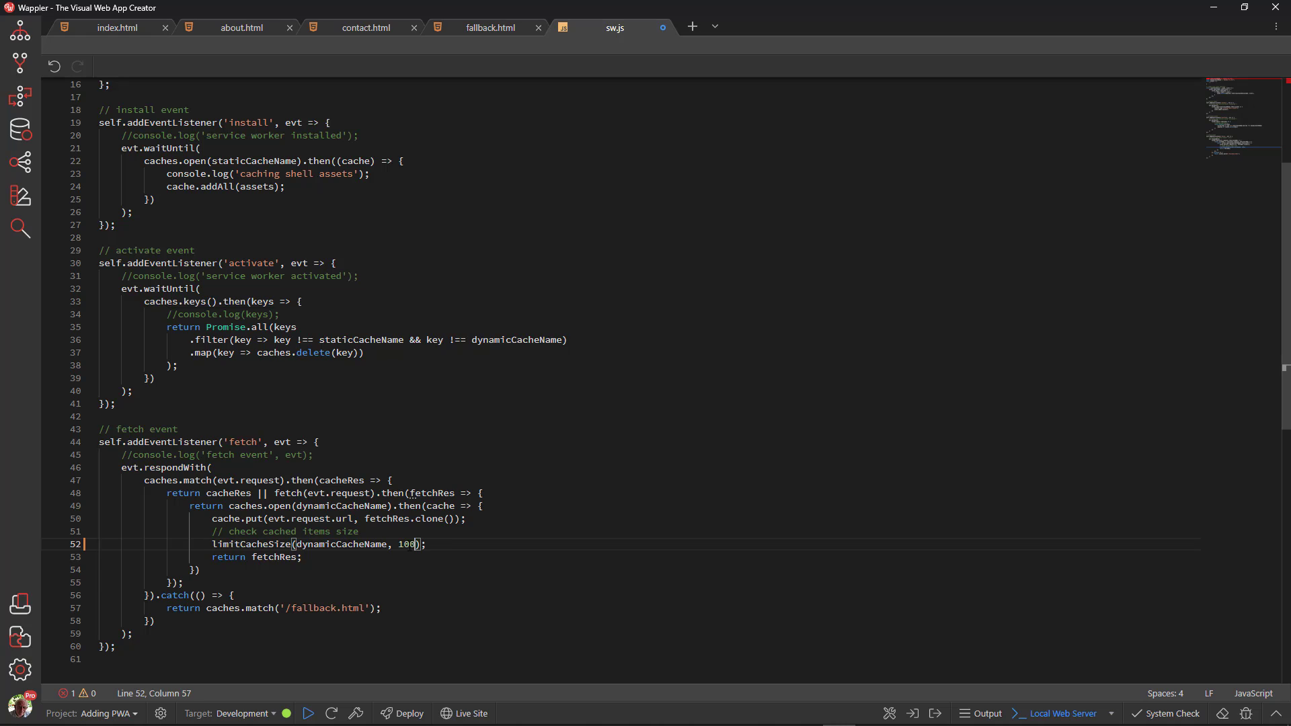
pyautogui.press('ctrl+s')
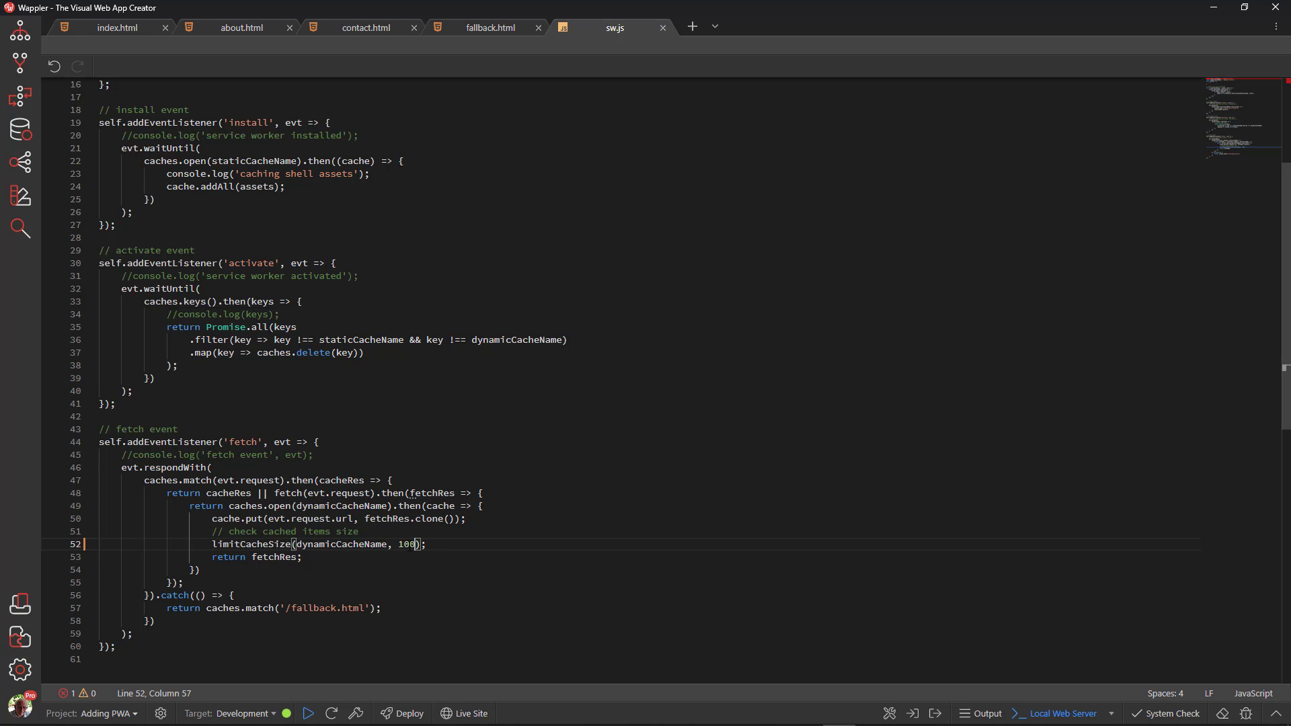
pyautogui.press('ctrl+s')
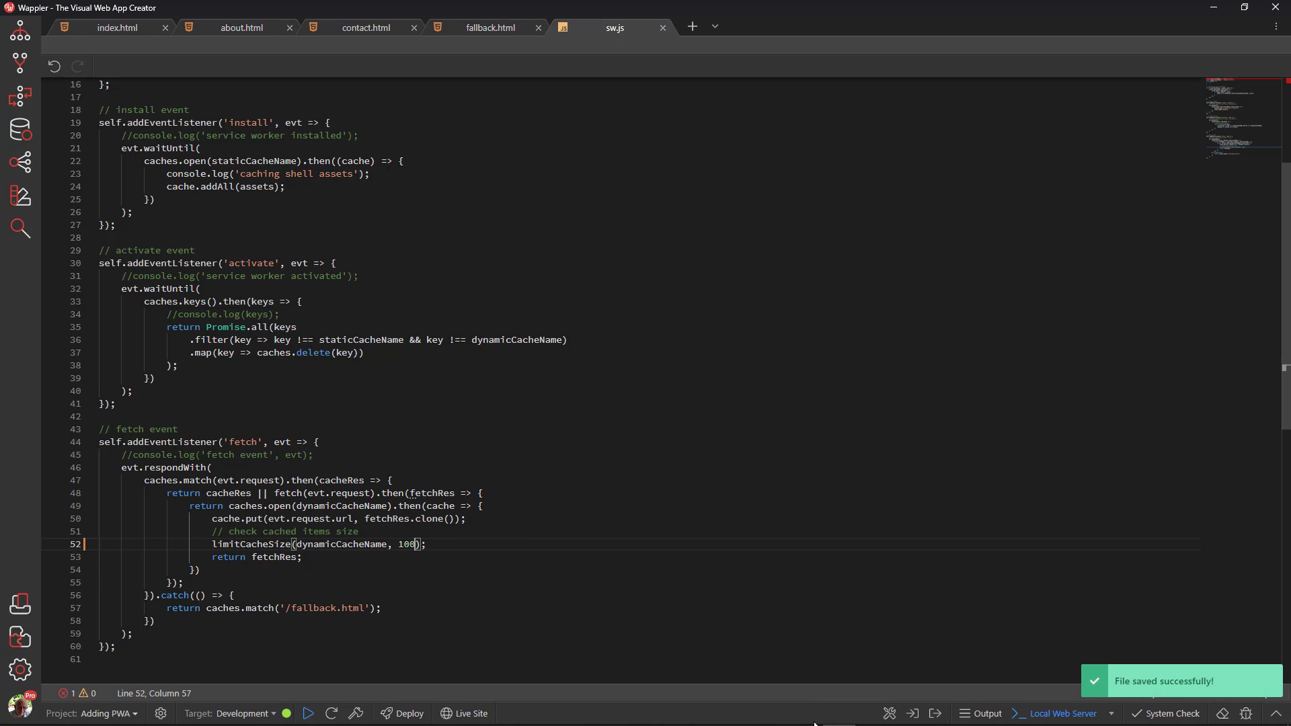
pyautogui.click(806, 713)
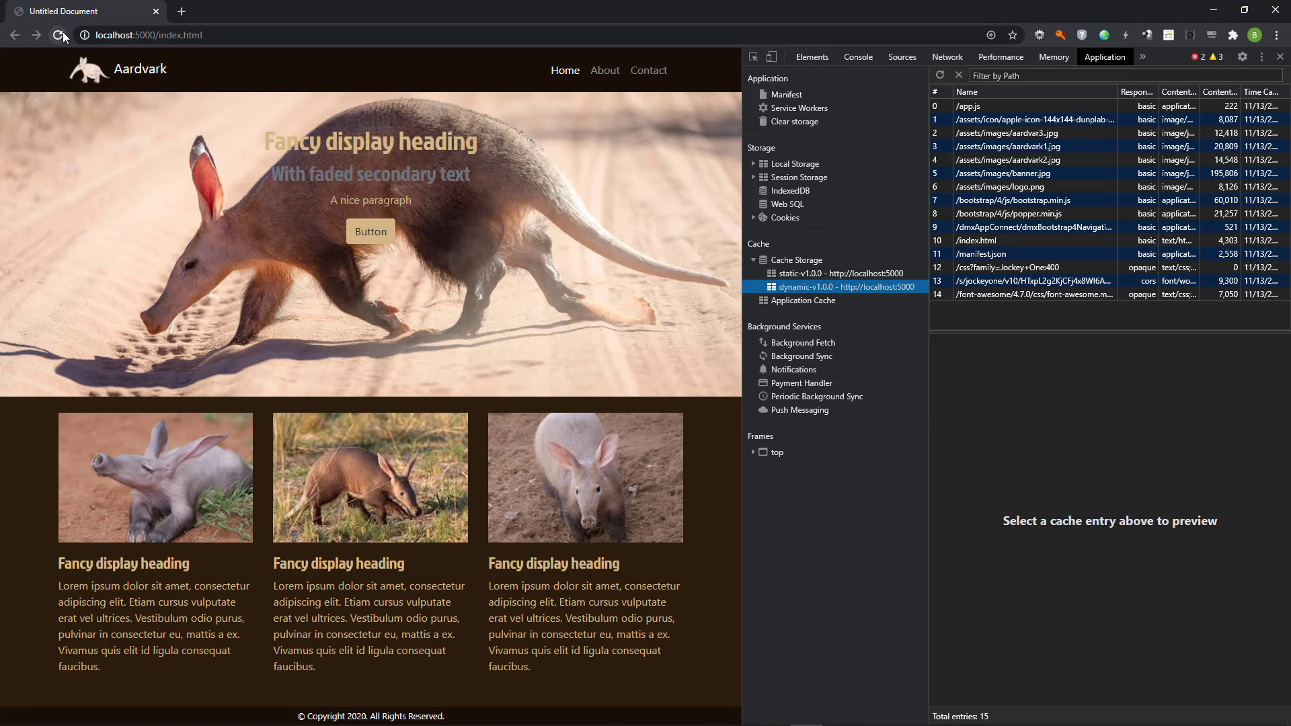
# Step: Reload the page, enable Update on reload for the service worker, and view dynamic-v1.0.0's 19 entries
pyautogui.click(62, 35)
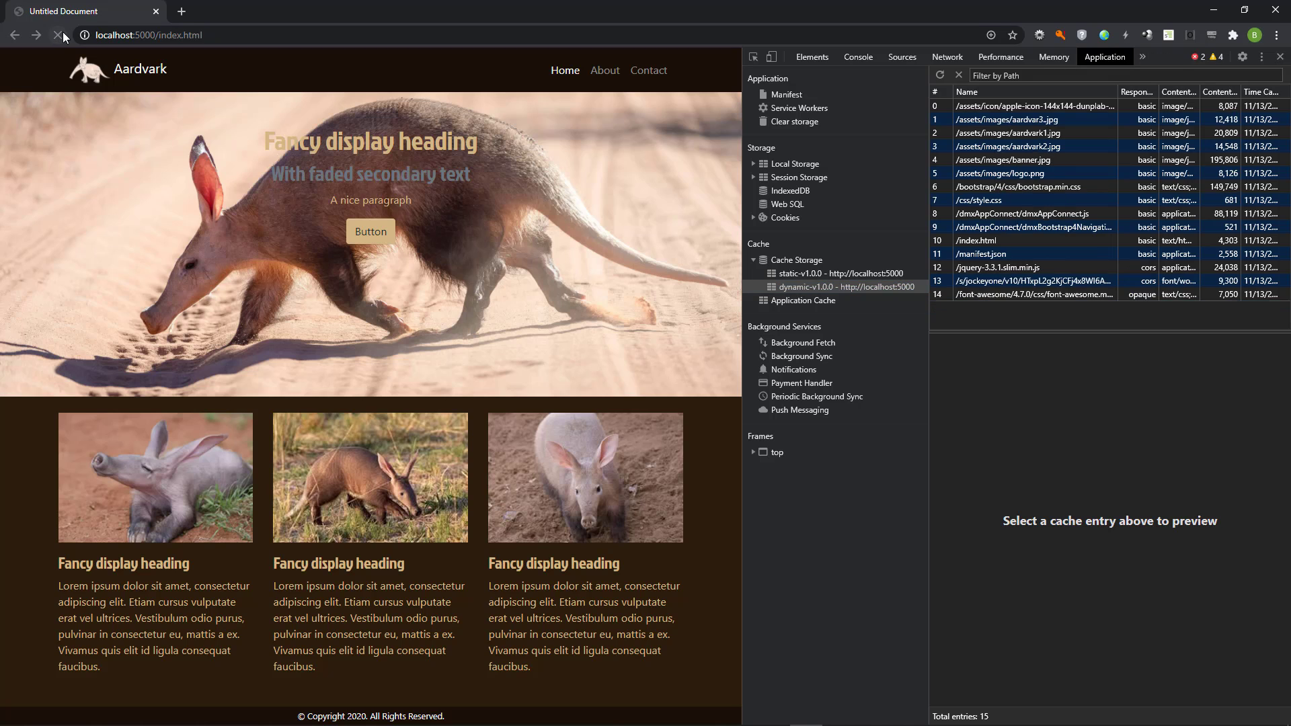
pyautogui.click(58, 35)
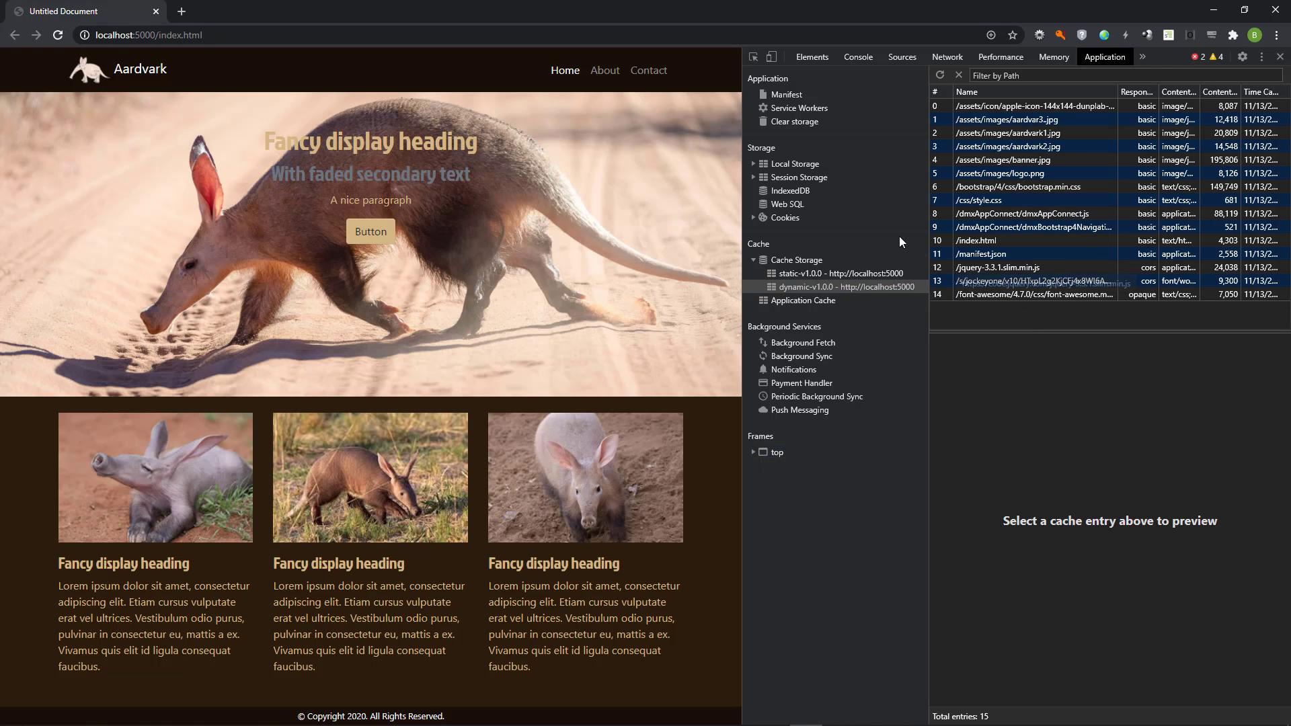
pyautogui.click(799, 107)
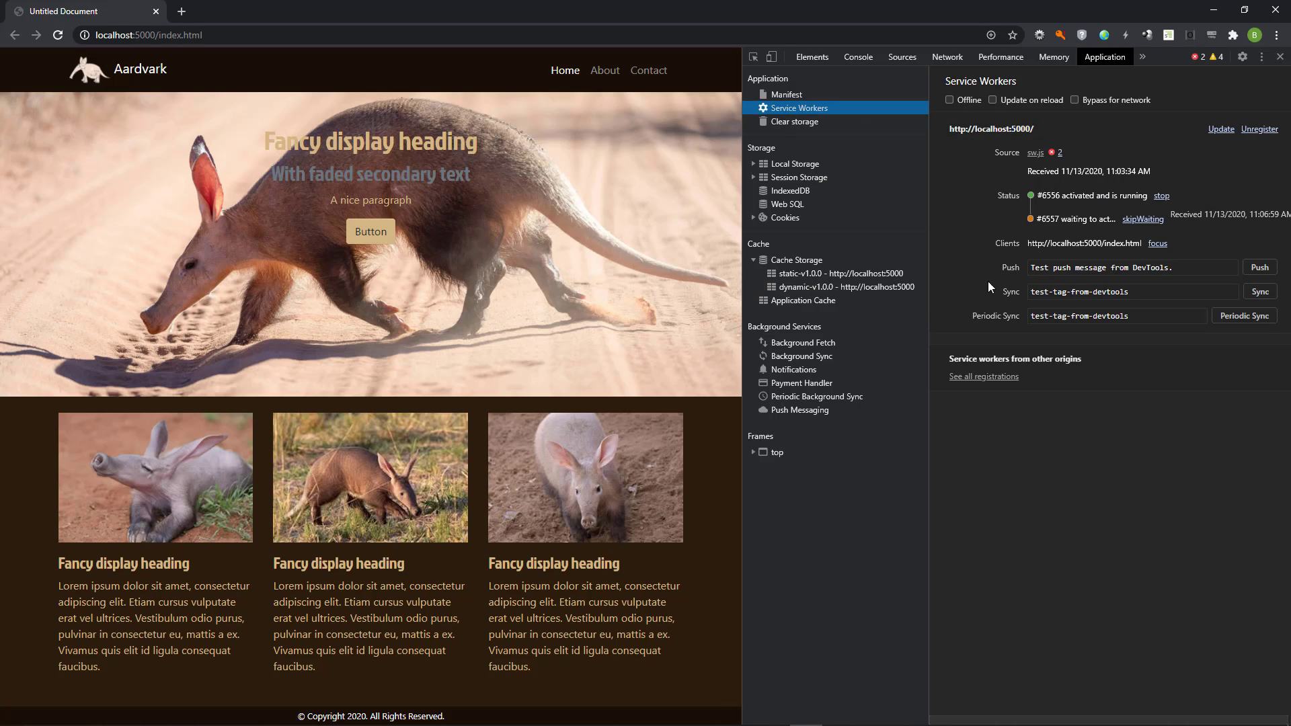
pyautogui.moveTo(1095, 238)
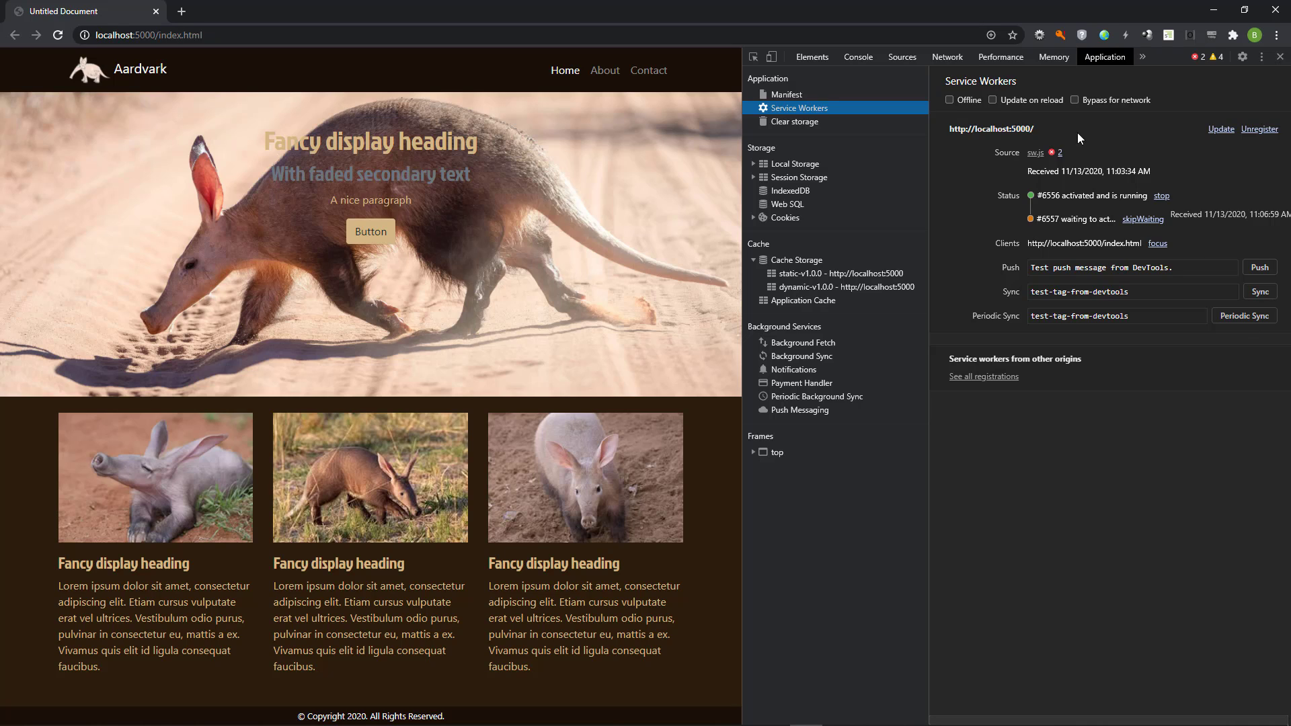
pyautogui.click(993, 99)
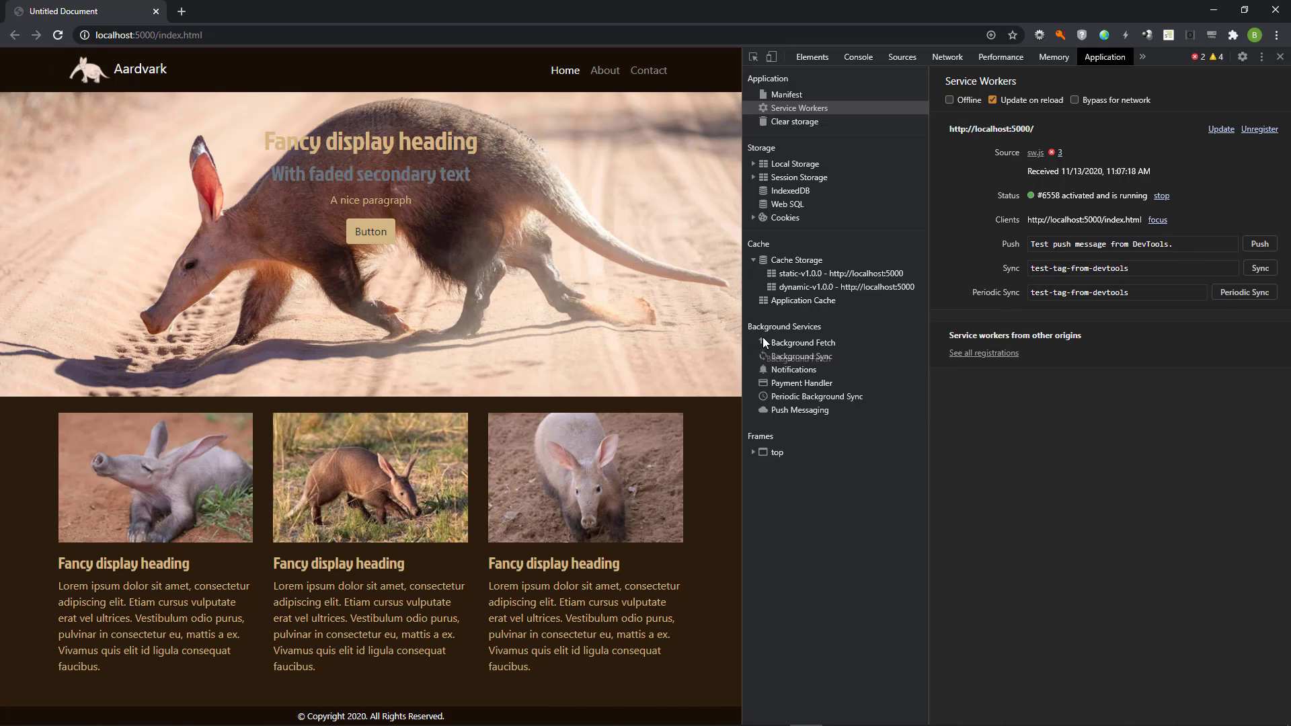
pyautogui.click(838, 286)
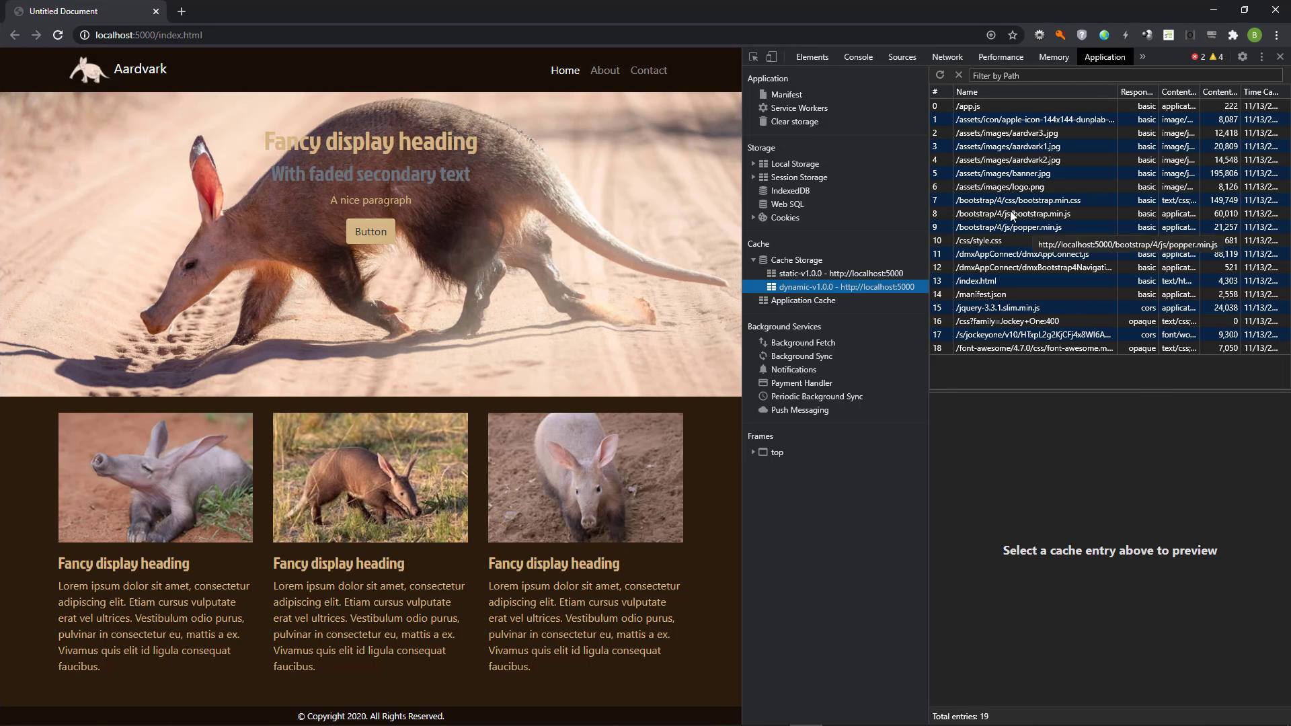
# Step: Check the cached app.js entry's headers and paste the copied cache entries into Notepad
pyautogui.click(970, 105)
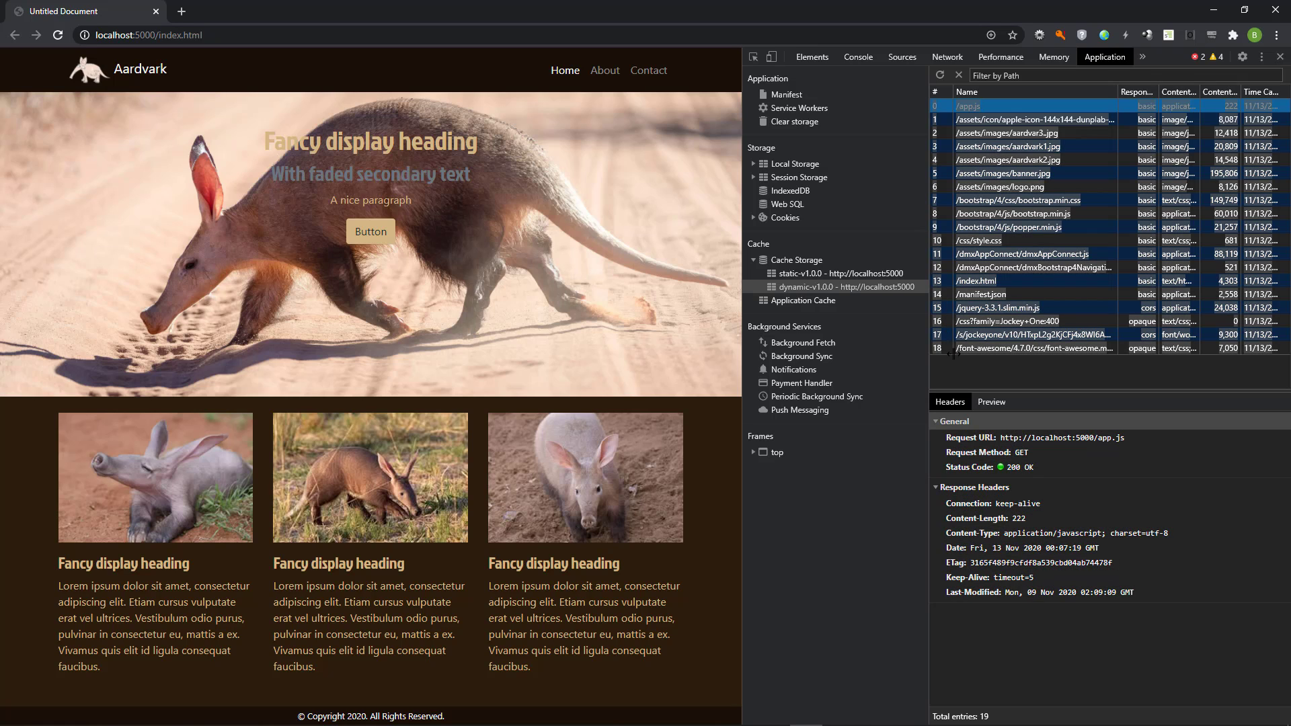
pyautogui.click(1033, 267)
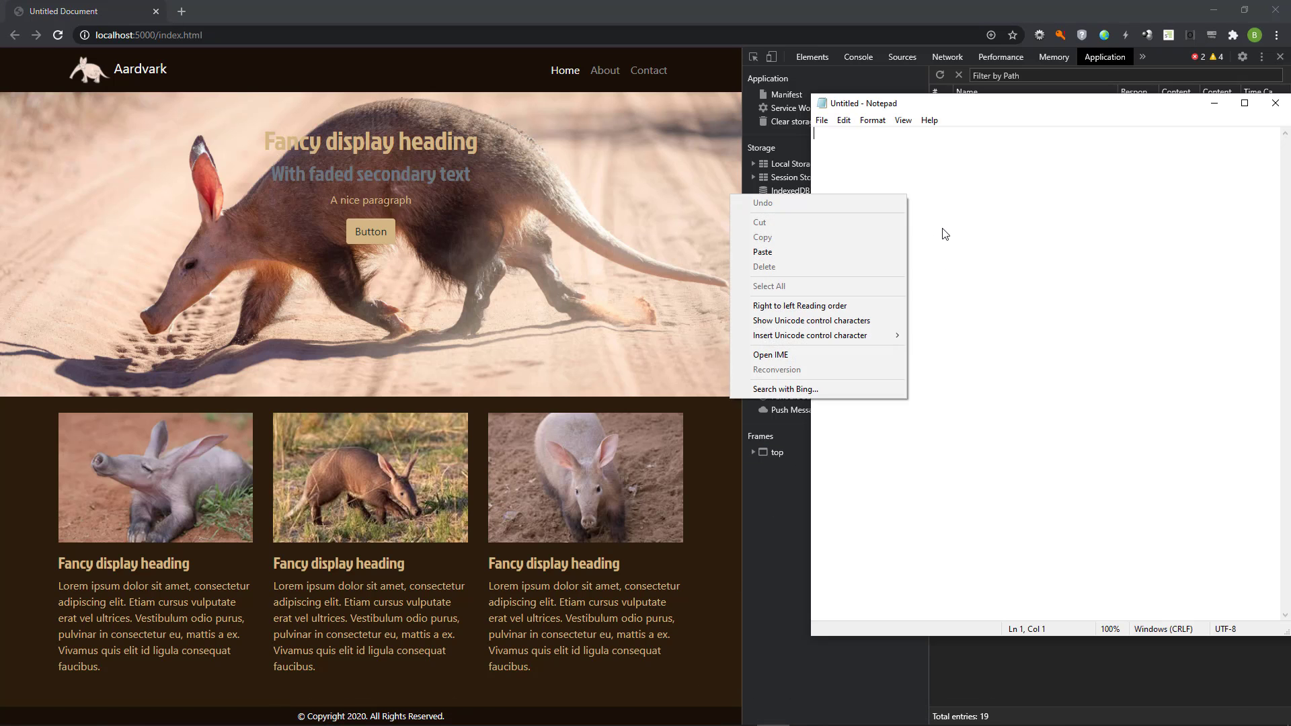
pyautogui.click(761, 252)
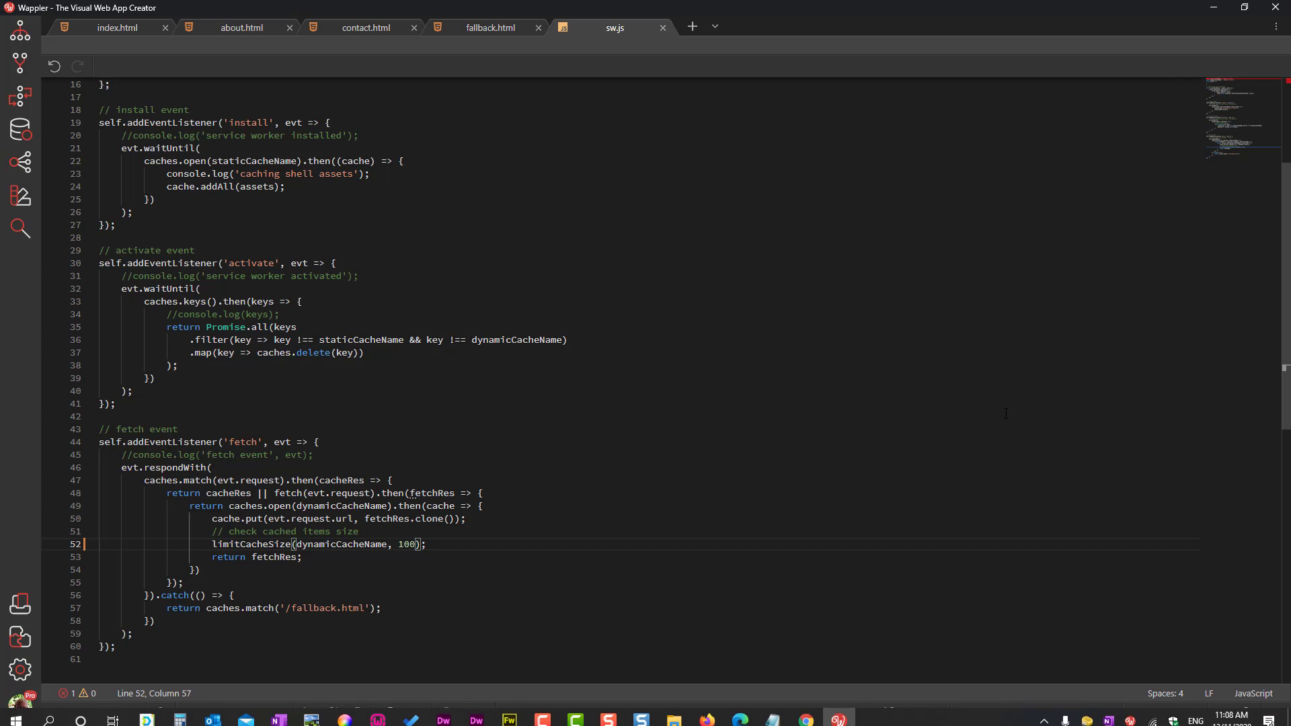
# Step: Place the editor beside Notepad and add comma-separated empty '' entries after '/' in the assets array
pyautogui.click(1242, 10)
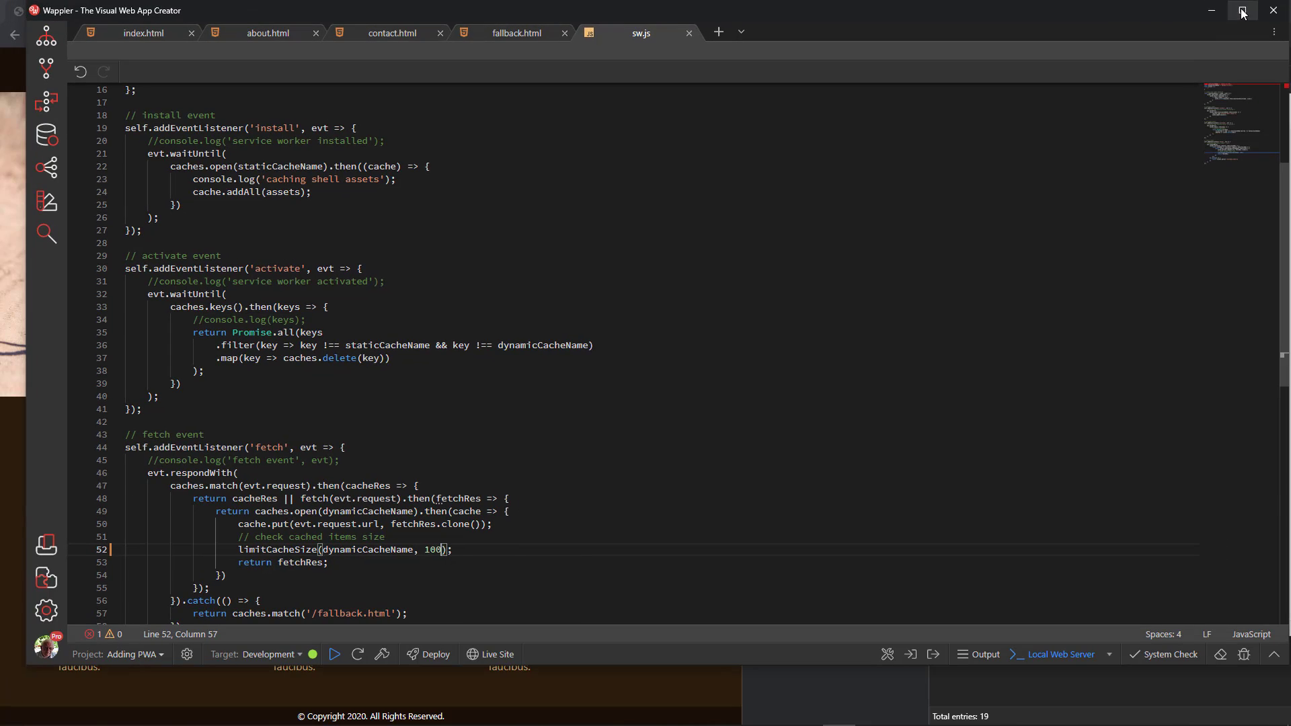
pyautogui.moveTo(991, 13)
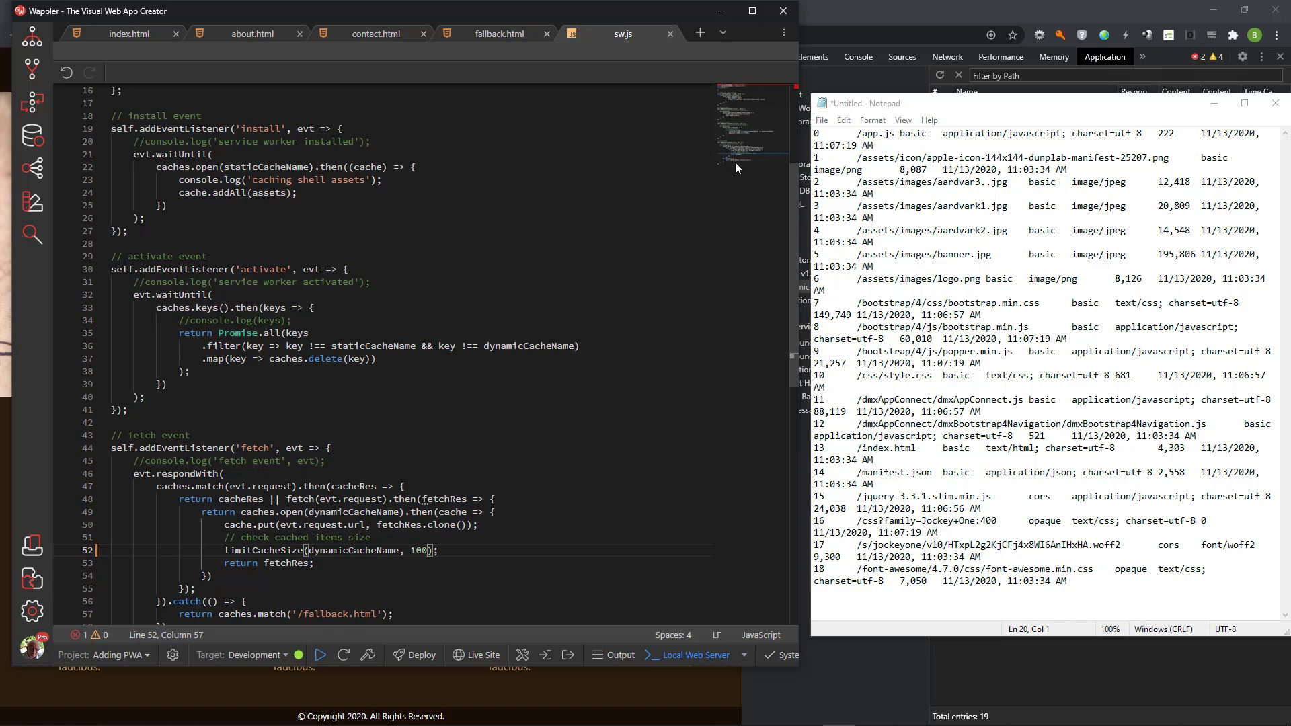
pyautogui.scroll(3)
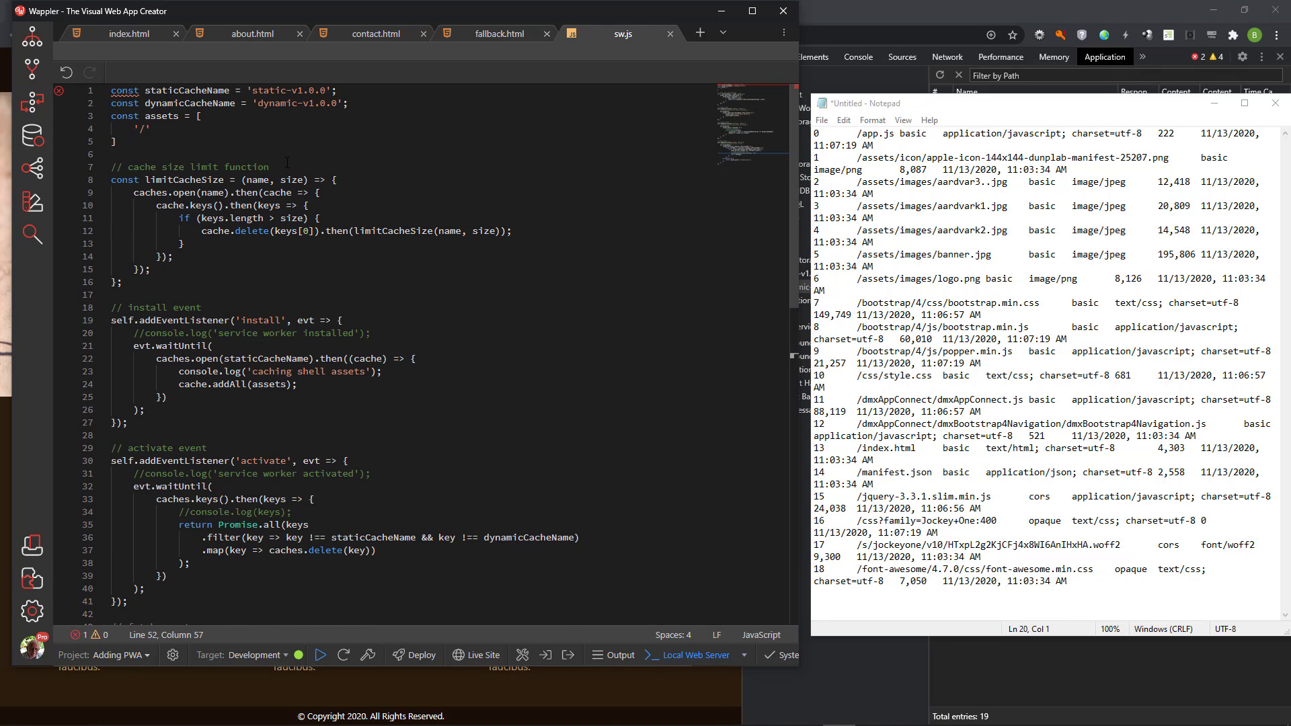
pyautogui.click(152, 129)
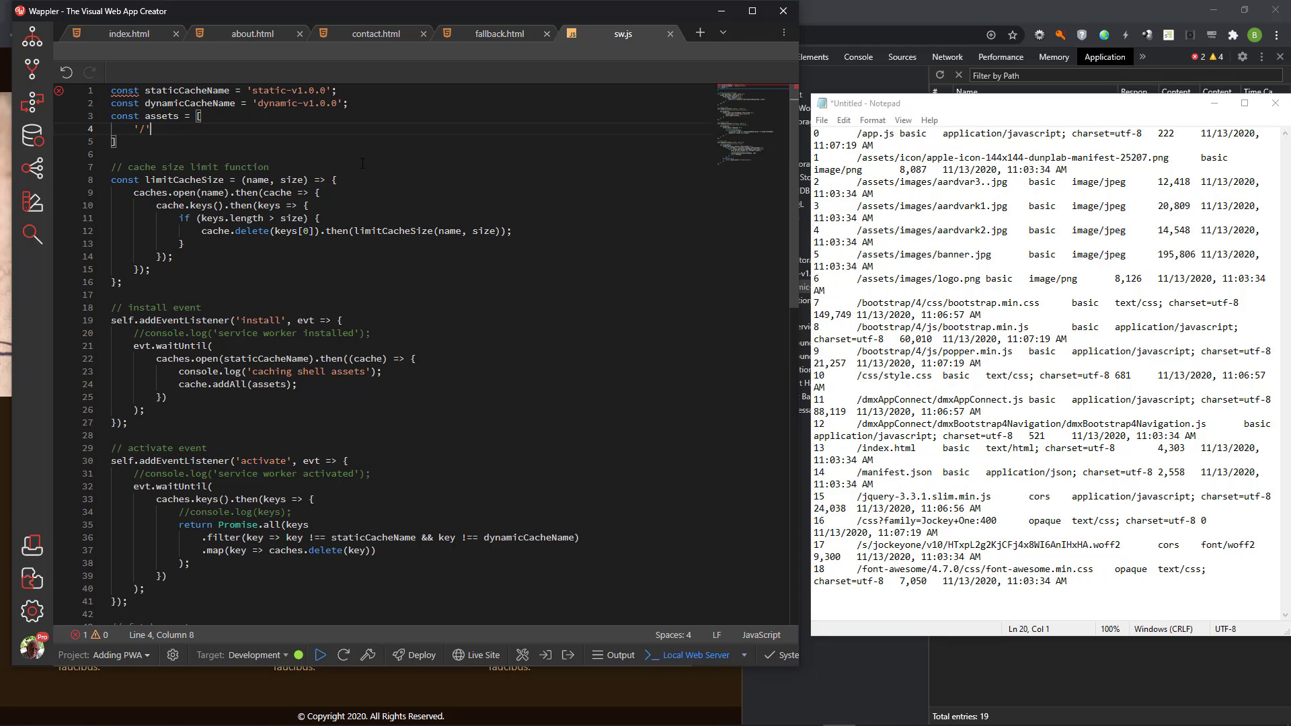
pyautogui.write(',')
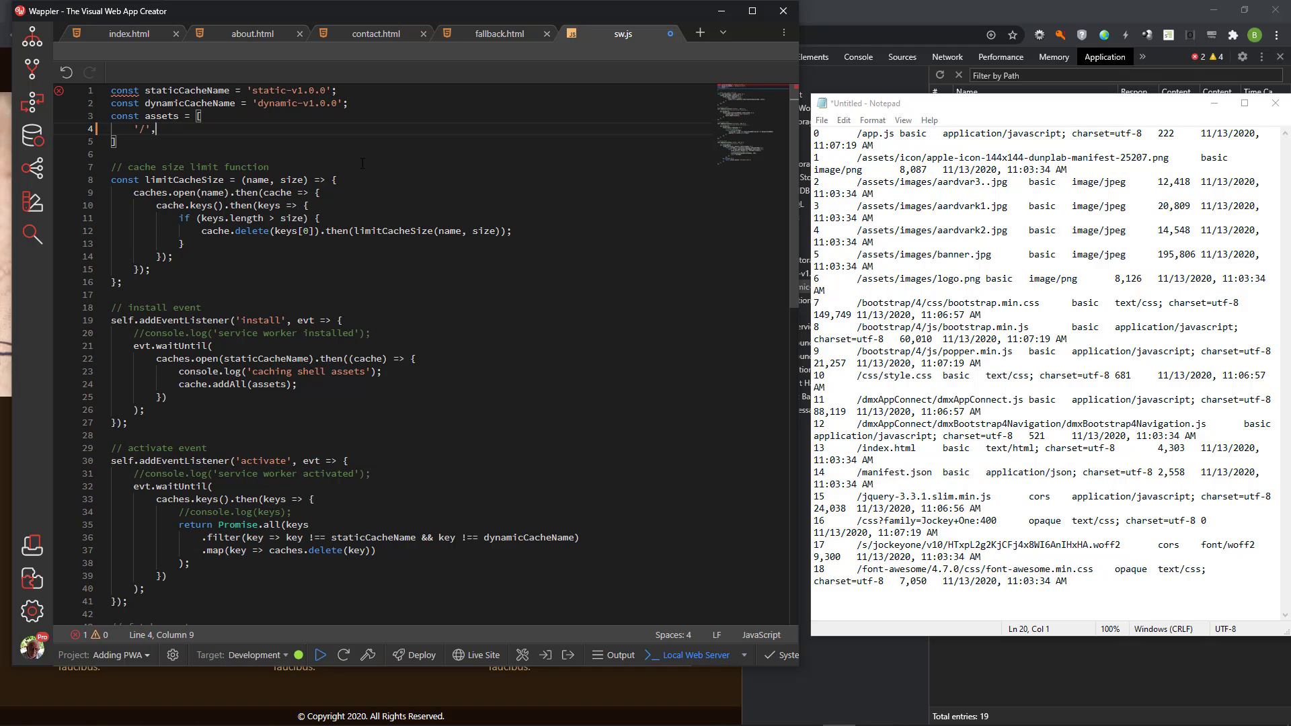
pyautogui.press('Return')
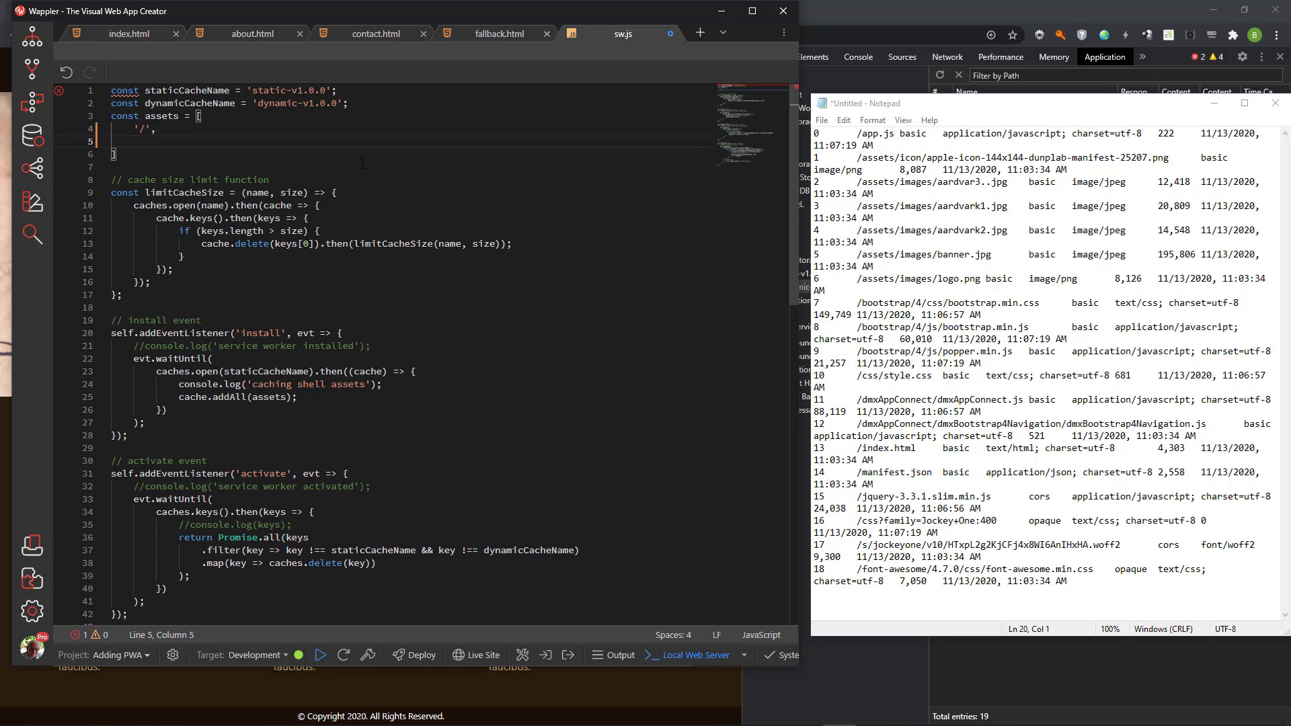
pyautogui.write("'")
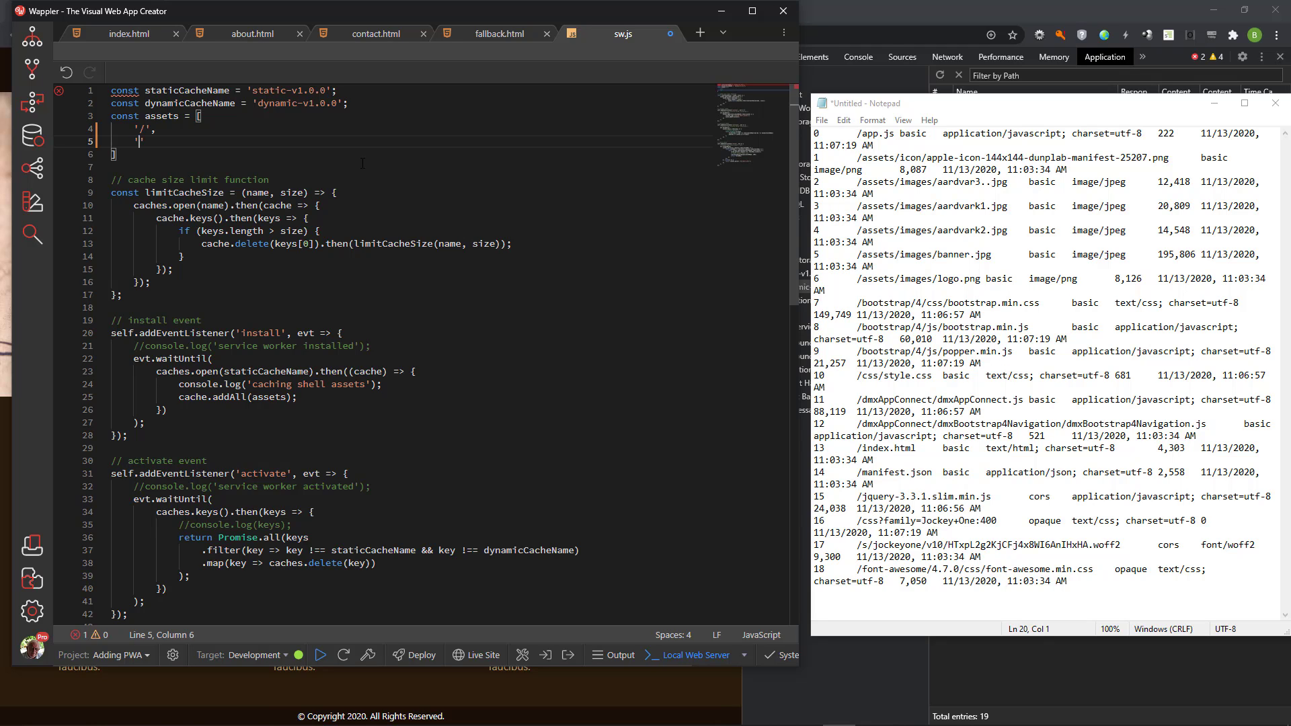
pyautogui.write("'")
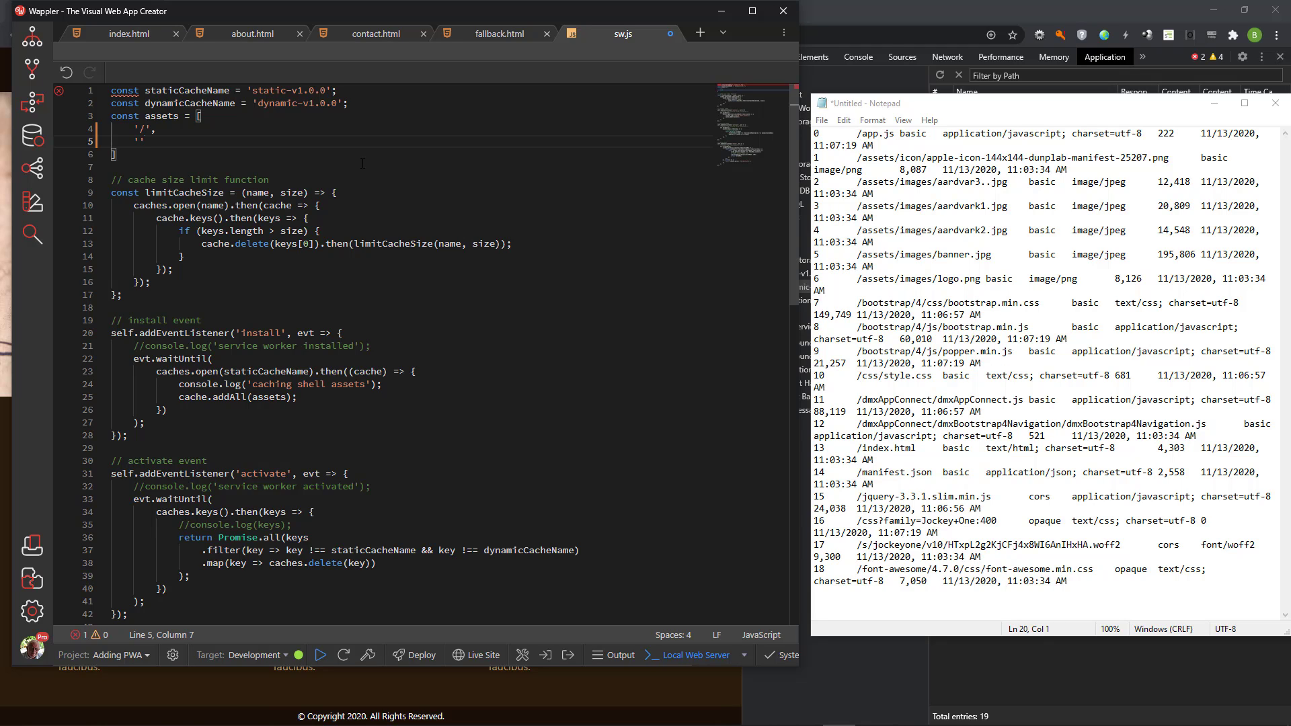
pyautogui.write('.')
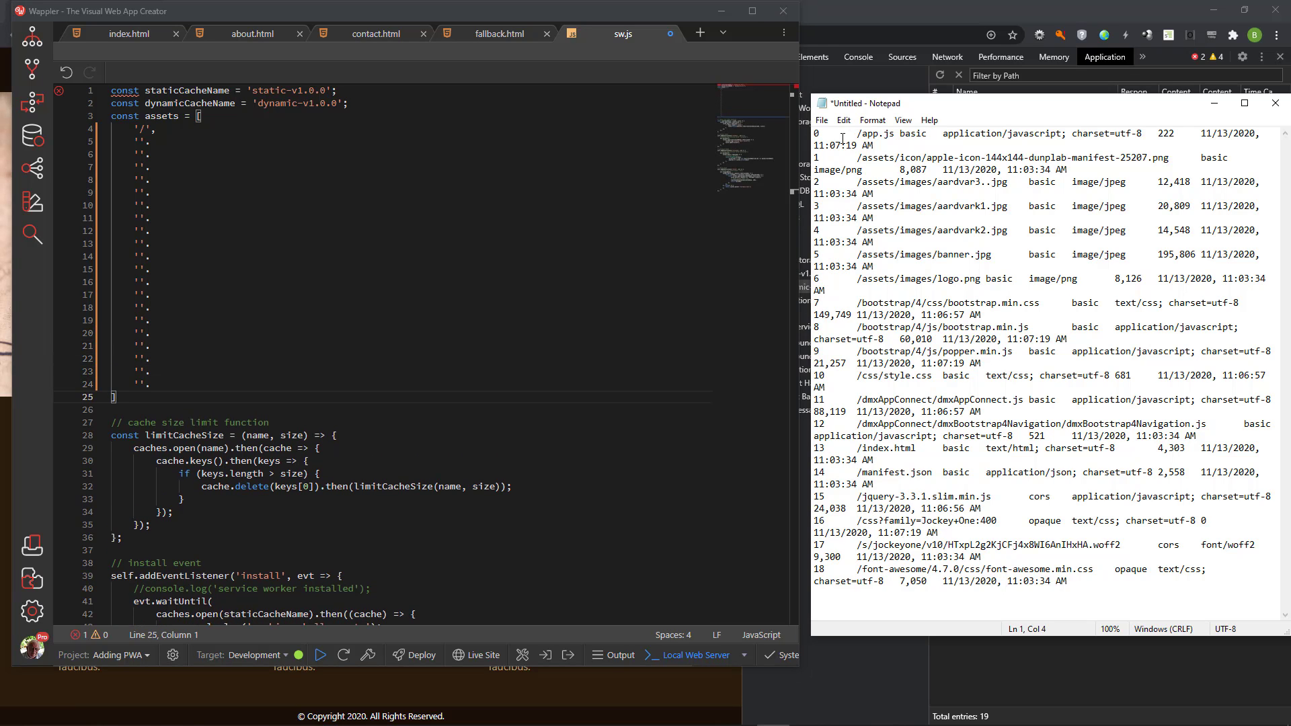
# Step: Copy /app.js and the image paths from Notepad into the assets array entries, then close Notepad
pyautogui.doubleClick(874, 133)
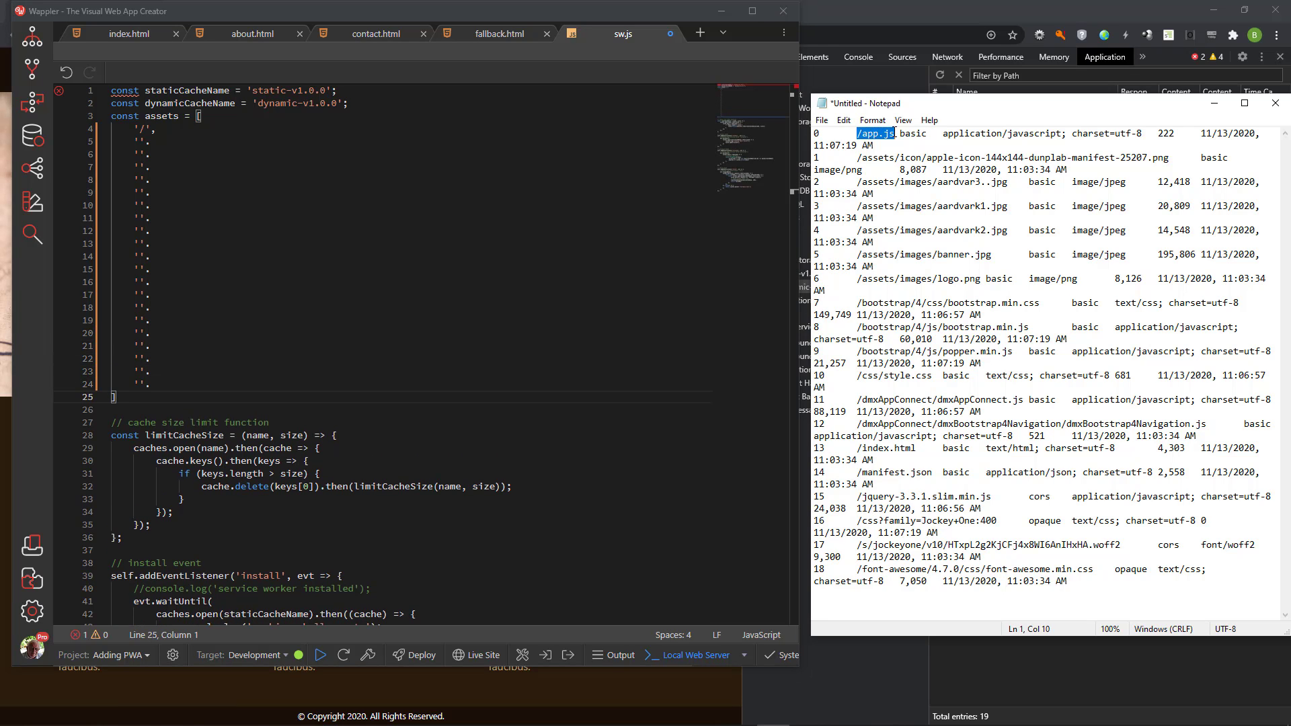
pyautogui.rightClick(875, 133)
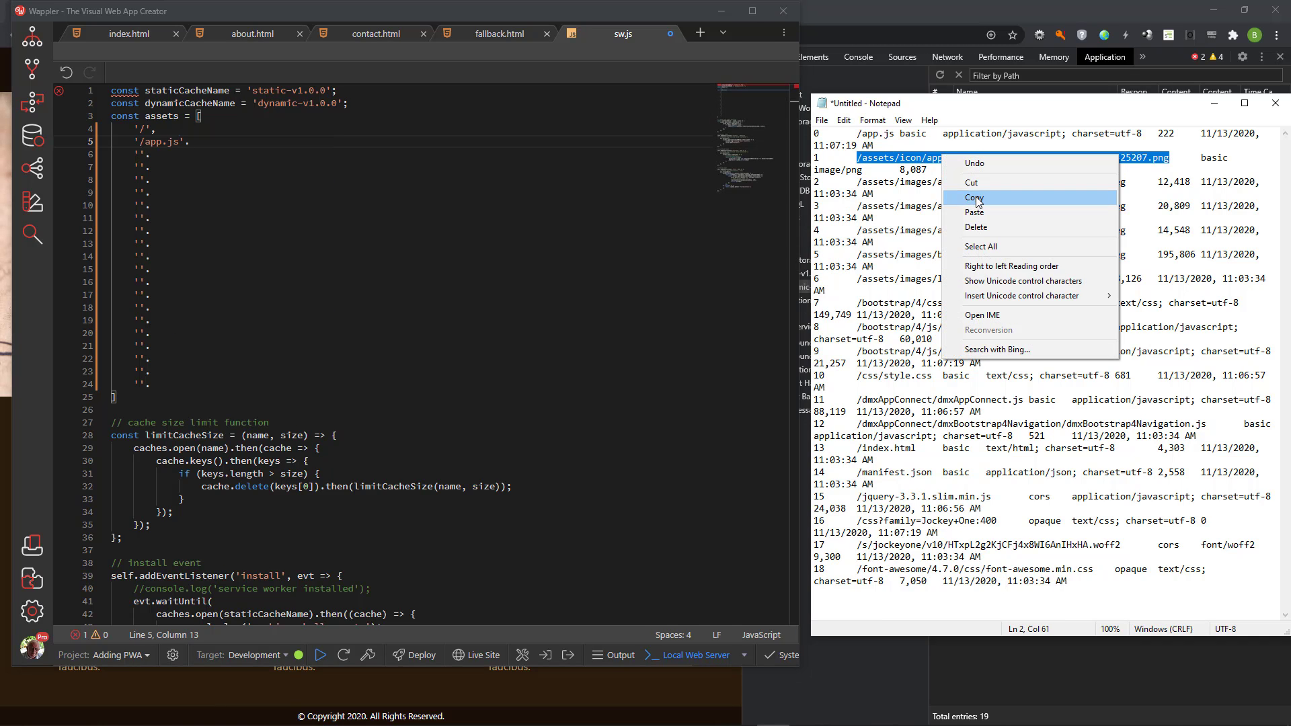
pyautogui.rightClick(140, 153)
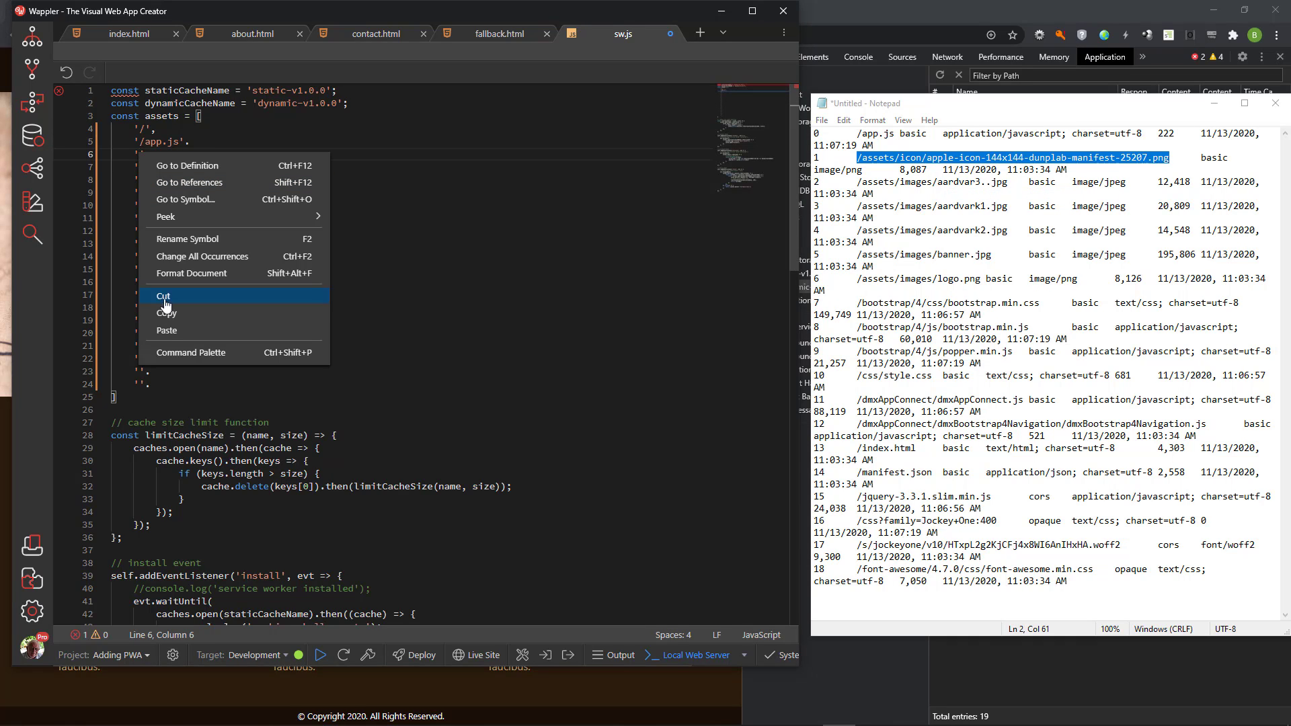
pyautogui.click(167, 331)
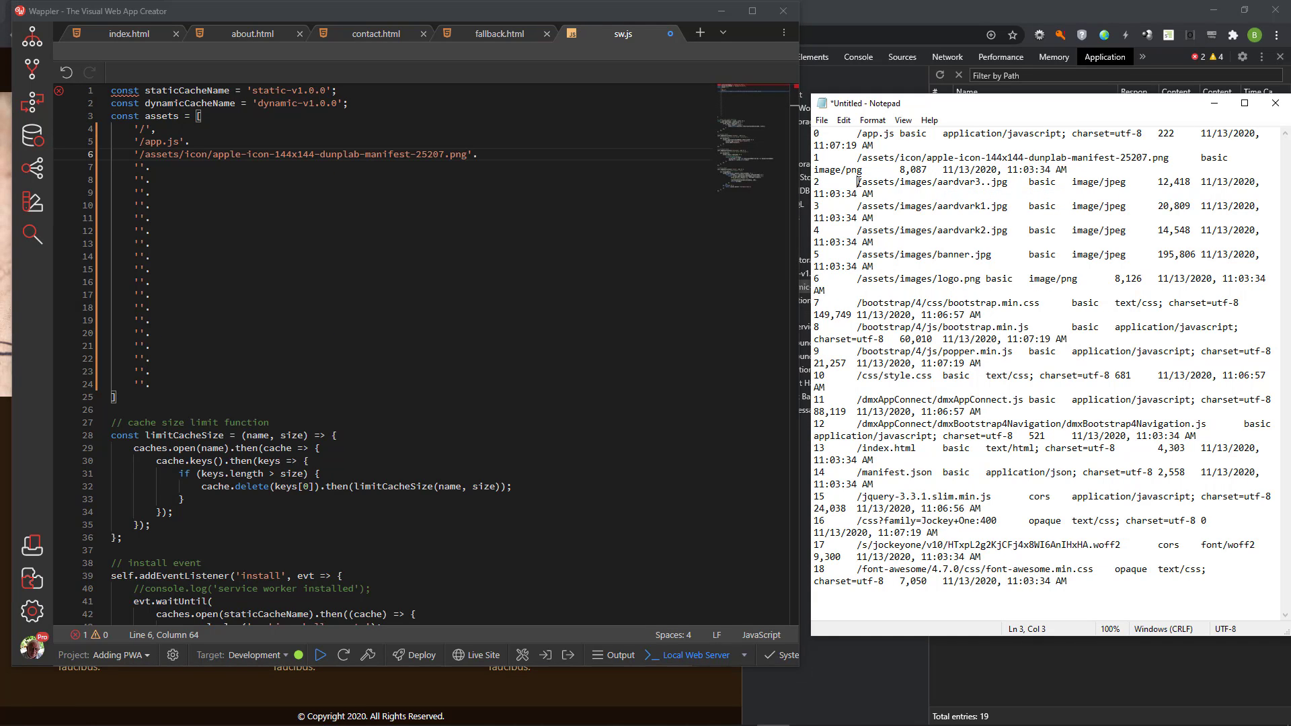
pyautogui.rightClick(906, 182)
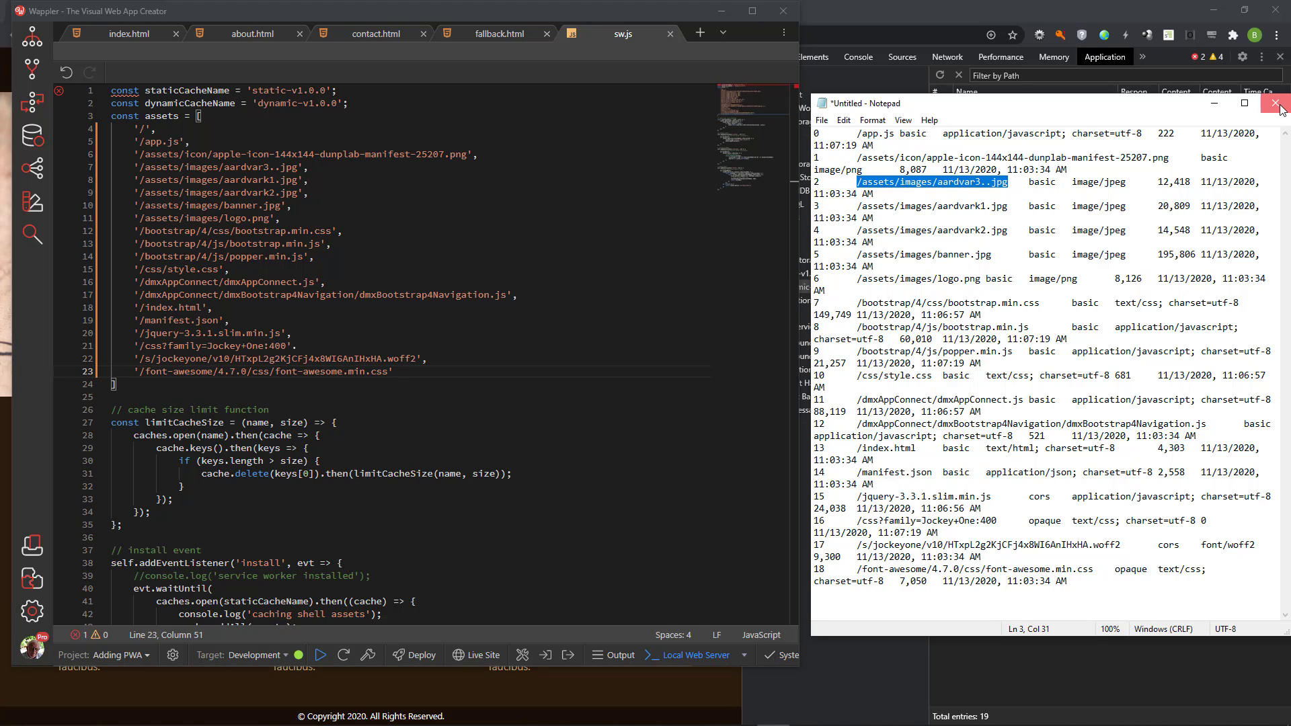
pyautogui.click(1282, 104)
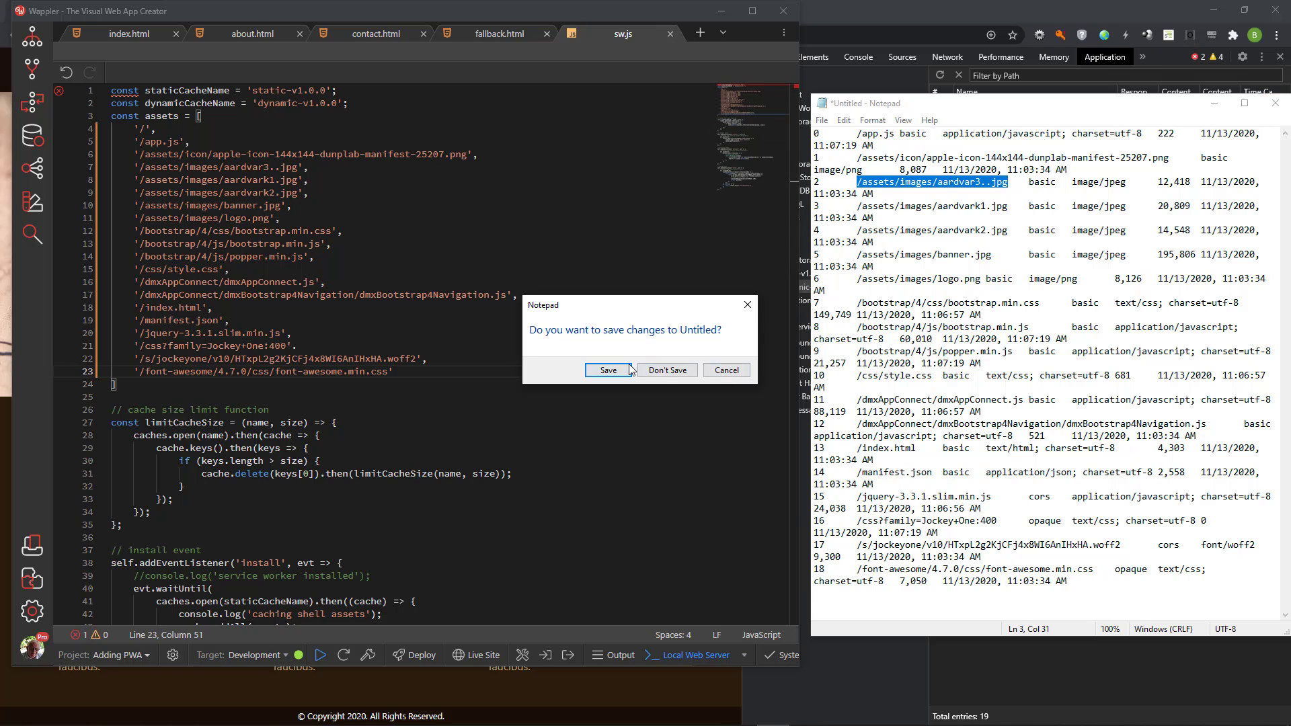
# Step: Discard the Notepad listing with Don't Save
pyautogui.click(668, 369)
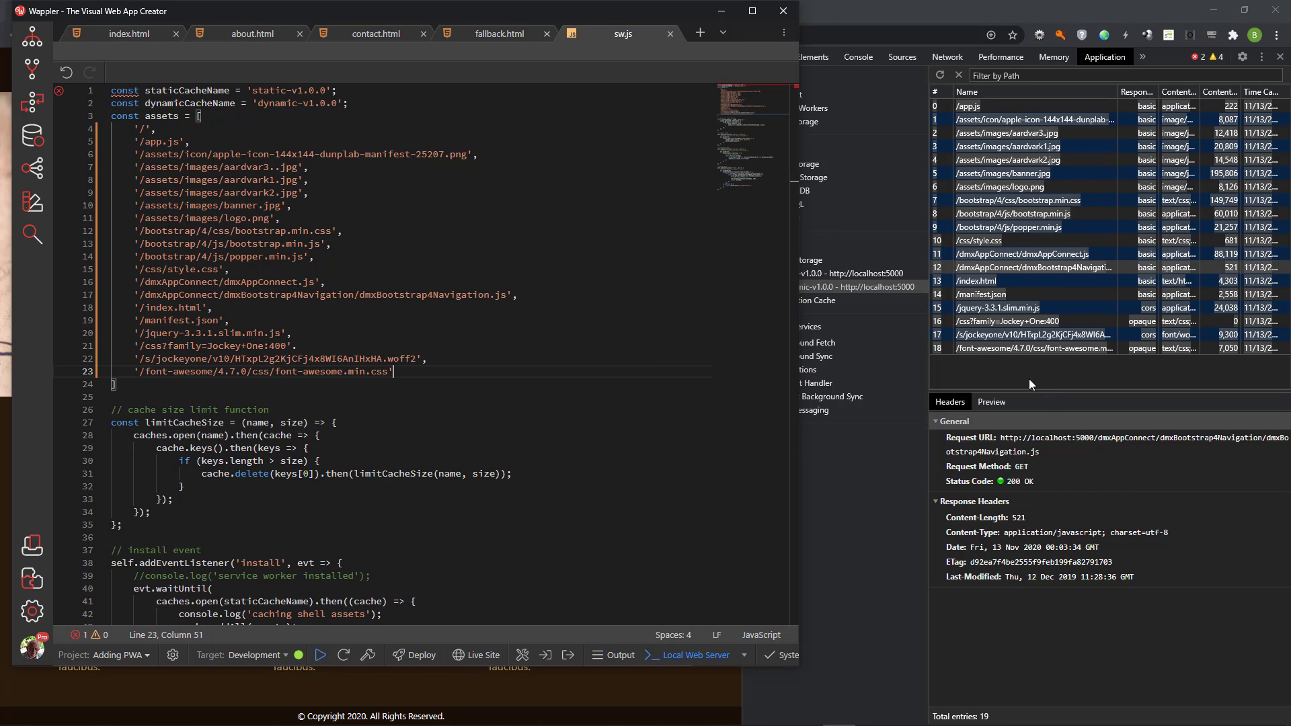
pyautogui.moveTo(971, 313)
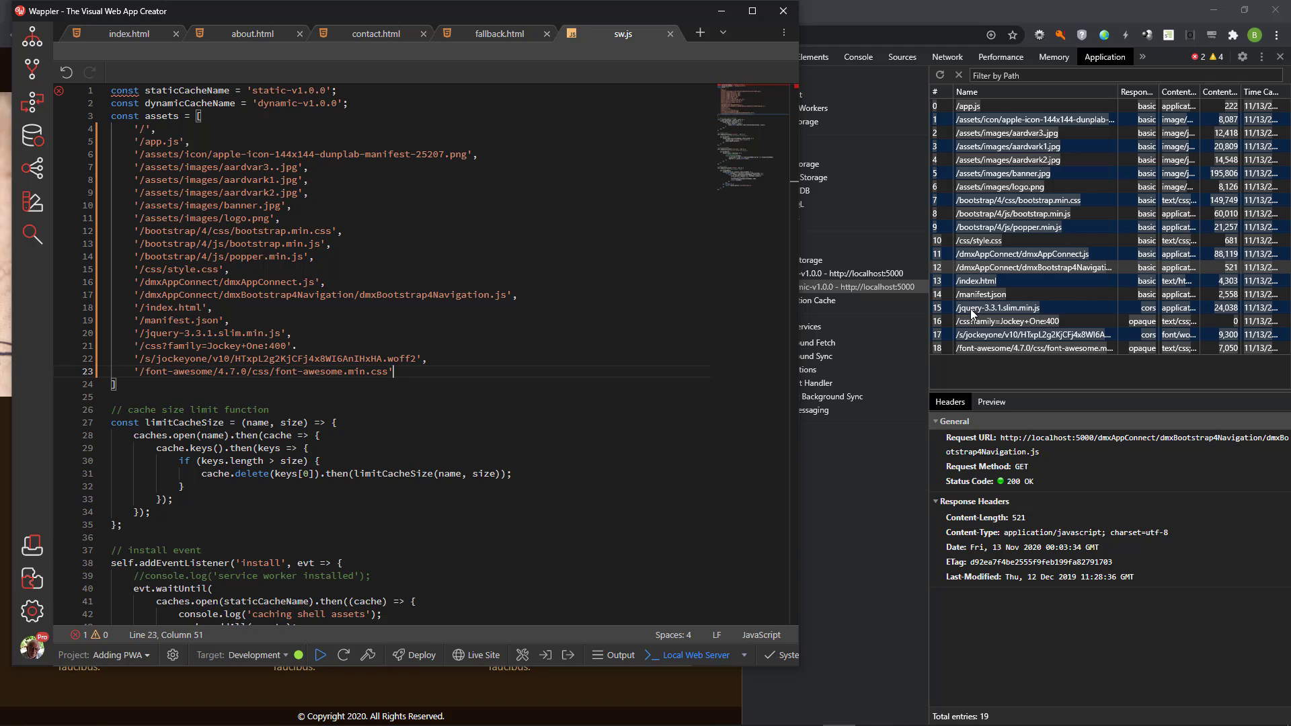
pyautogui.moveTo(989, 321)
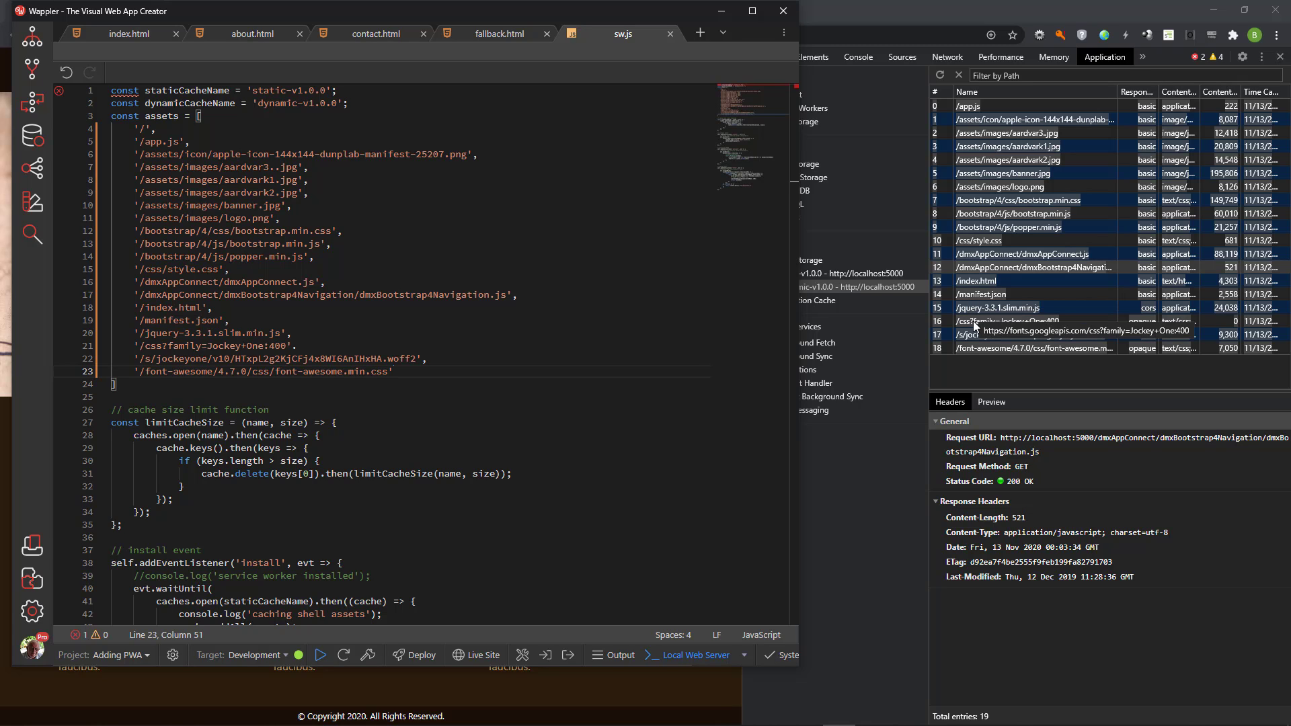
pyautogui.moveTo(977, 343)
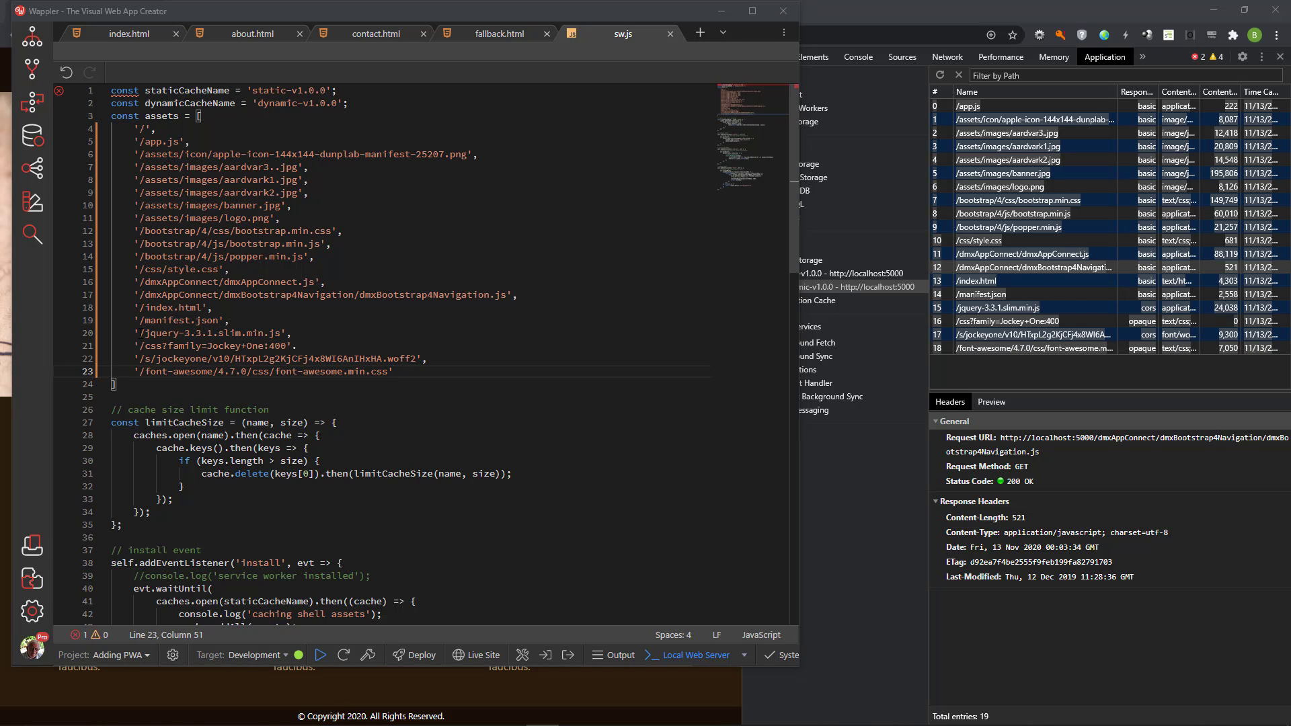
# Step: Rewrite the jQuery, Google Fonts and Font Awesome entries as full https URLs and save sw.js
pyautogui.click(131, 333)
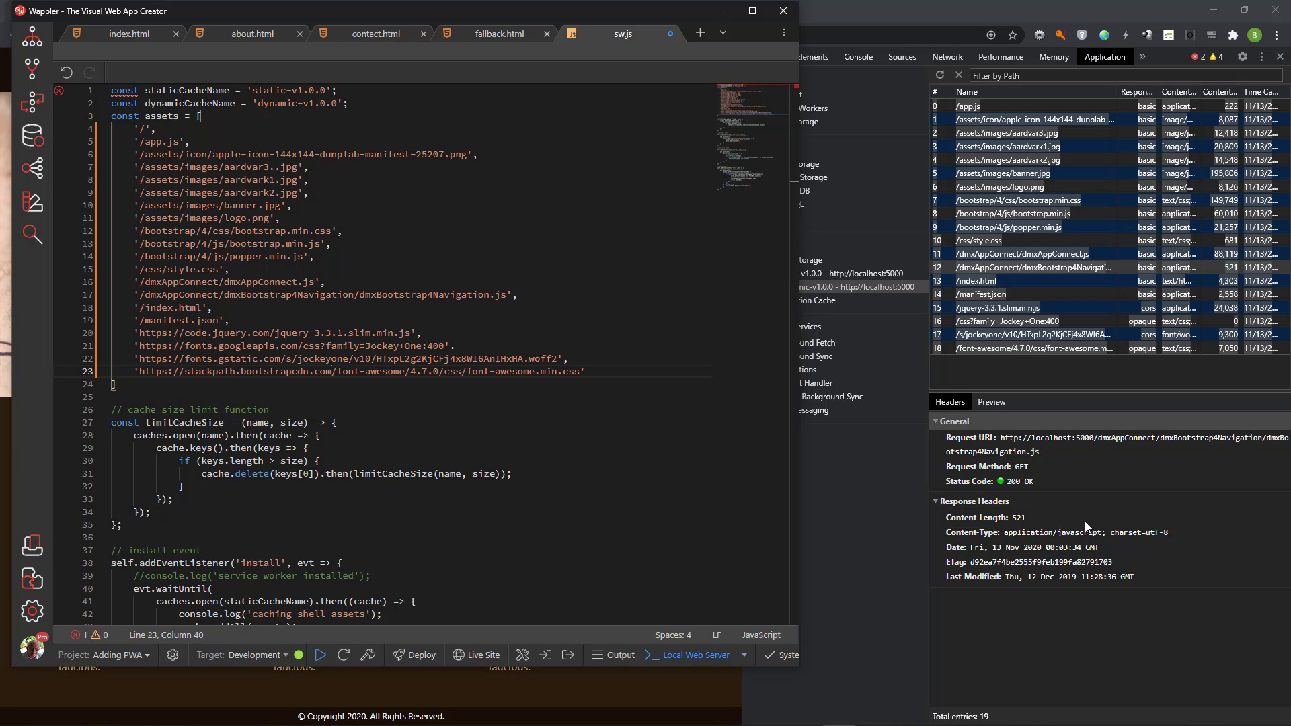
pyautogui.press('ctrl+s')
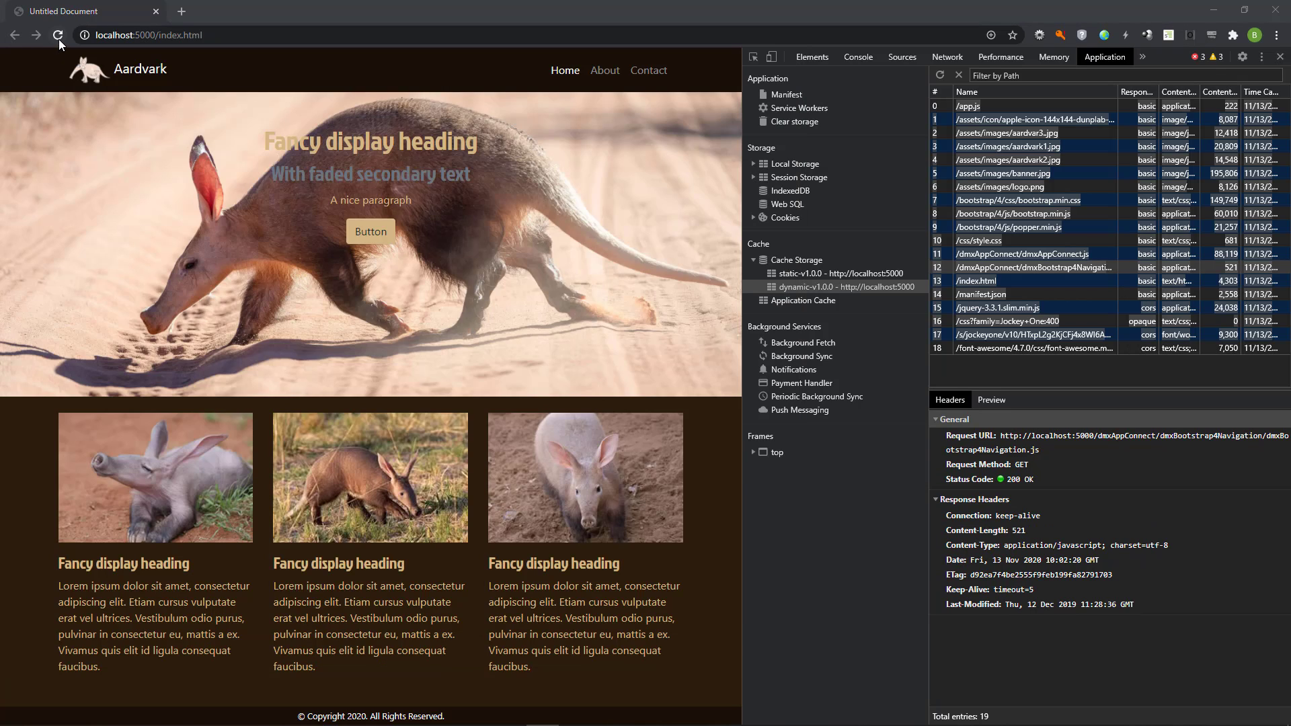
# Step: Reload the site and inspect static-v1.0.0's 20 entries and the dynamic-v1.0.0 cache
pyautogui.click(57, 35)
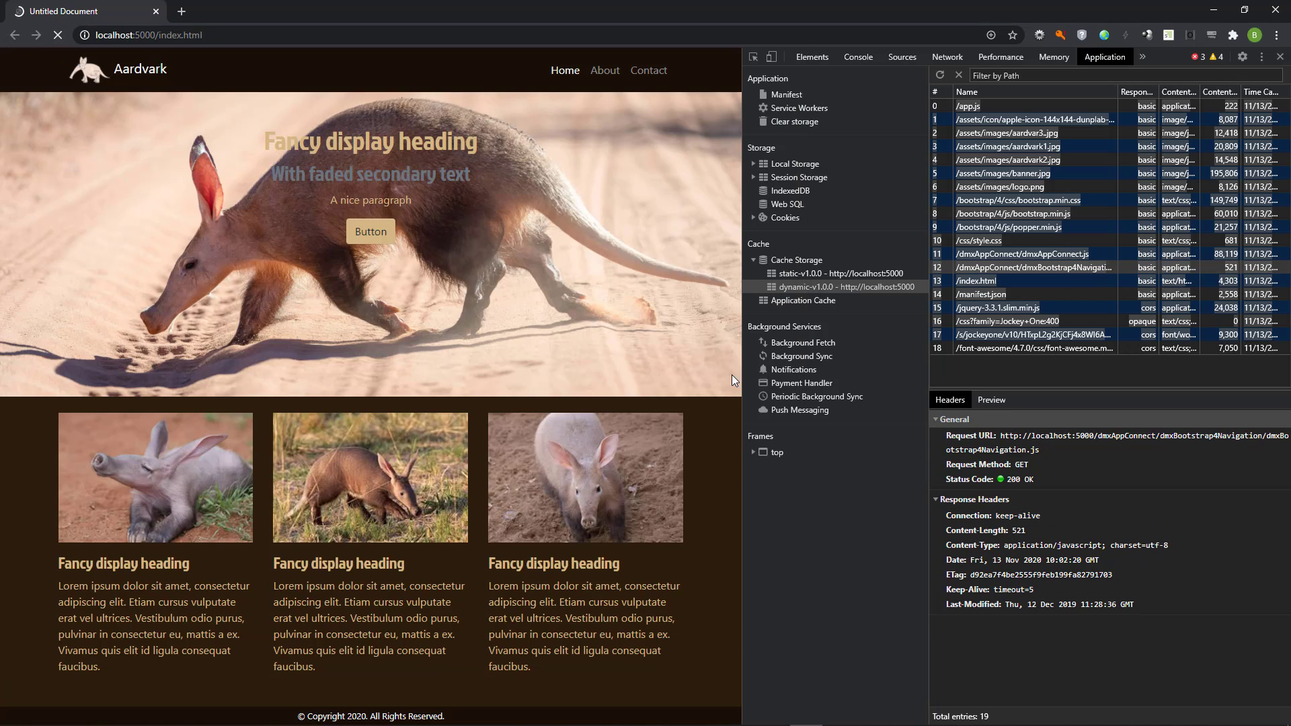
pyautogui.click(838, 273)
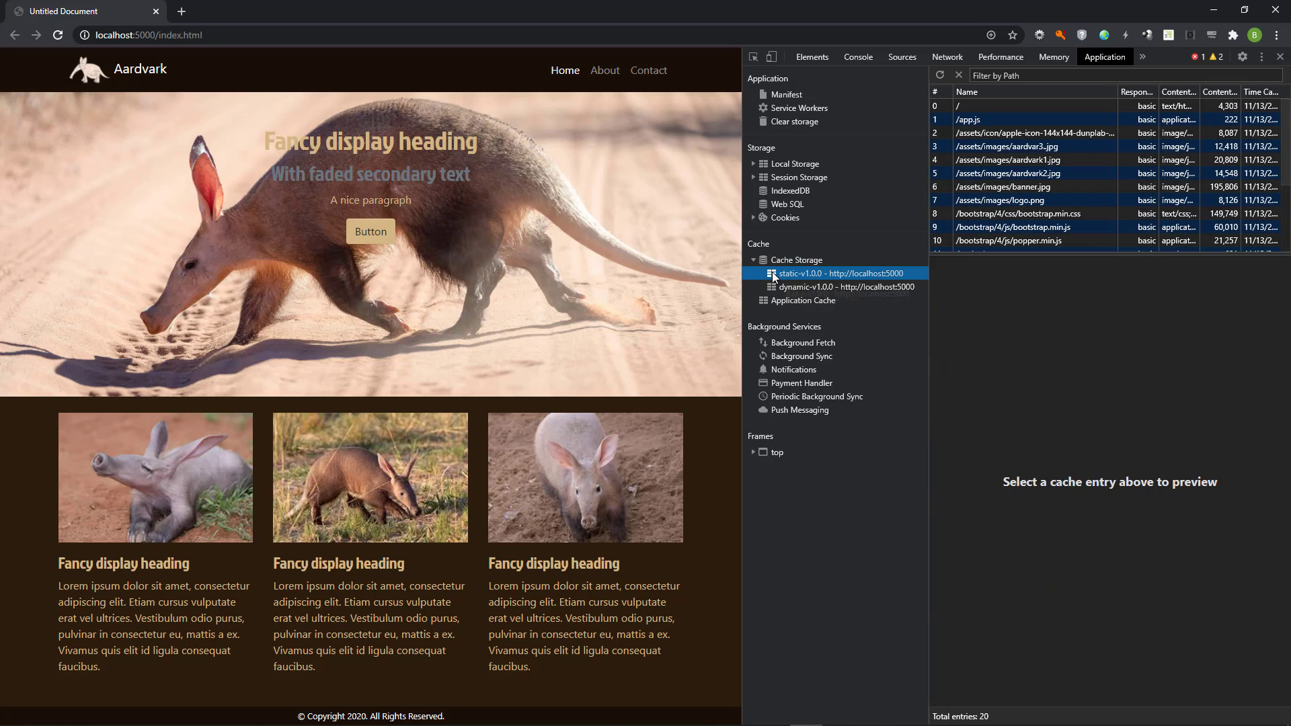
pyautogui.moveTo(1092, 255)
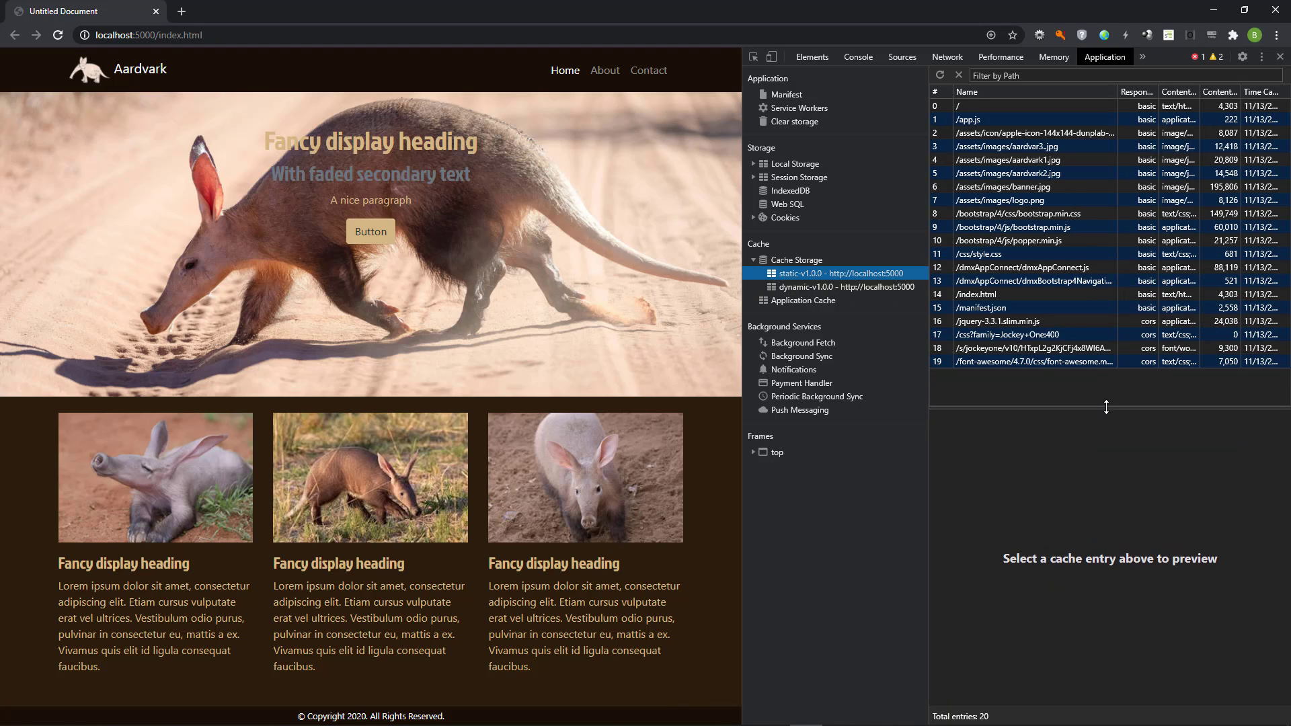
pyautogui.moveTo(857, 279)
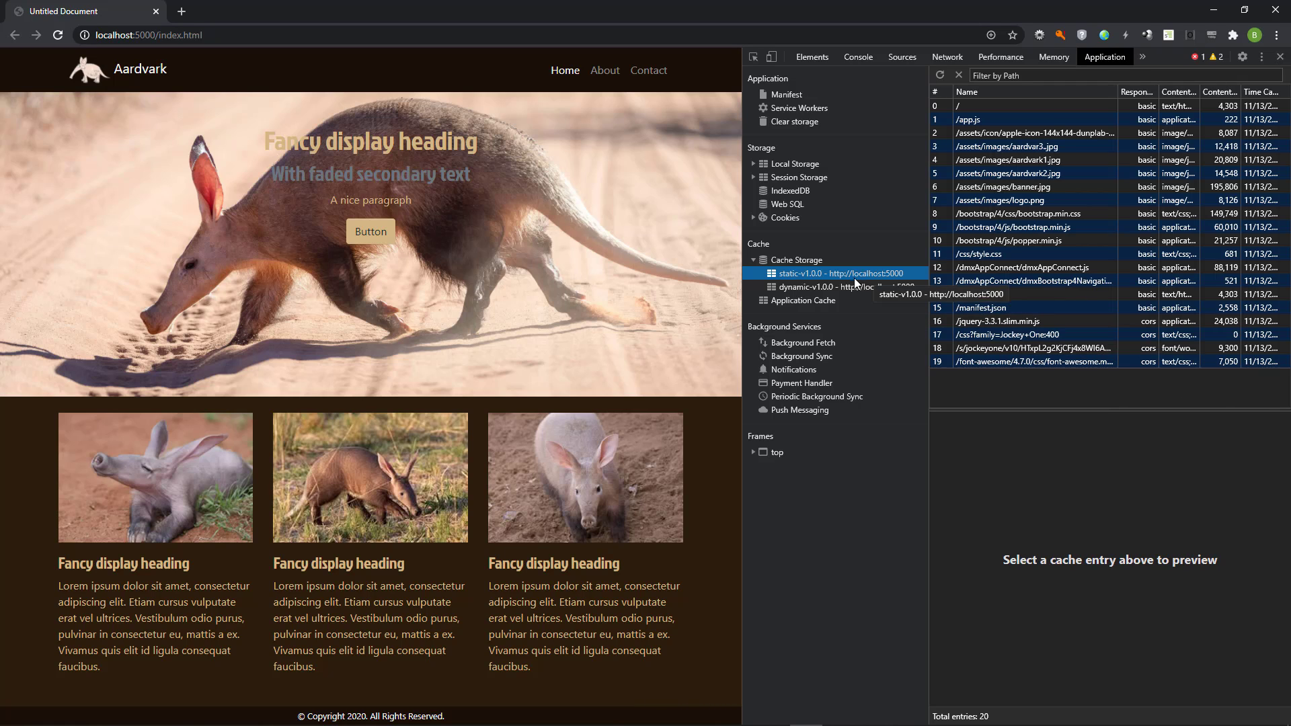
pyautogui.click(840, 287)
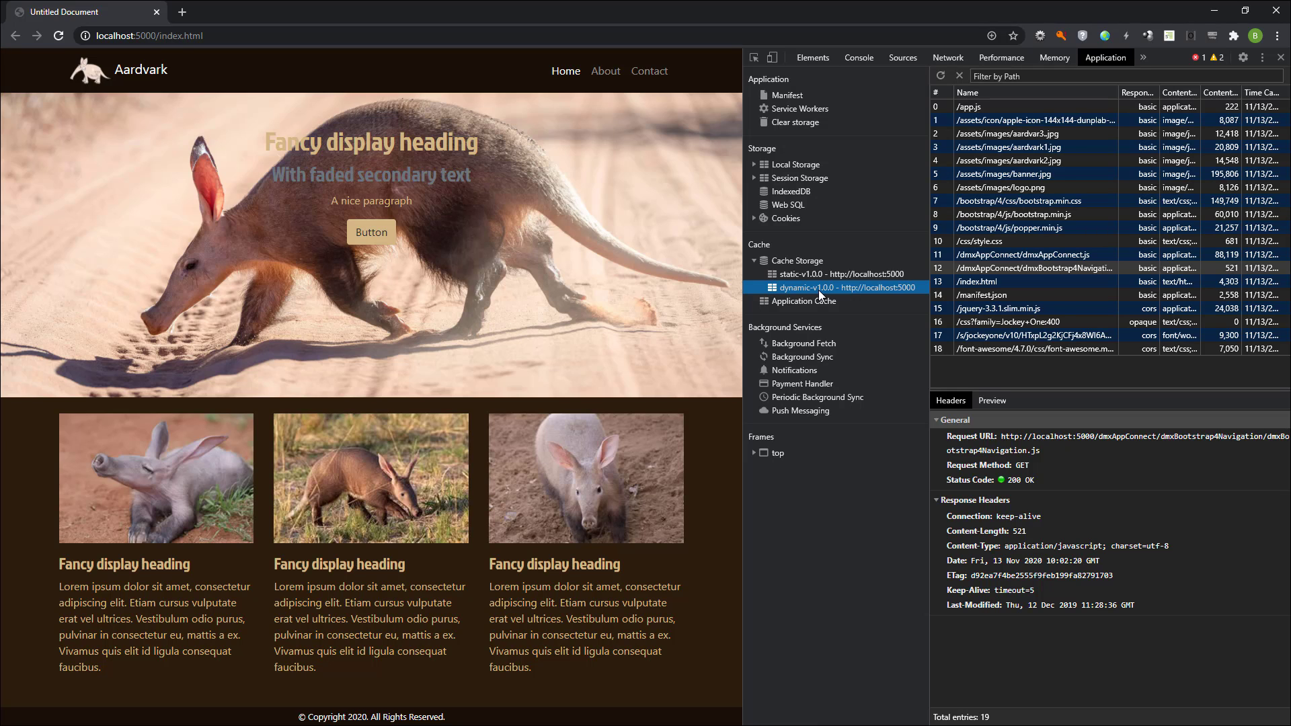
# Step: In sw.js, bump the staticCacheName version number to 1
pyautogui.click(799, 108)
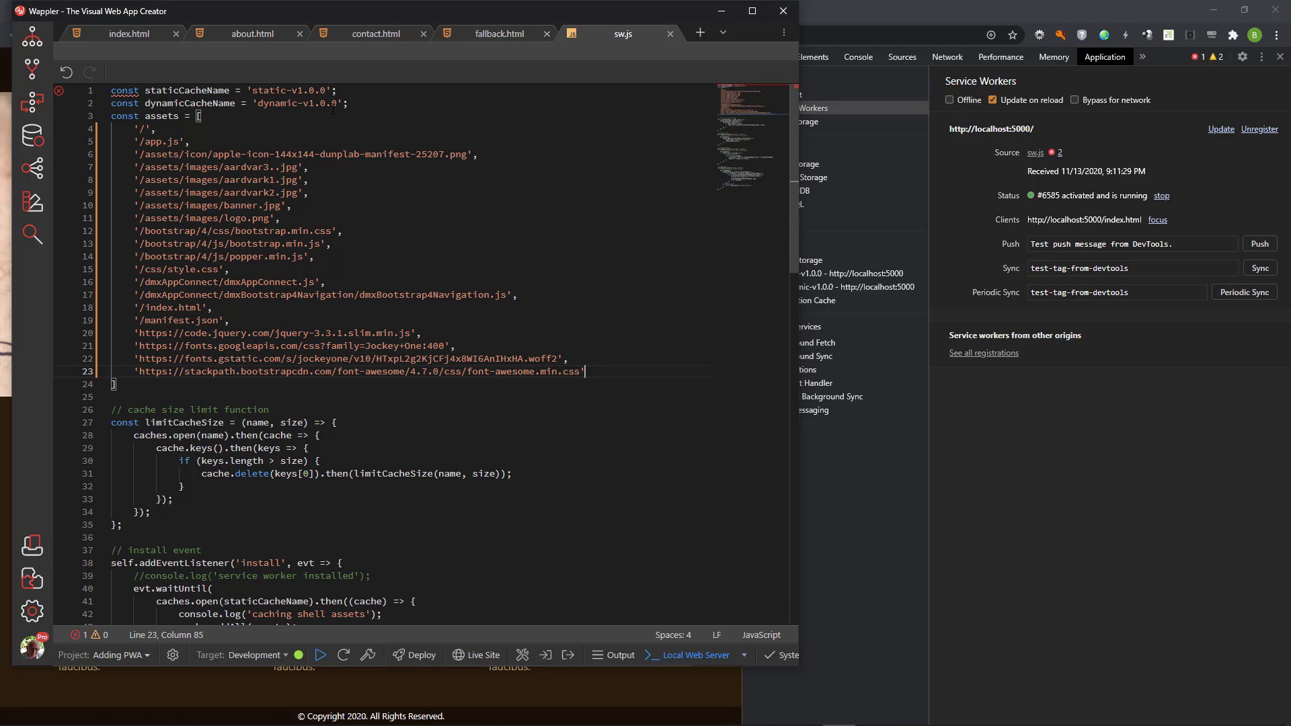
pyautogui.click(332, 91)
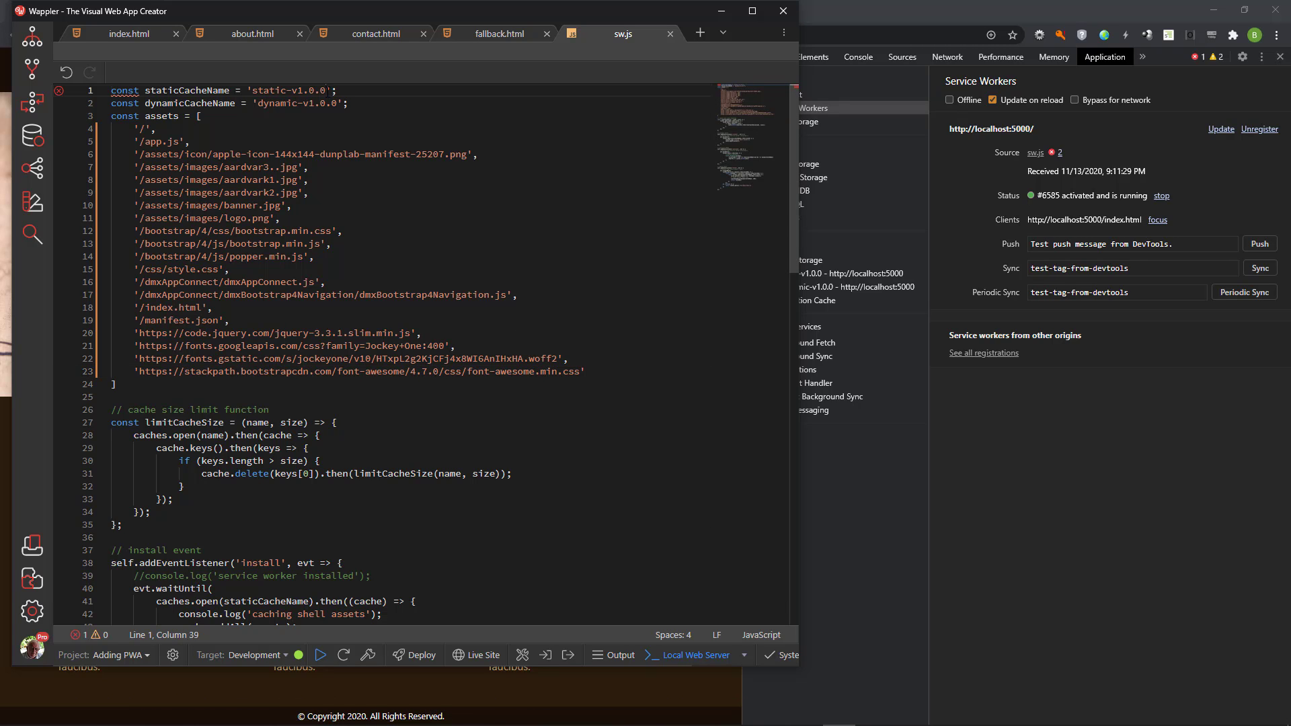
pyautogui.write('1')
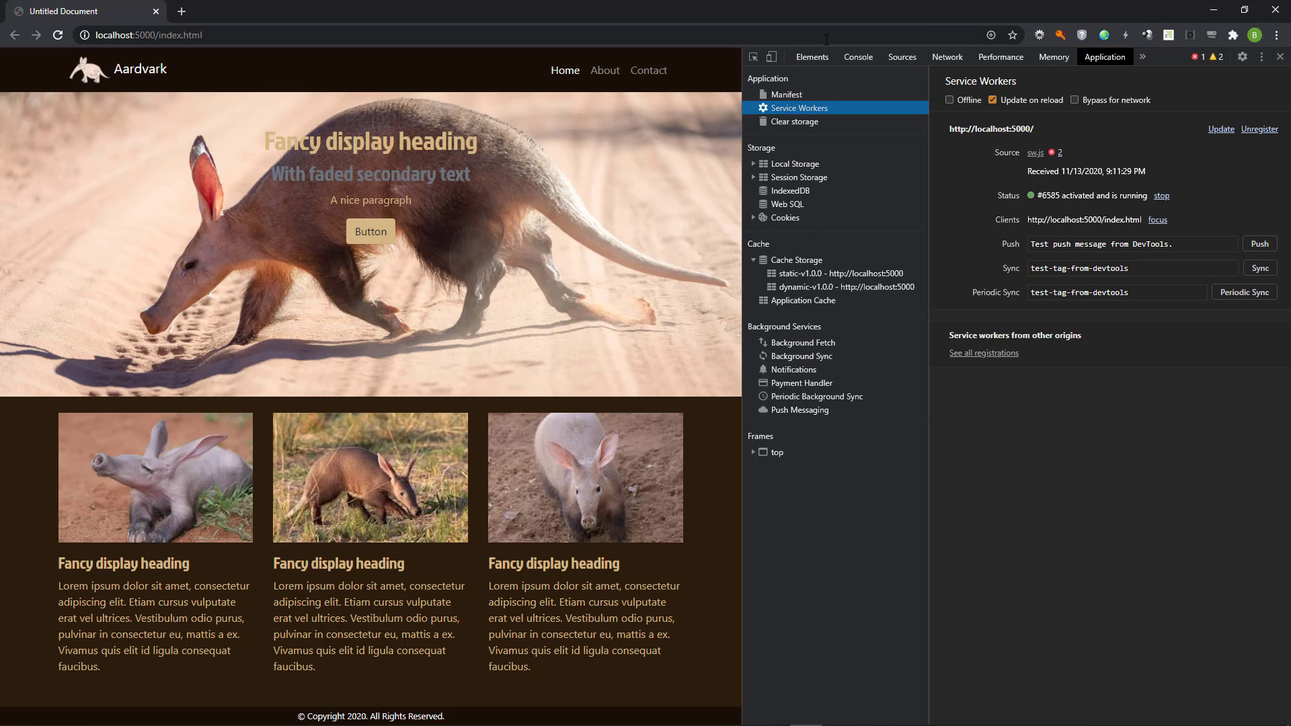
# Step: Reload the Aardvark page so the renamed v1.0.1 caches replace the old ones
pyautogui.click(857, 285)
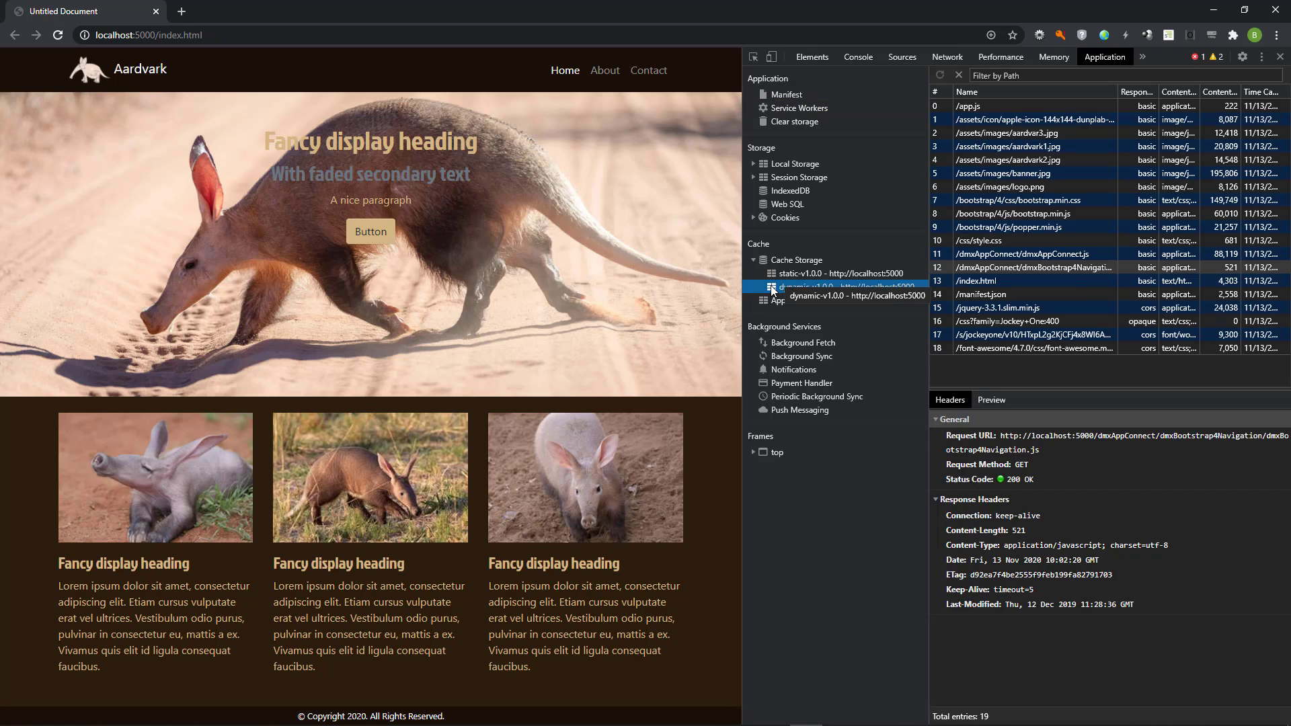
pyautogui.click(831, 288)
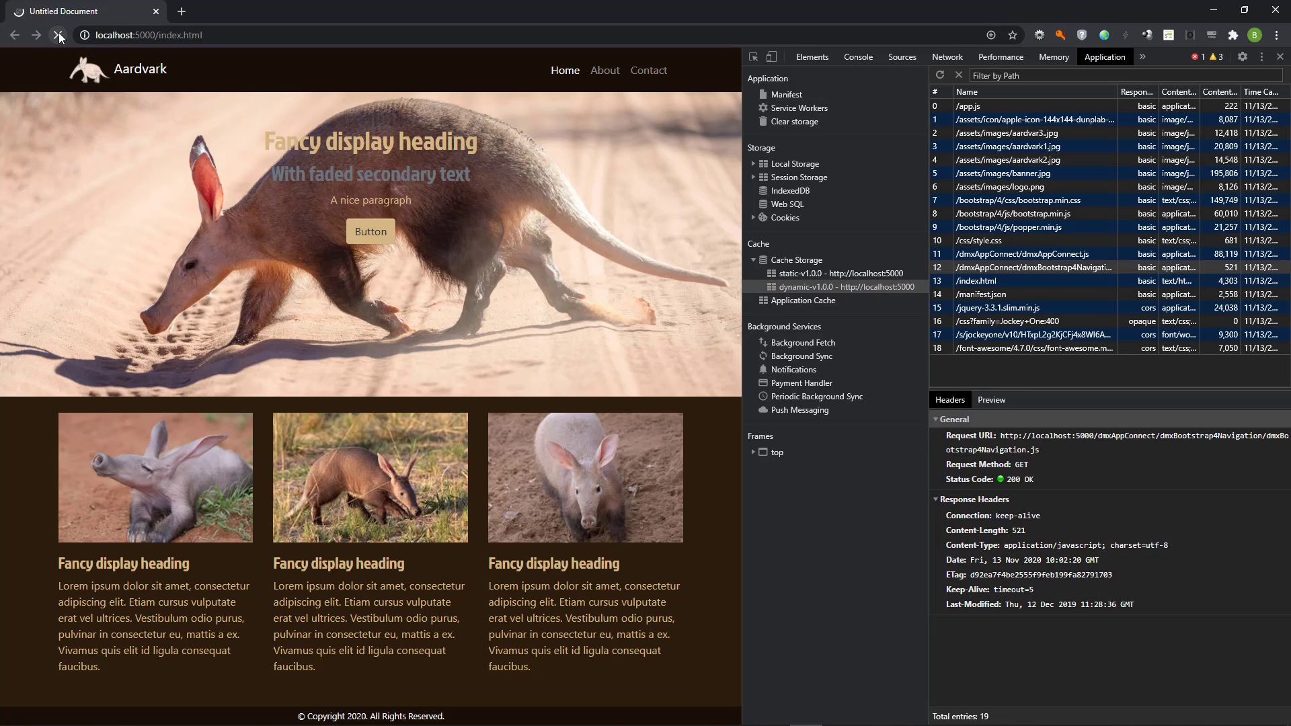
pyautogui.click(57, 35)
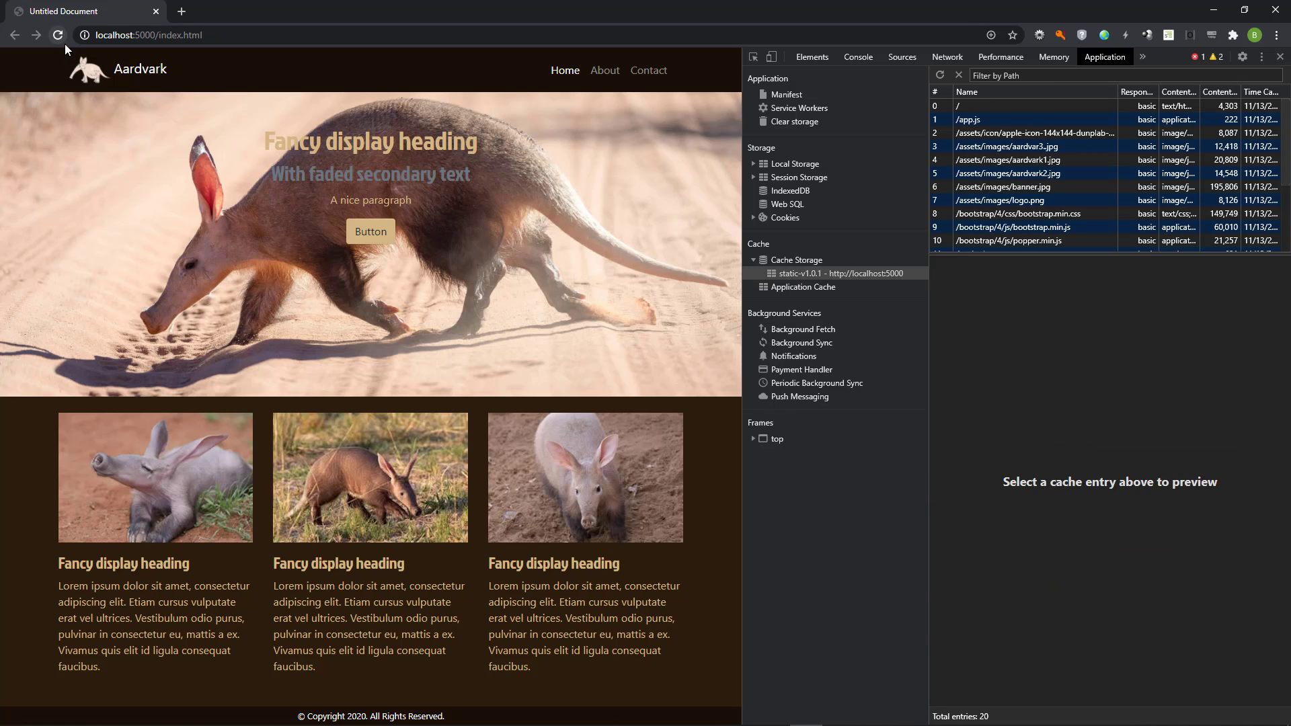
# Step: Review the 20 entries in static-v1.0.1 and confirm dynamic-v1.0.1 is still empty
pyautogui.click(840, 273)
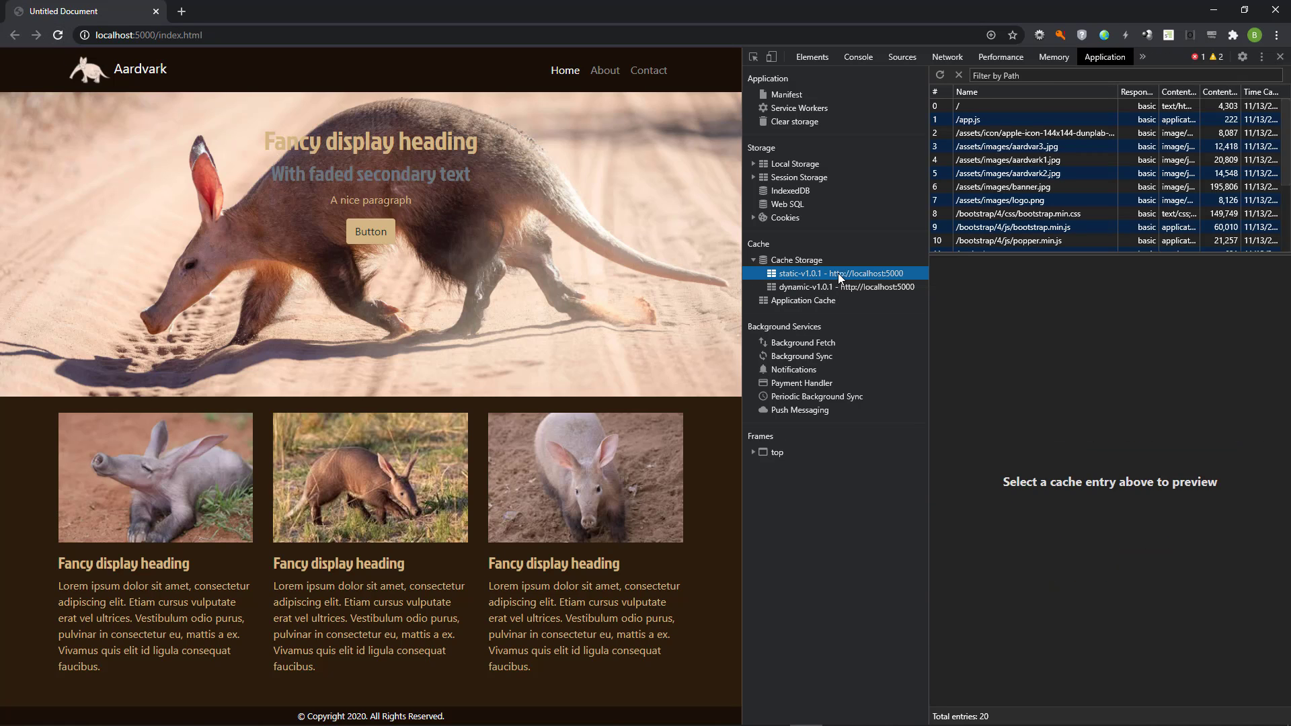
pyautogui.click(837, 287)
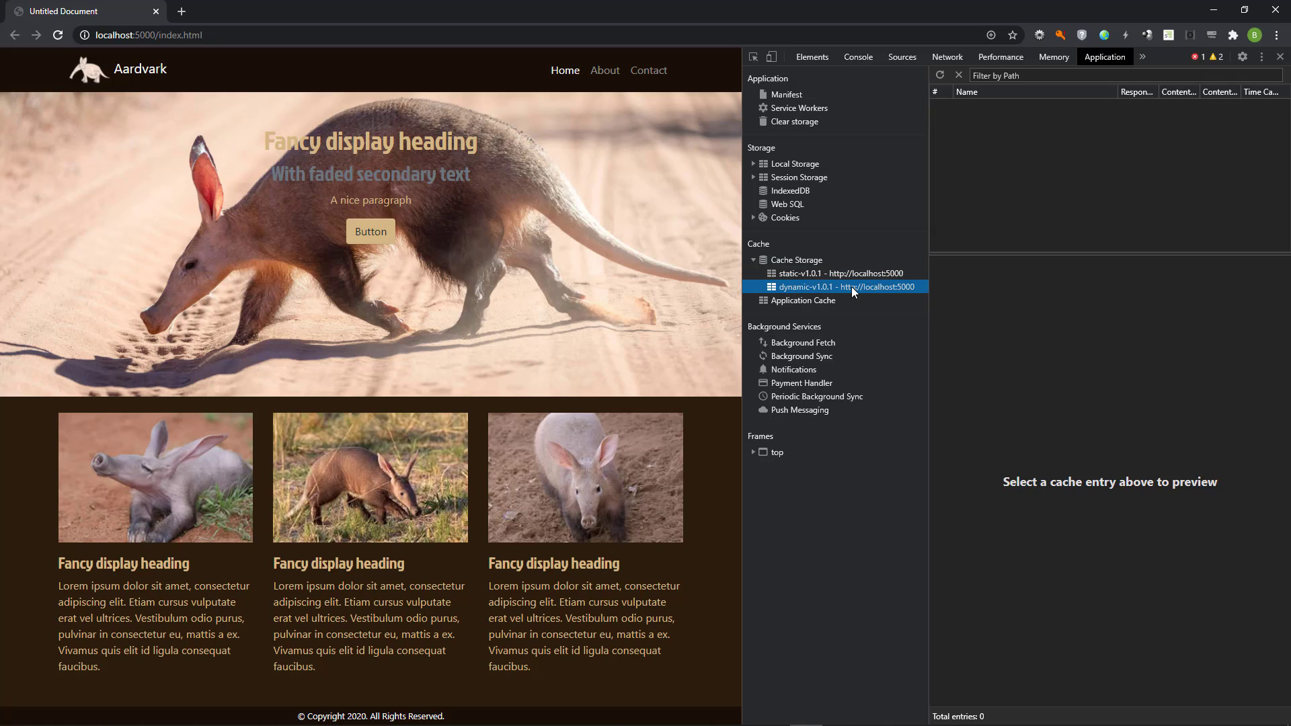
pyautogui.moveTo(866, 278)
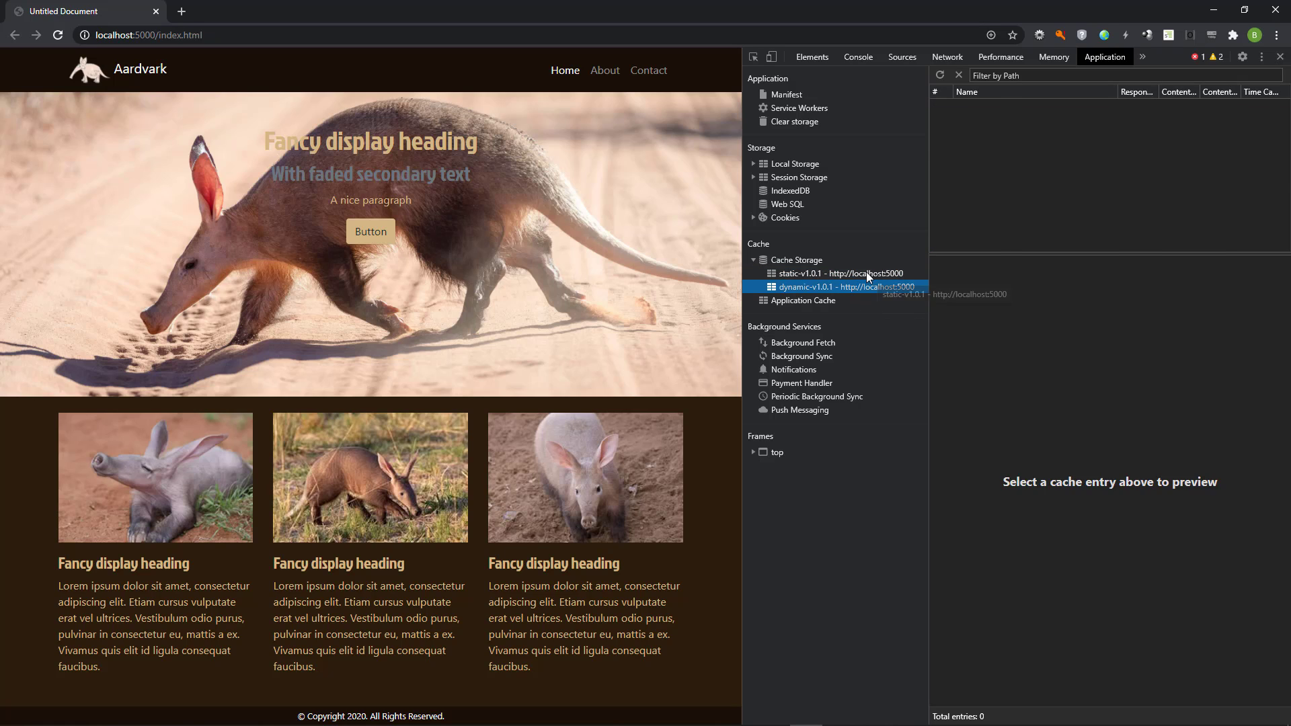
pyautogui.click(840, 273)
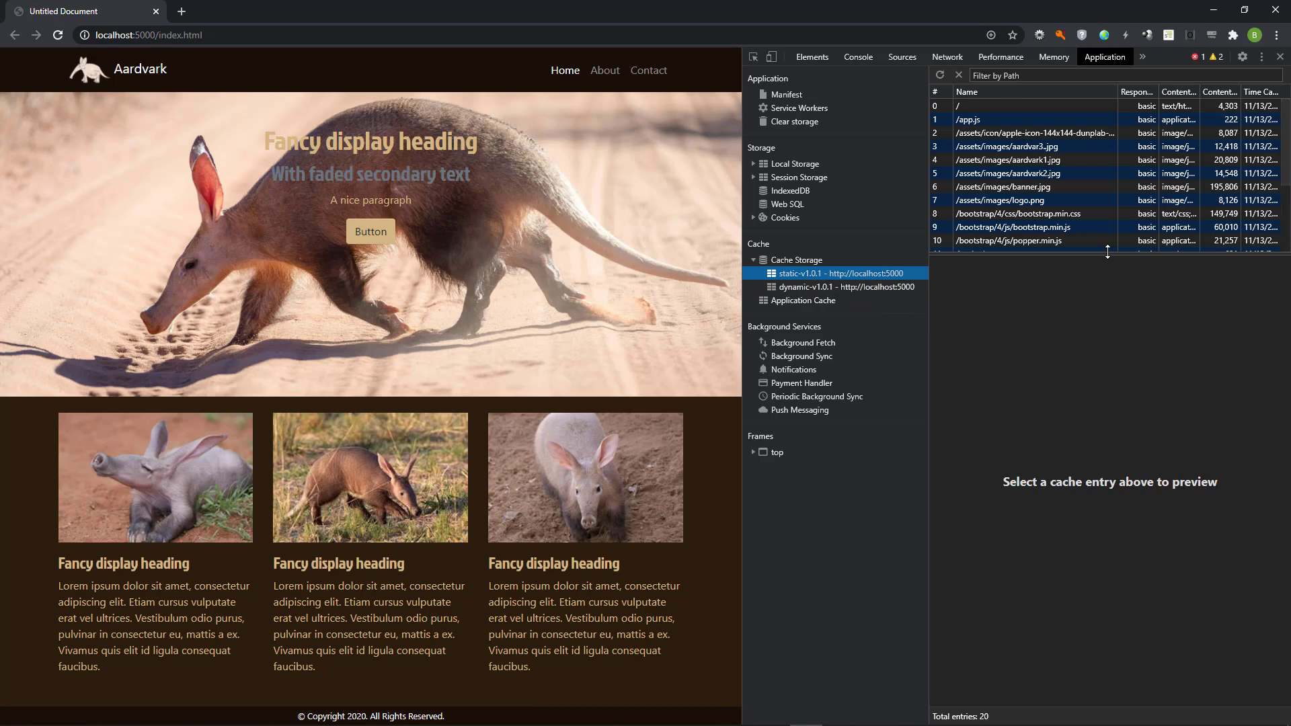
pyautogui.scroll(-3)
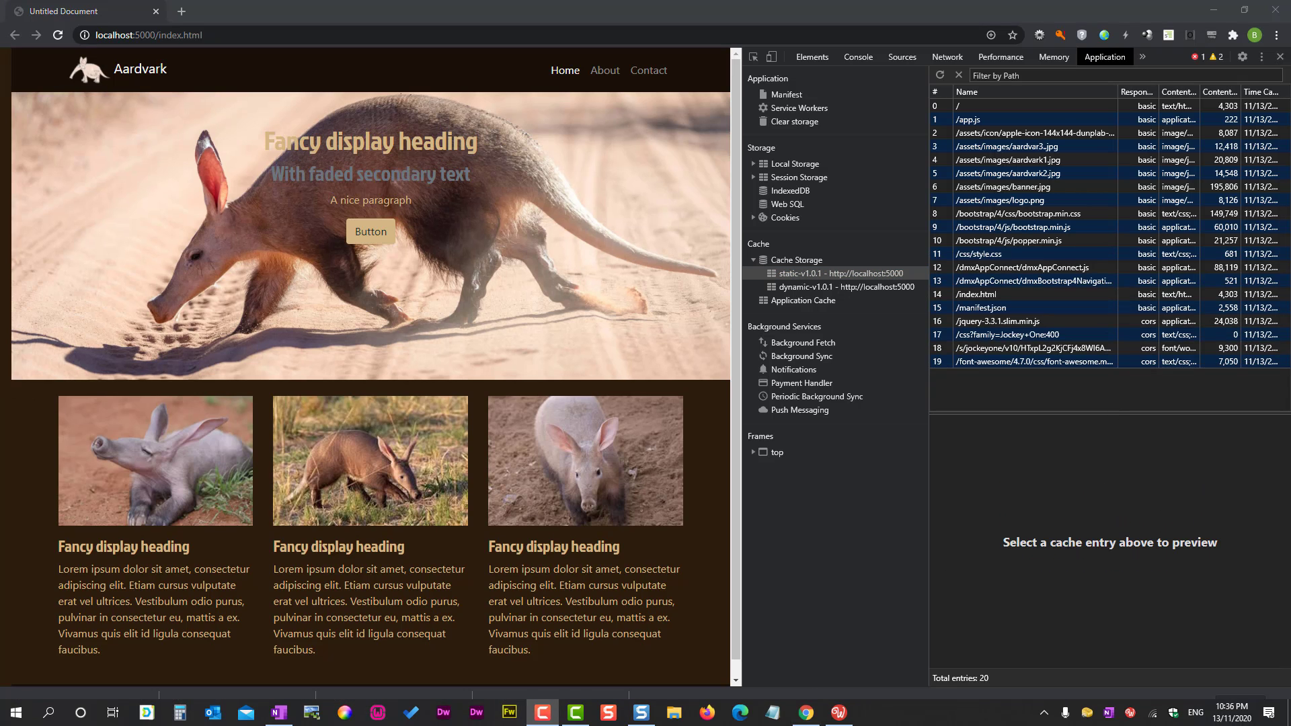
# Step: Review the sw.js fetch handler whose catch returns /fallback.html, and save the file
pyautogui.click(838, 713)
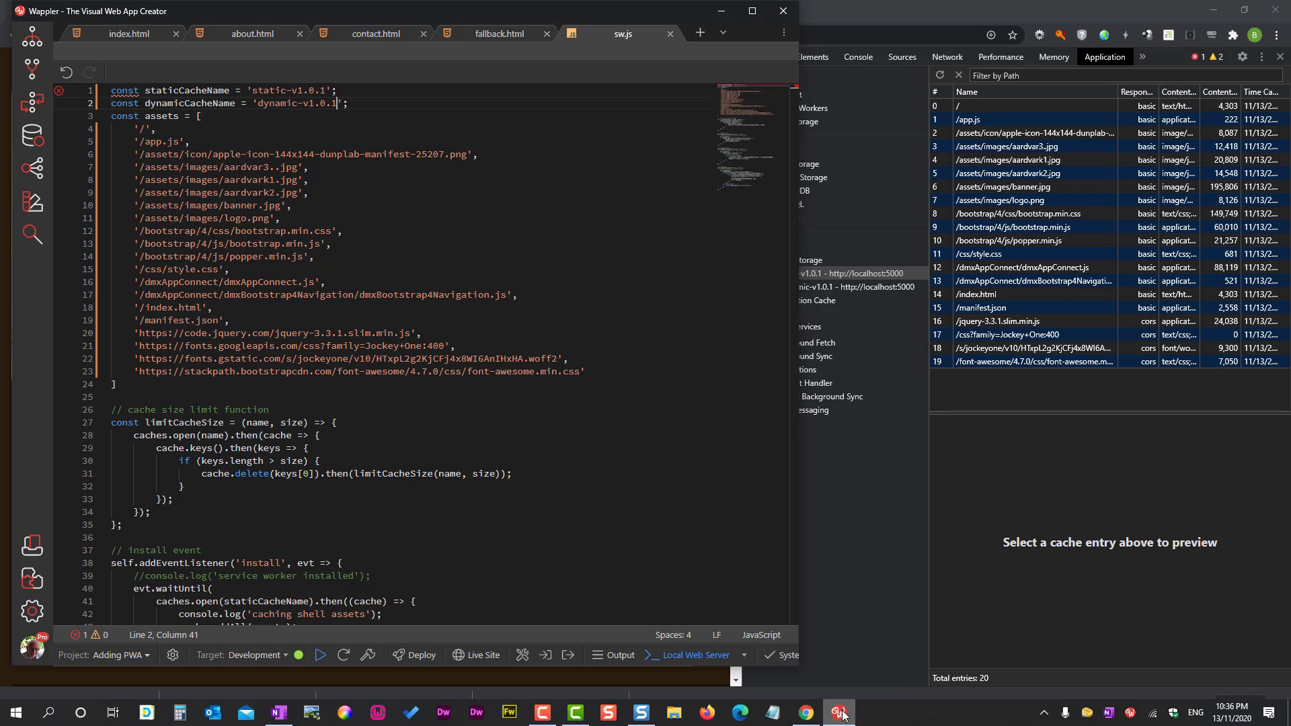
pyautogui.click(751, 11)
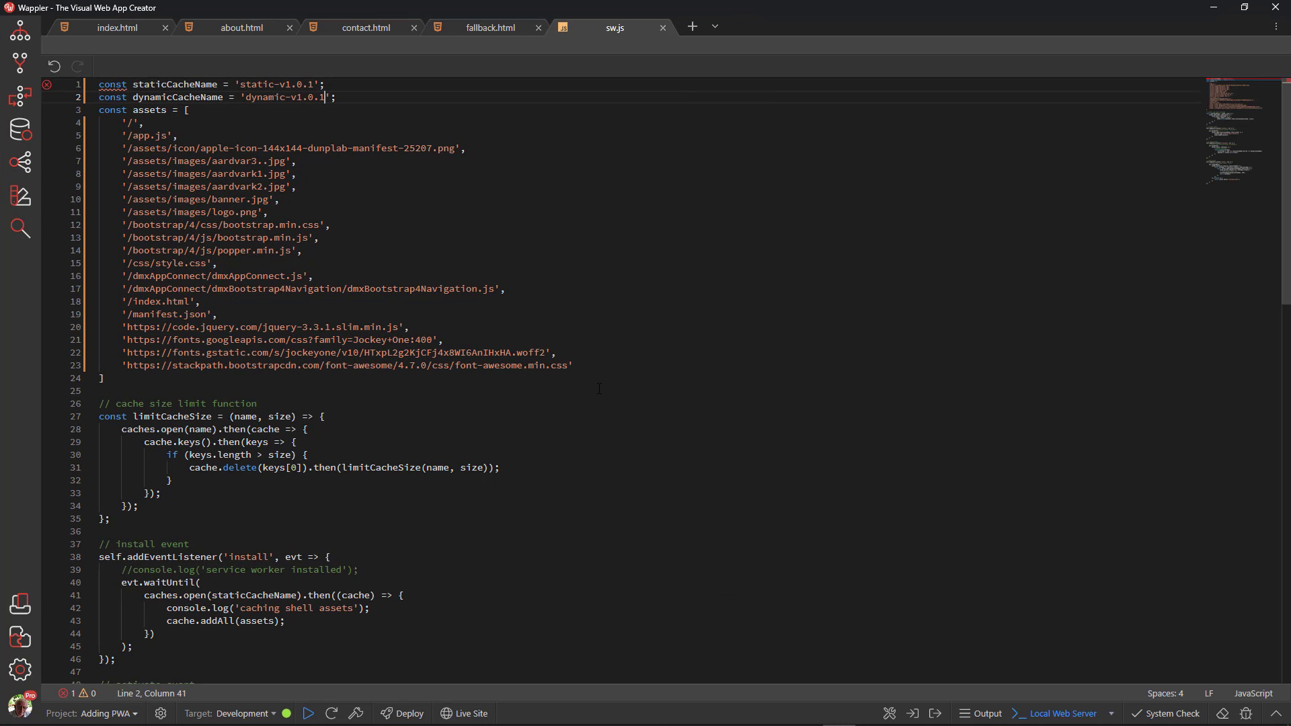
pyautogui.scroll(-3)
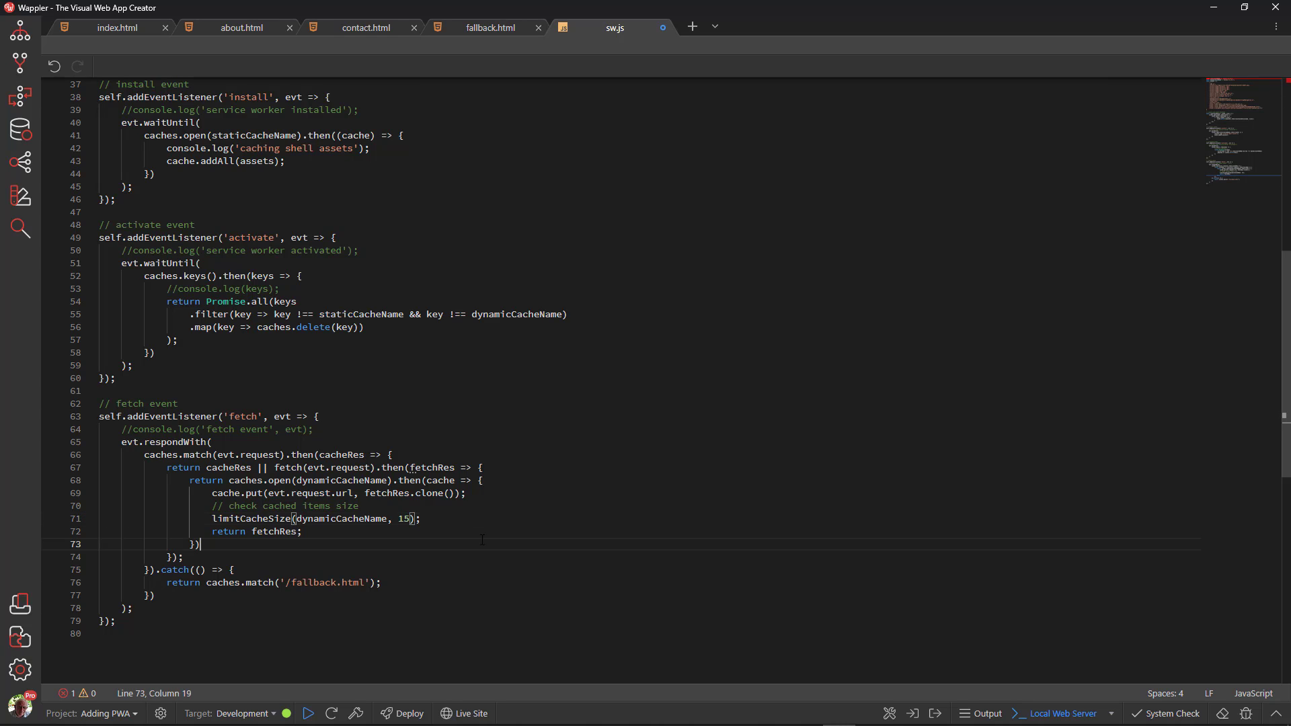
pyautogui.press('ctrl+s')
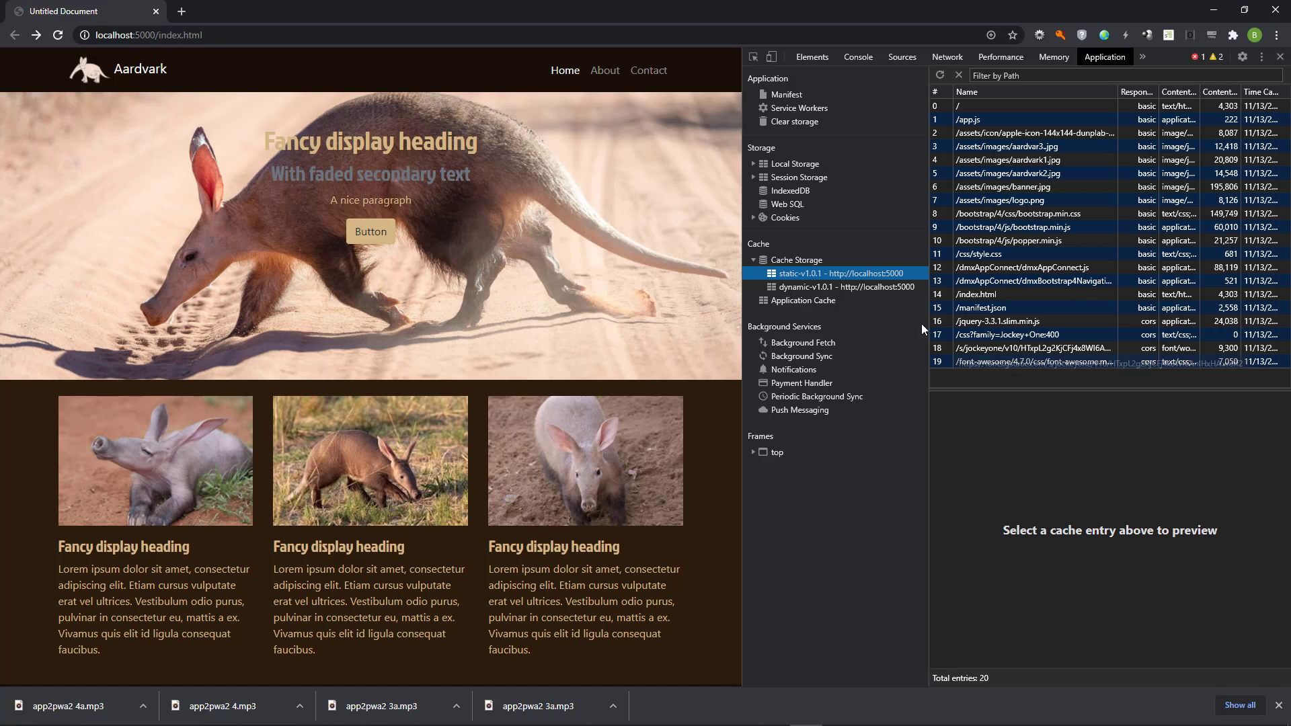
# Step: Set the service worker to Offline and try the About page, which fails to load
pyautogui.click(797, 108)
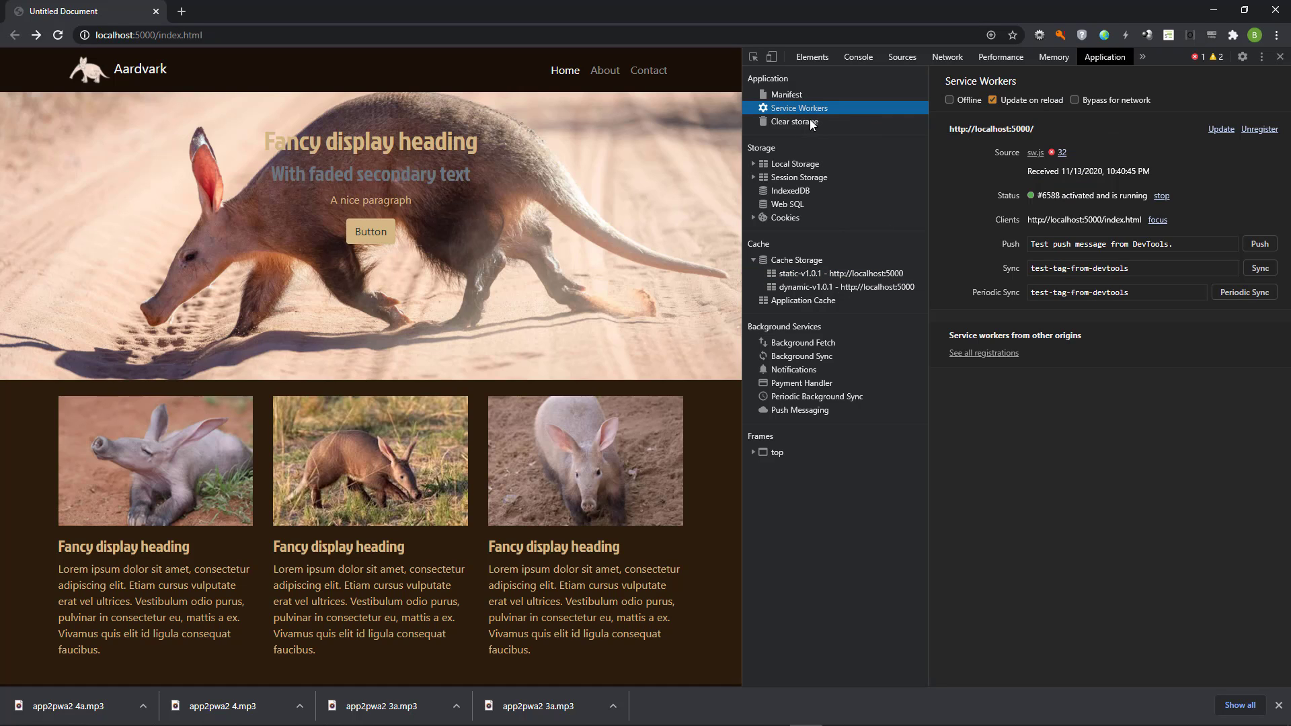
pyautogui.click(950, 99)
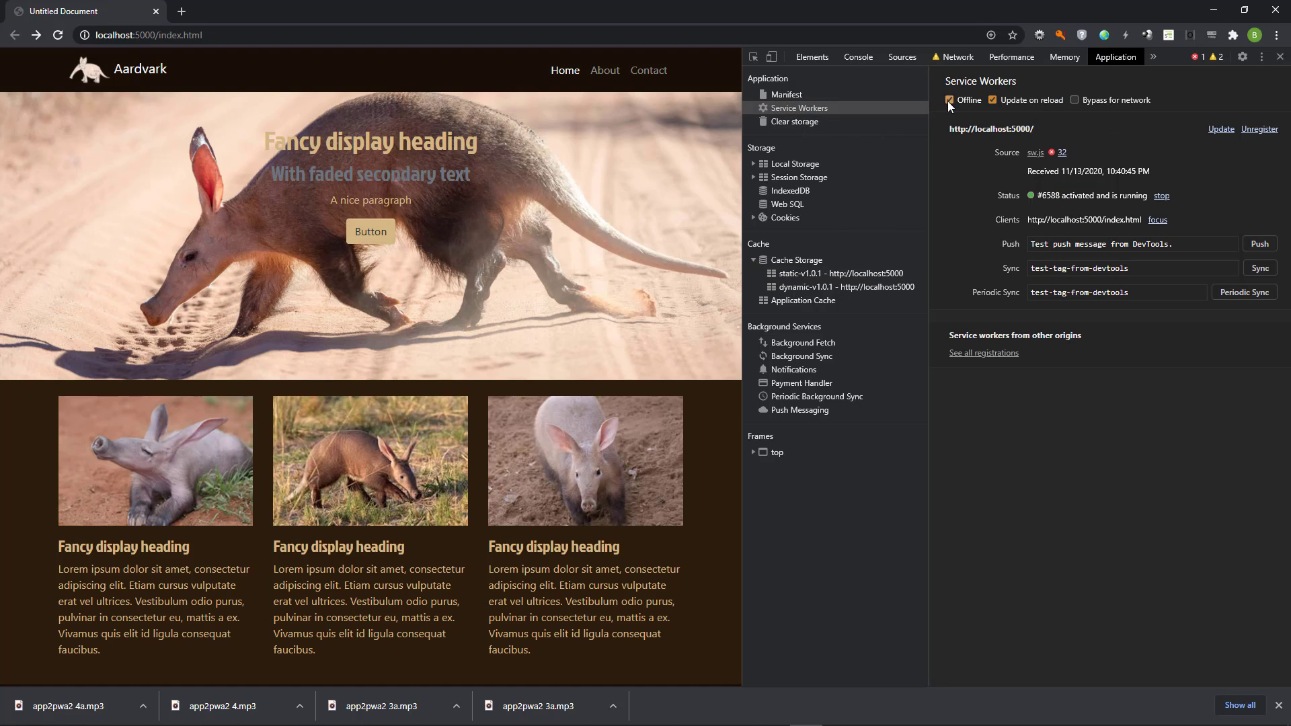
pyautogui.click(604, 70)
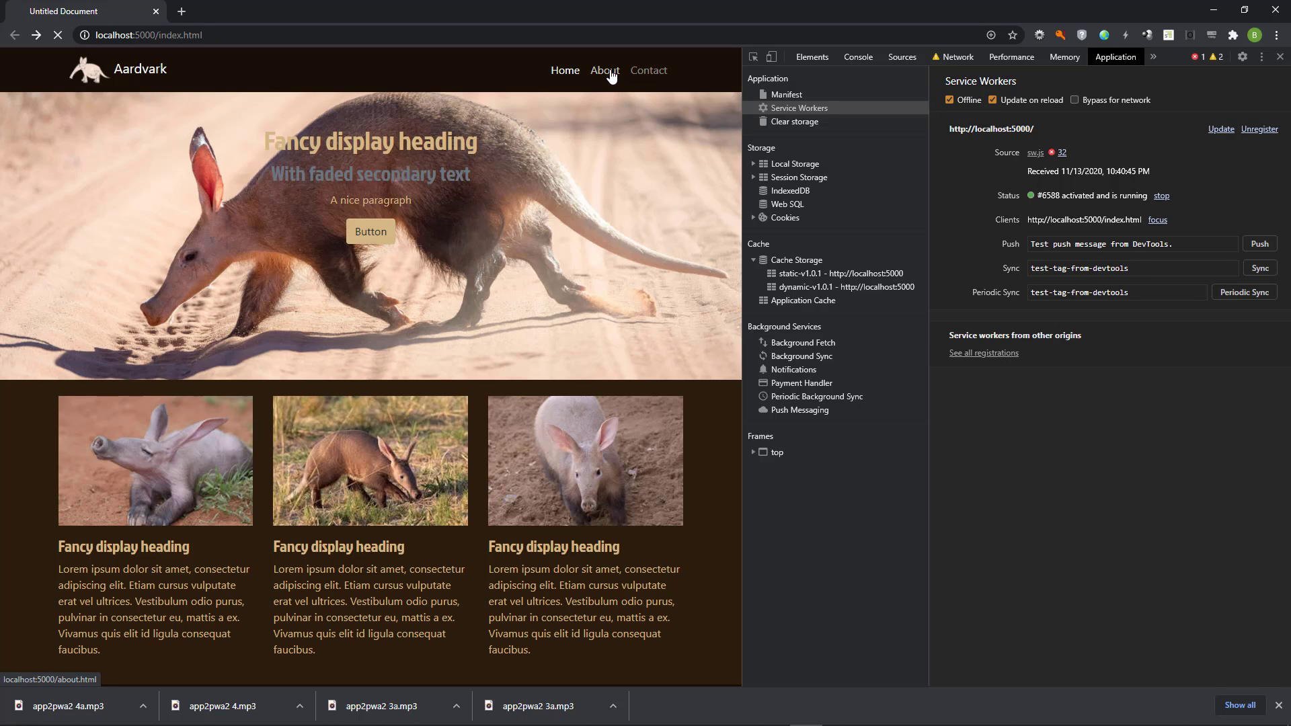
pyautogui.click(604, 69)
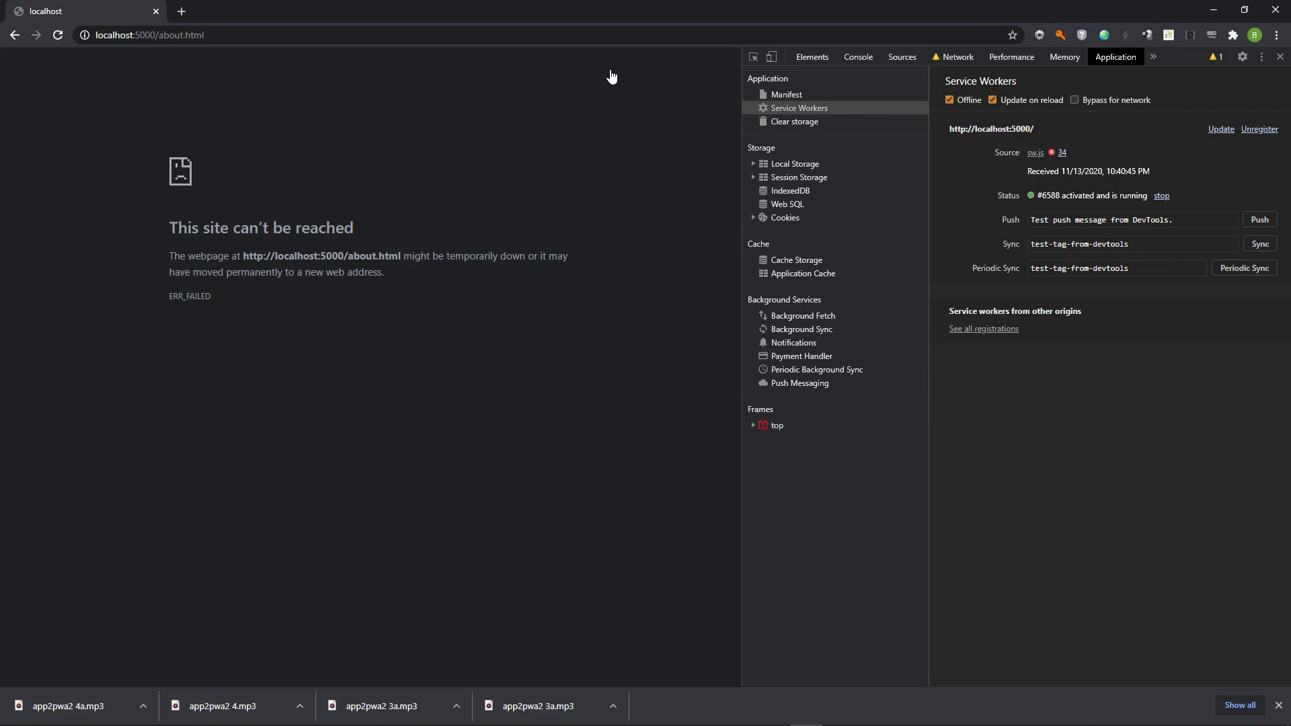
pyautogui.moveTo(606, 113)
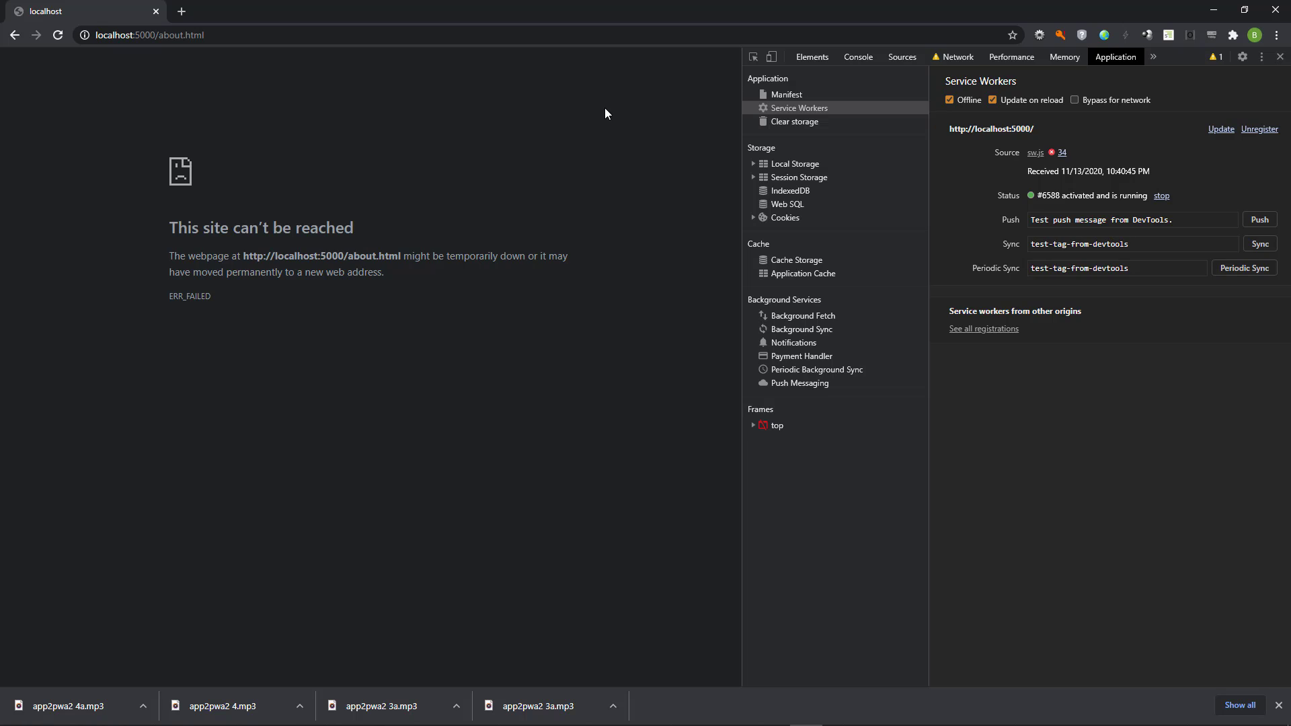
pyautogui.moveTo(80, 70)
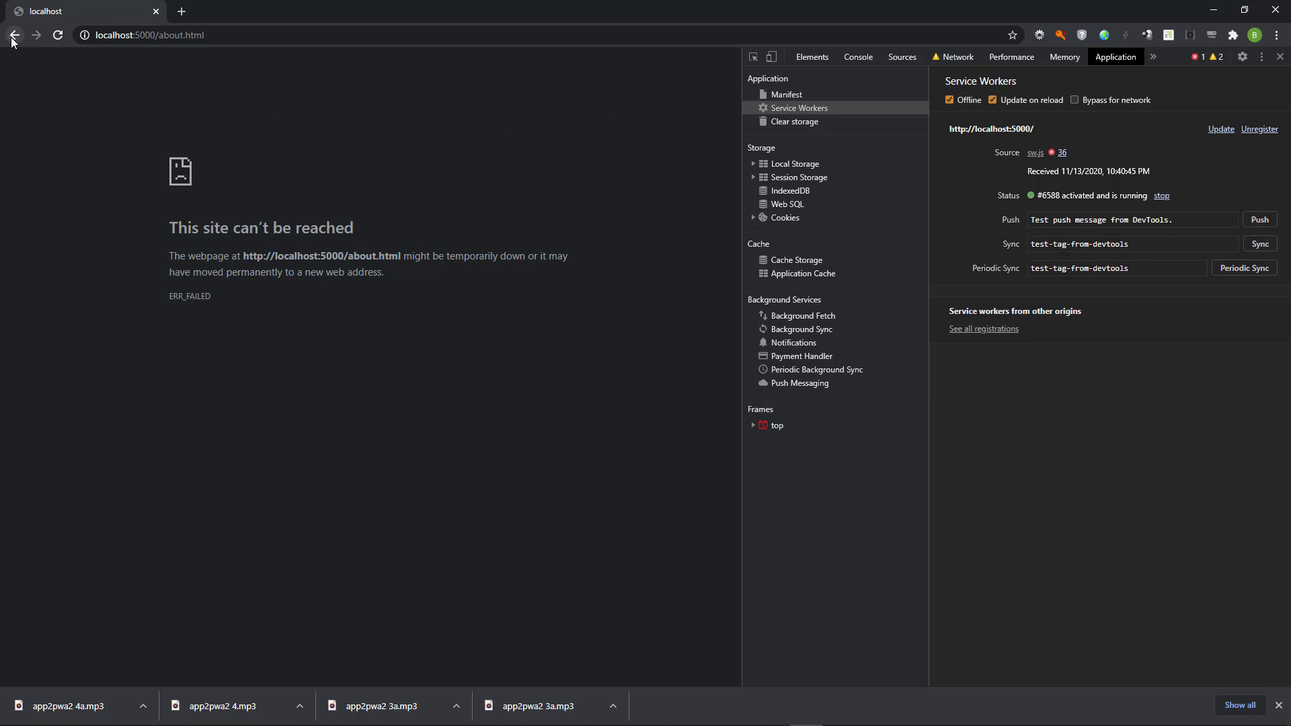
# Step: Return to the cached home page and scroll through the static-v1.0.1 cache entries
pyautogui.click(13, 35)
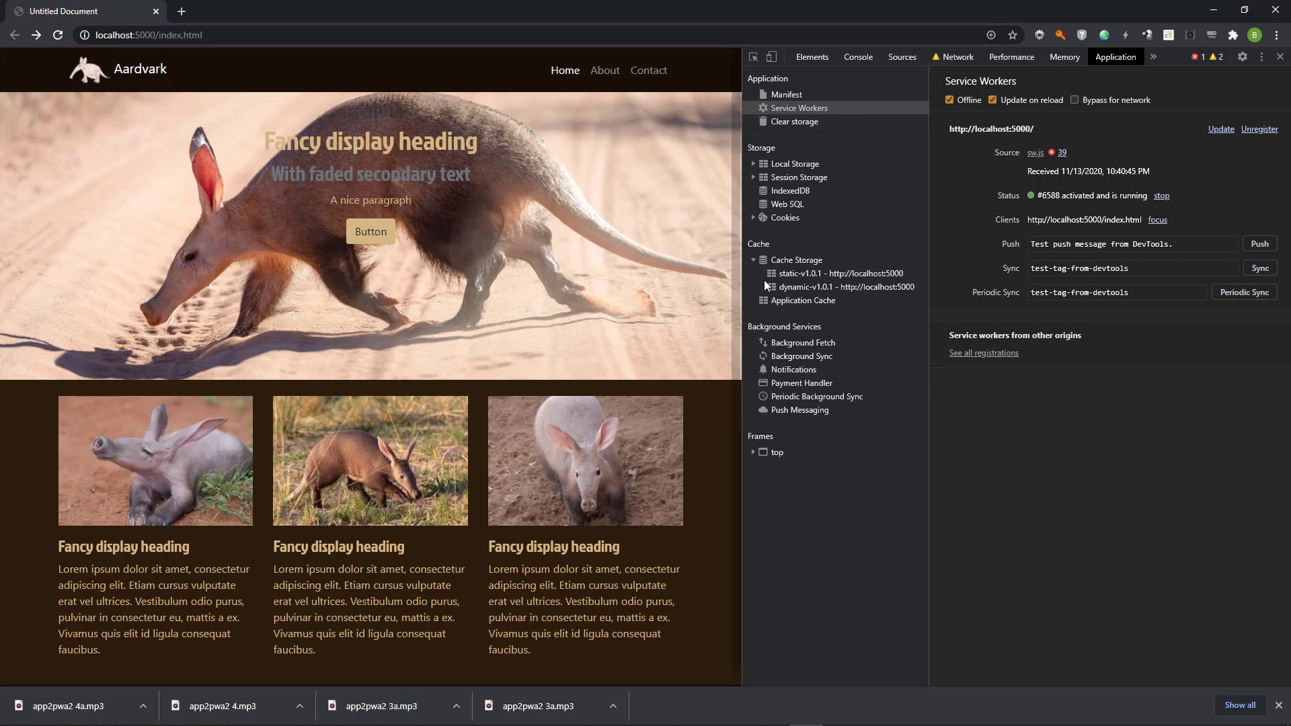
pyautogui.click(839, 273)
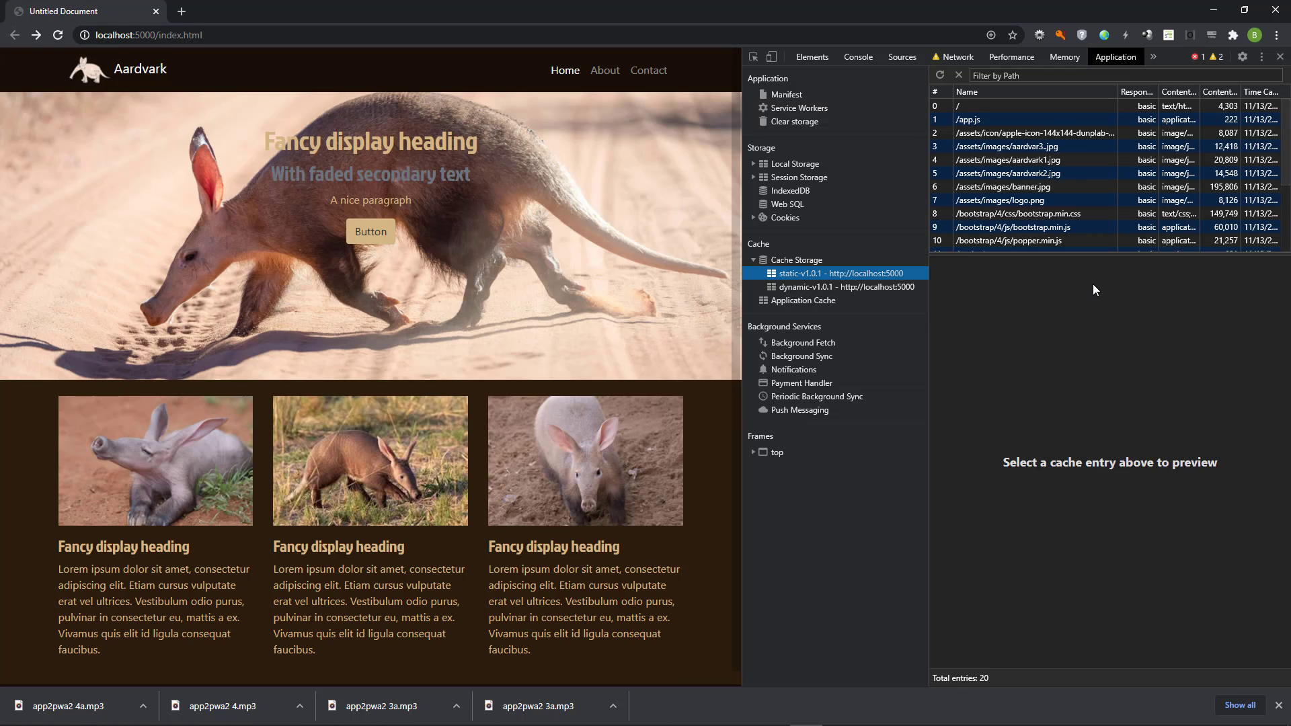
pyautogui.scroll(-3)
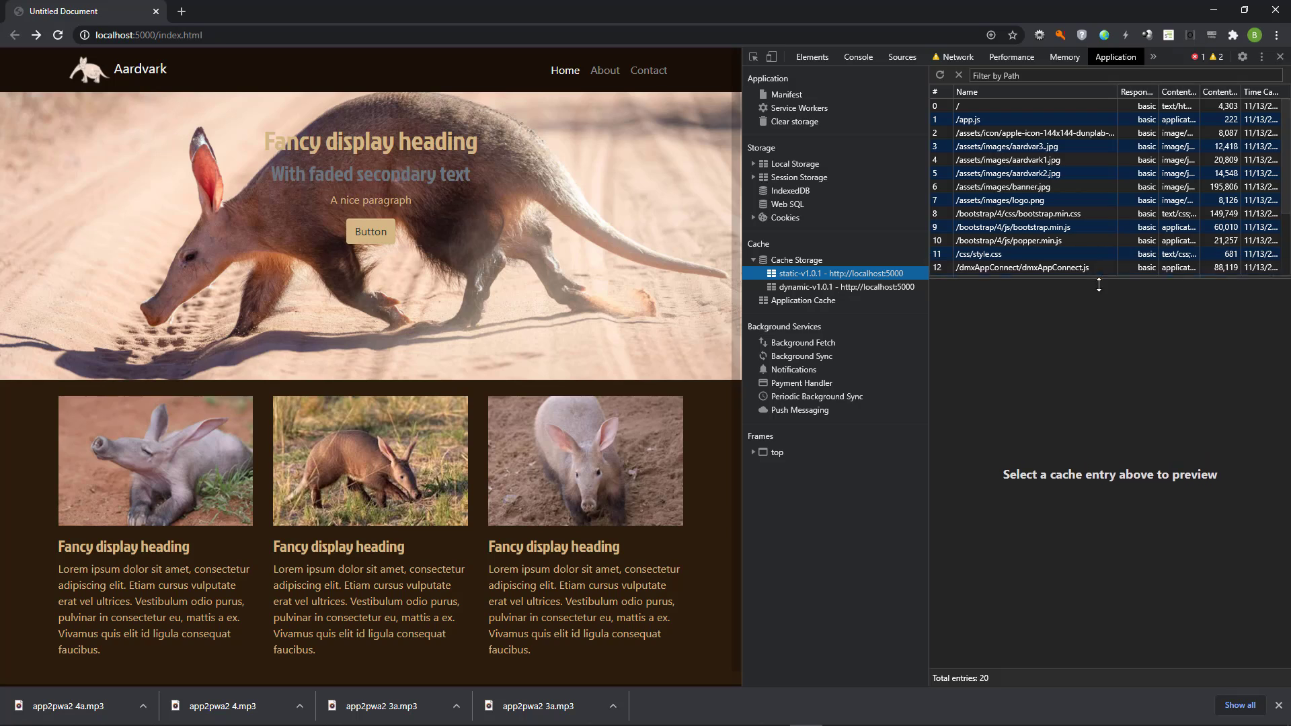
pyautogui.scroll(-3)
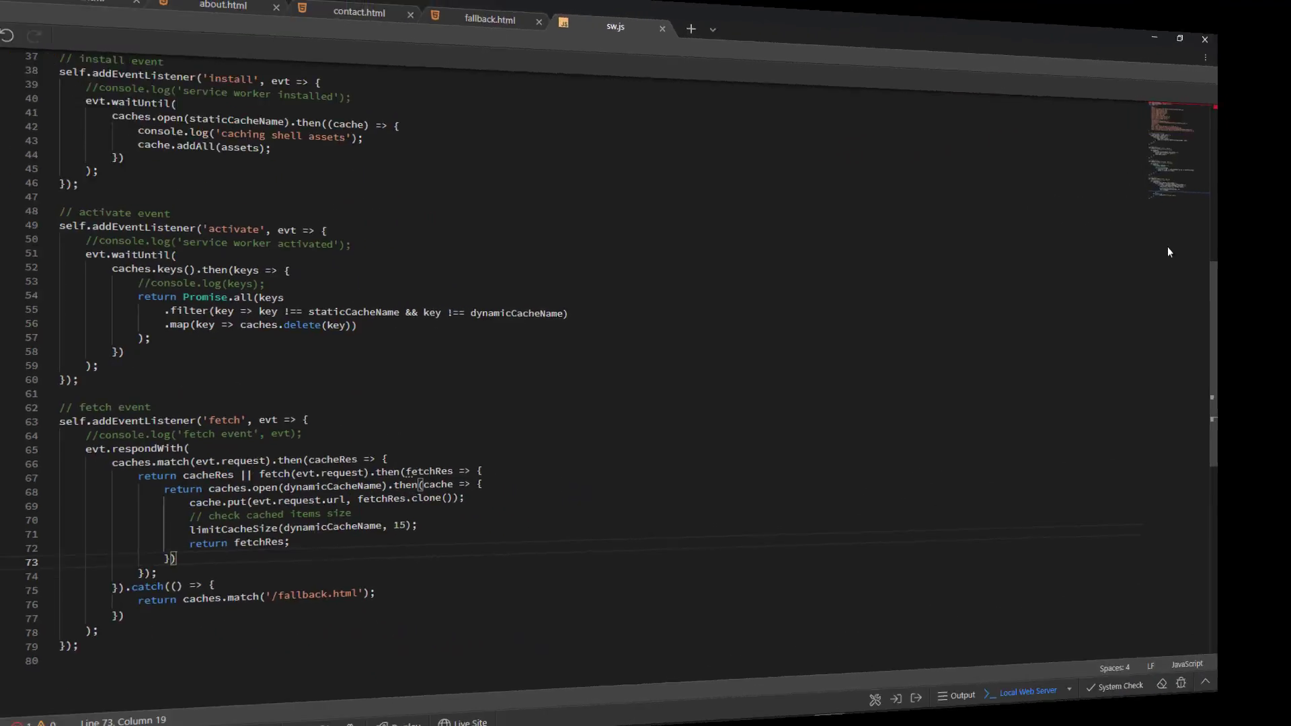
# Step: Append '/fallback.html' to the sw.js assets array and save the file
pyautogui.scroll(3)
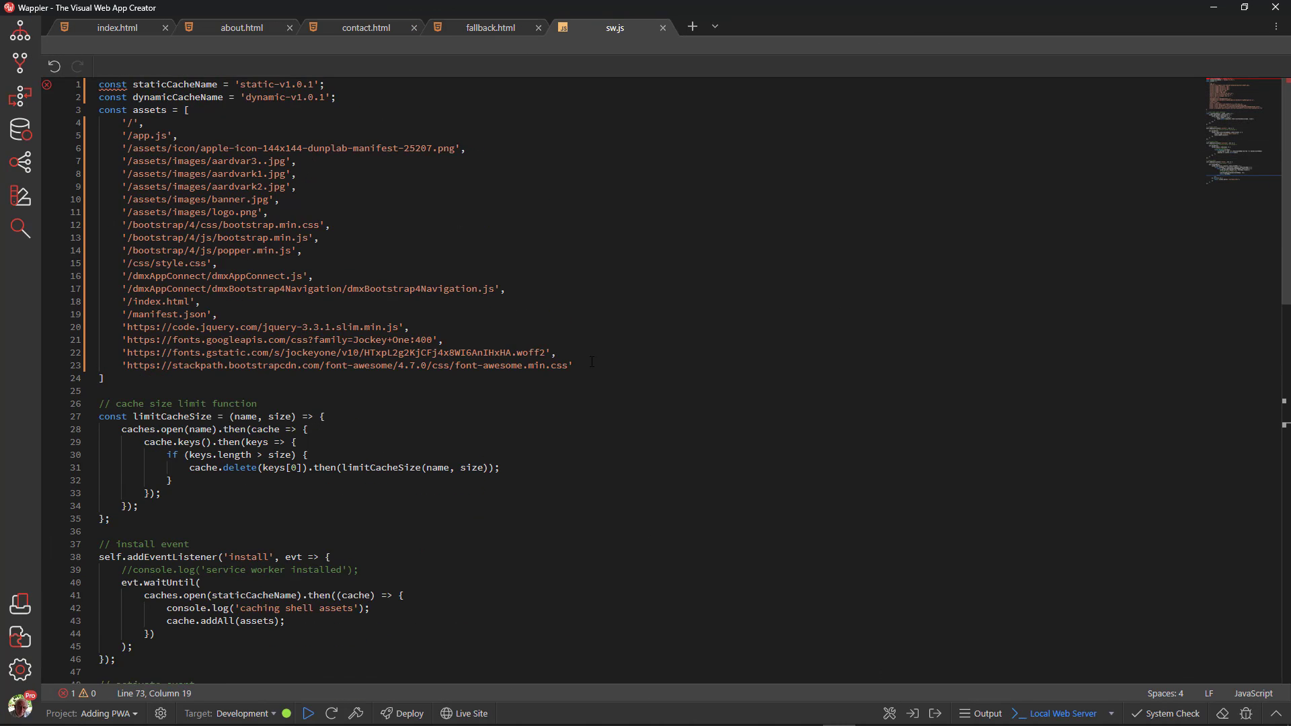
pyautogui.click(597, 373)
pyautogui.write("'")
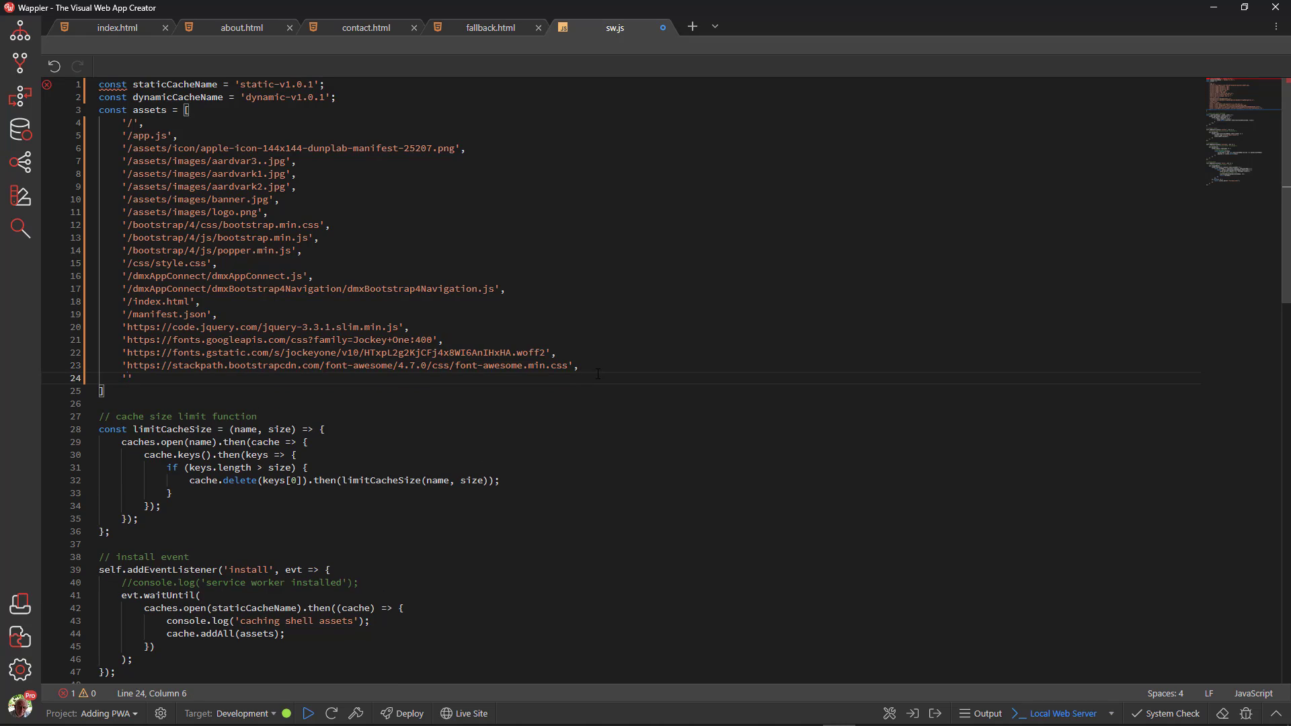
pyautogui.write('/fallback.htm')
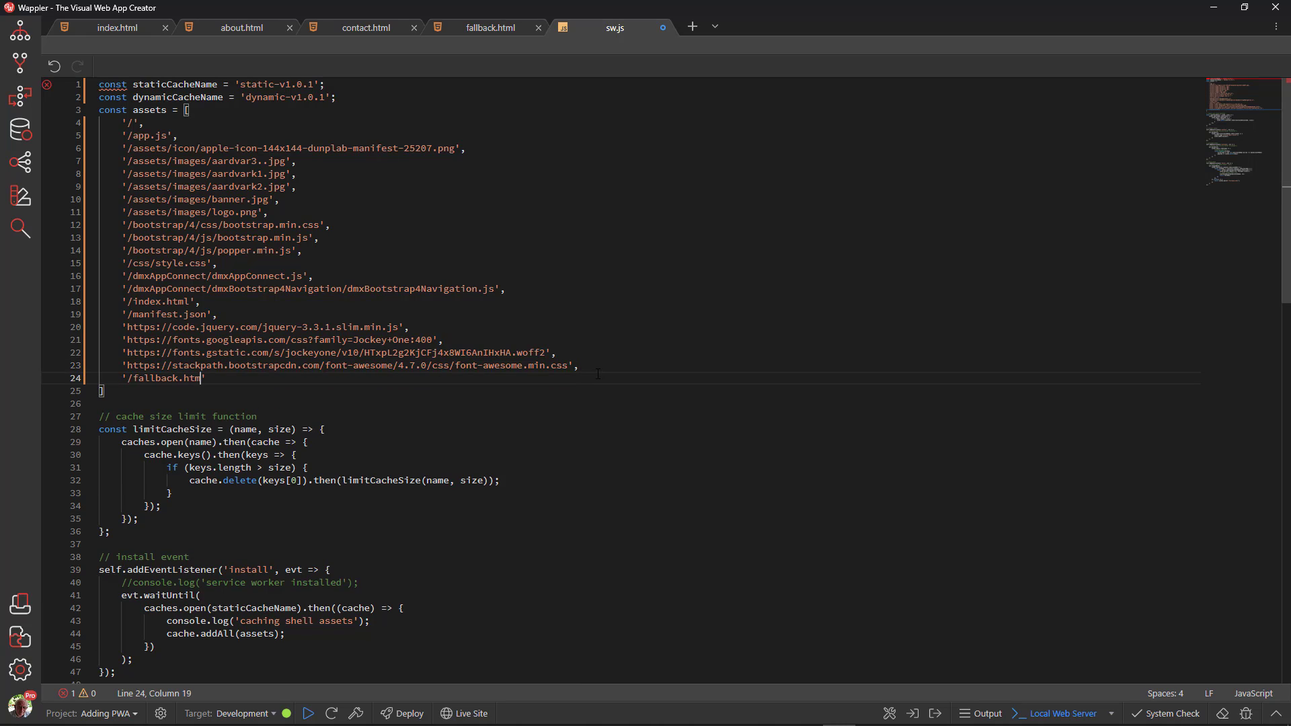
pyautogui.write('l')
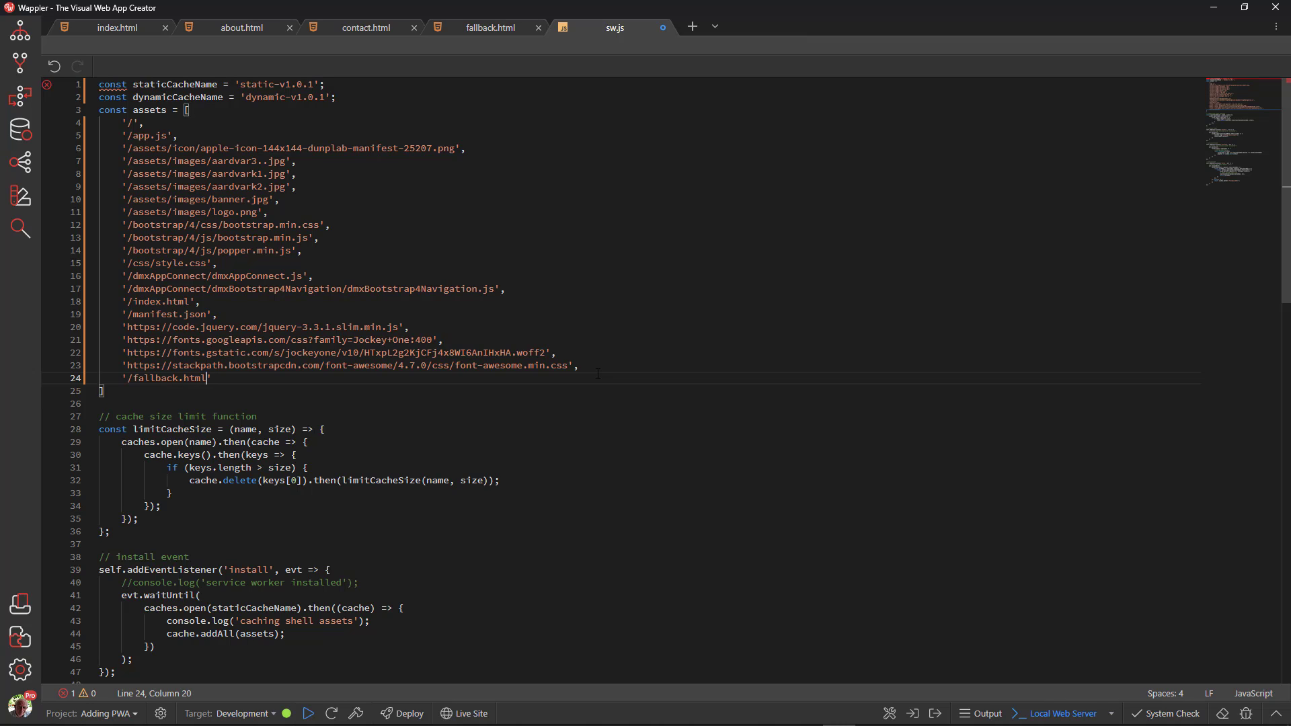
pyautogui.press('ctrl+s')
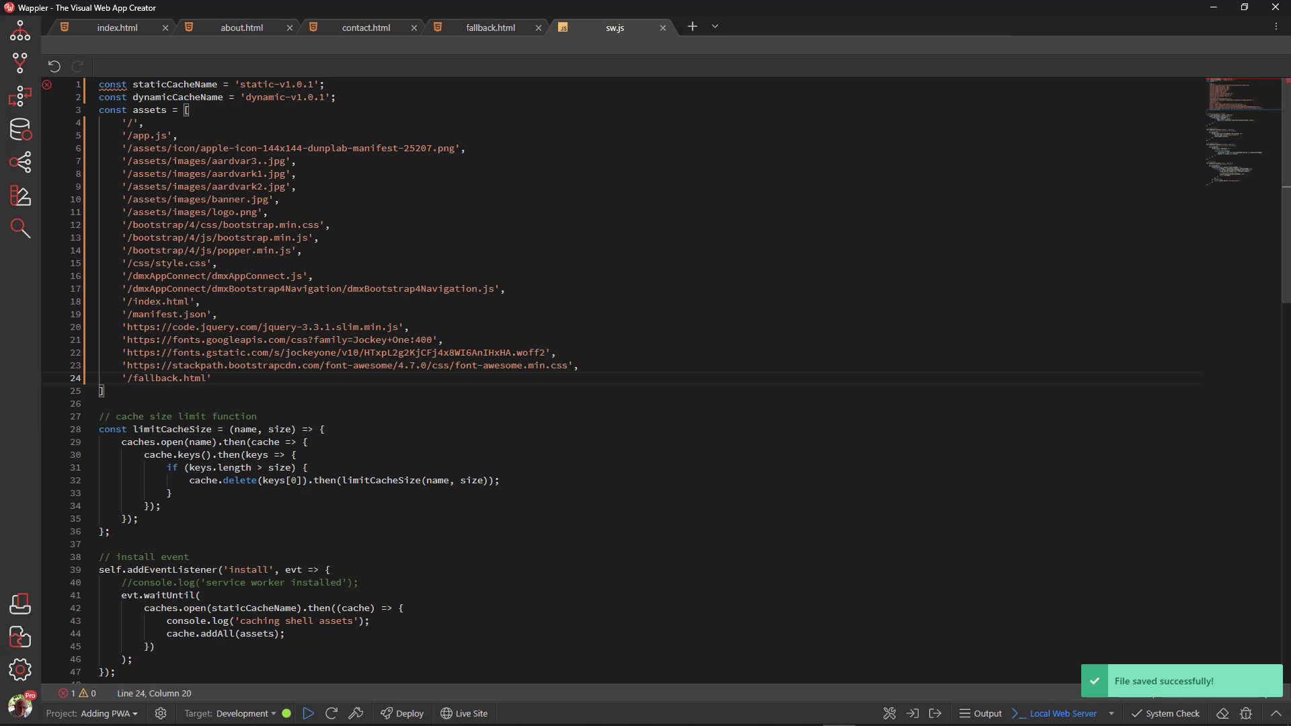
pyautogui.click(805, 713)
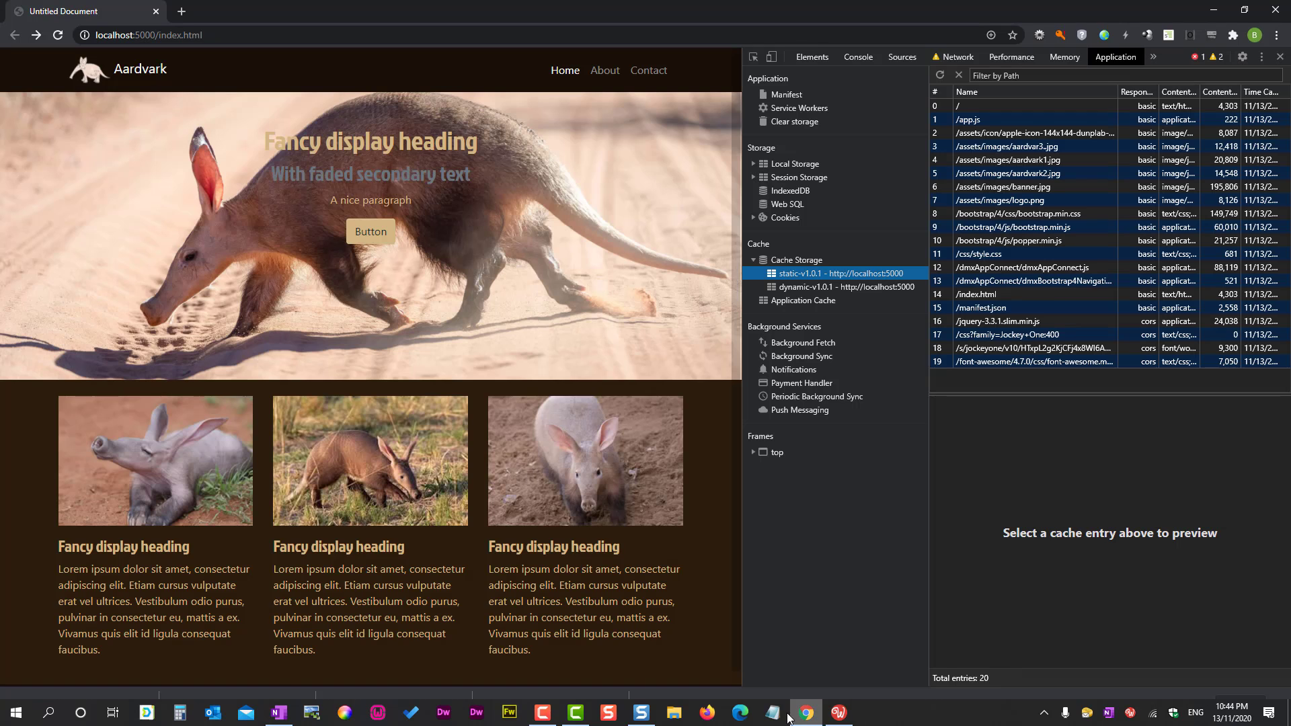
# Step: Reload with the new service worker and view the cached /fallback.html entry in static-v1.0.1
pyautogui.click(799, 108)
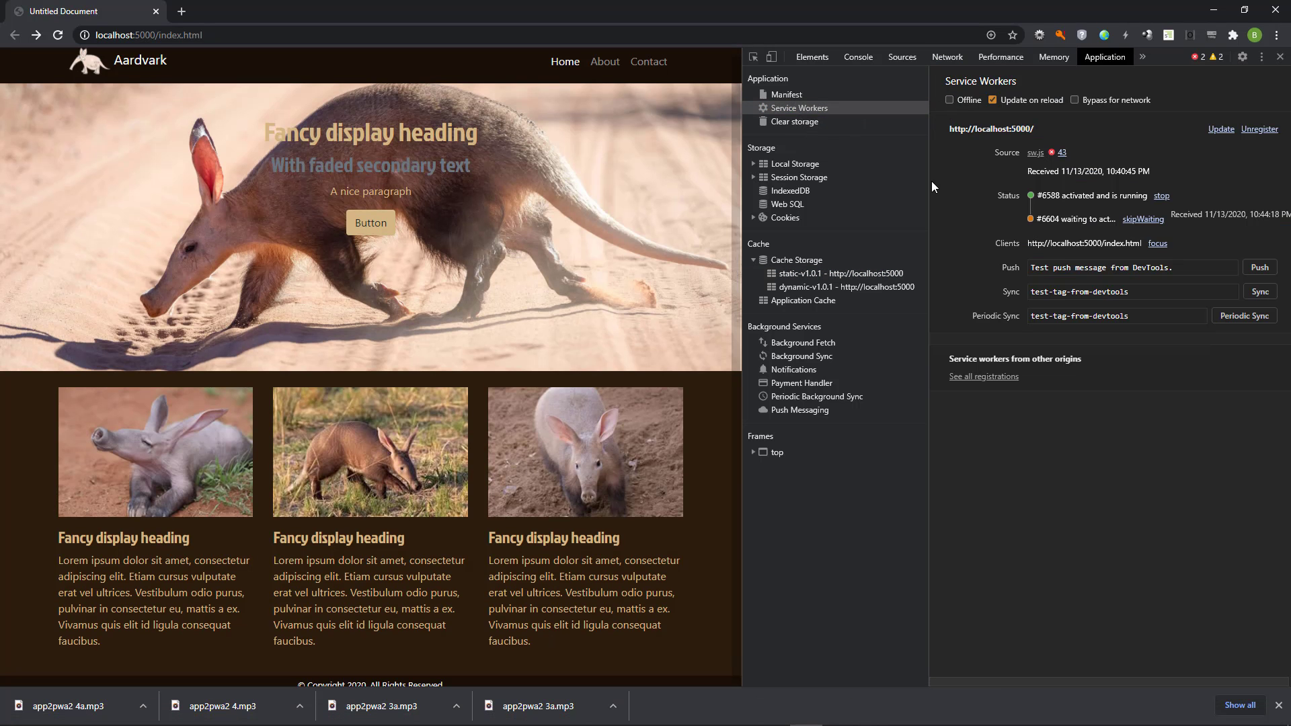
pyautogui.click(58, 35)
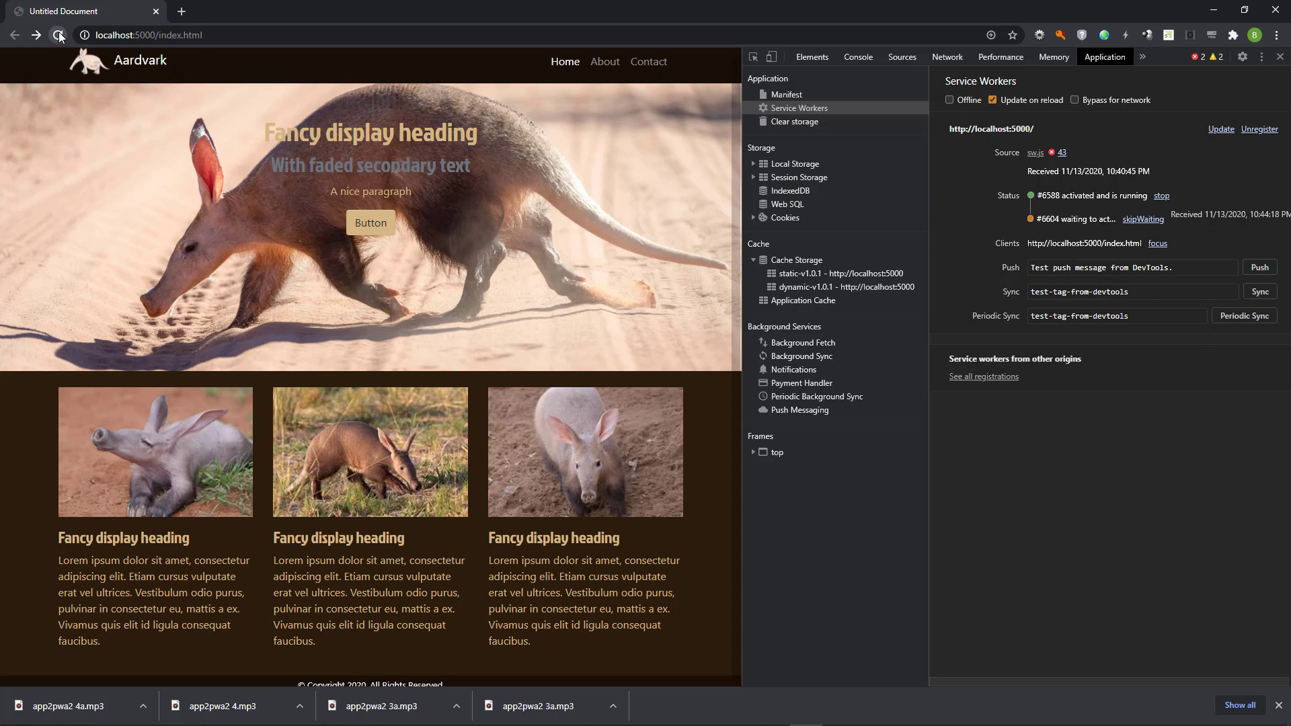
pyautogui.click(57, 35)
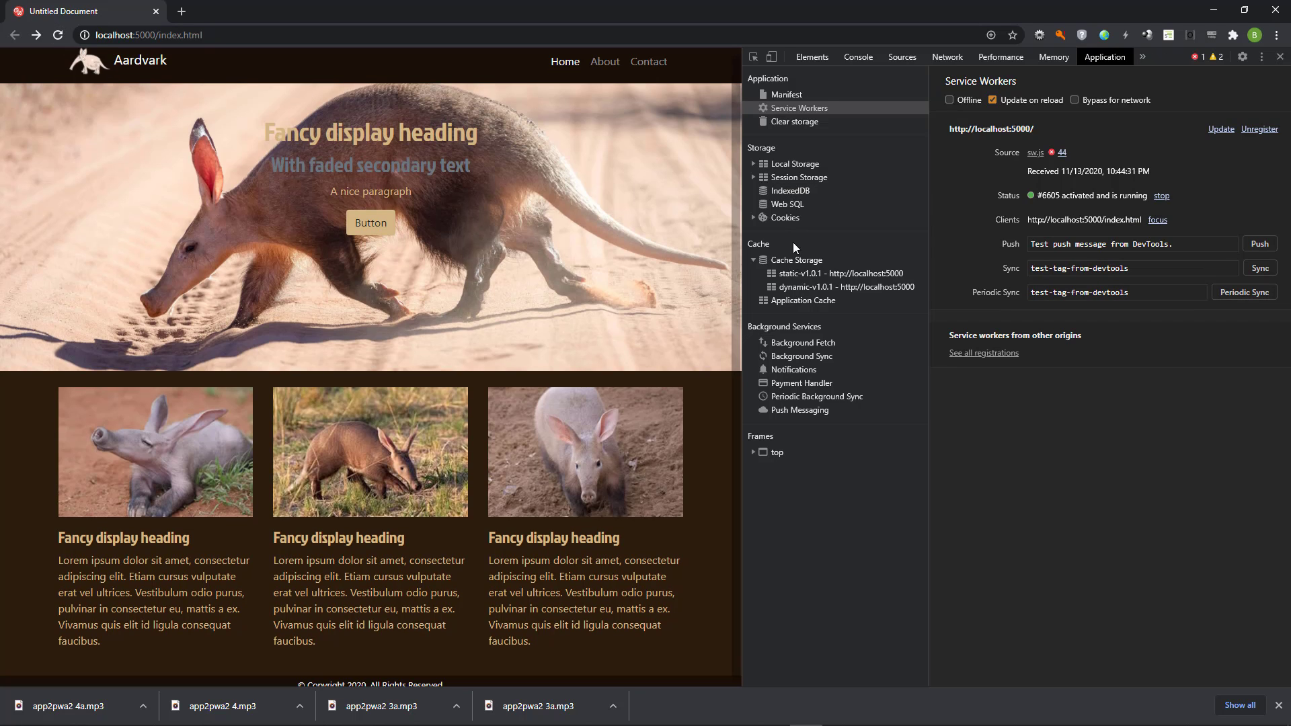
pyautogui.click(839, 273)
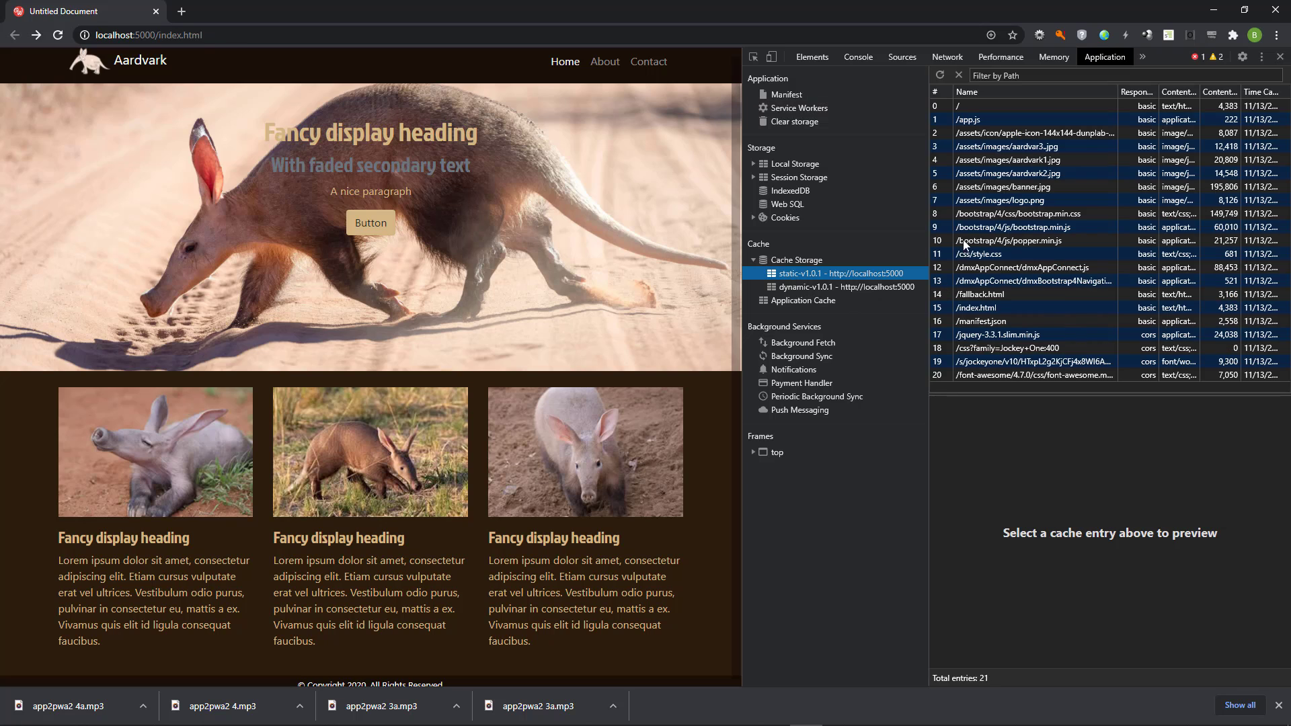
pyautogui.moveTo(967, 301)
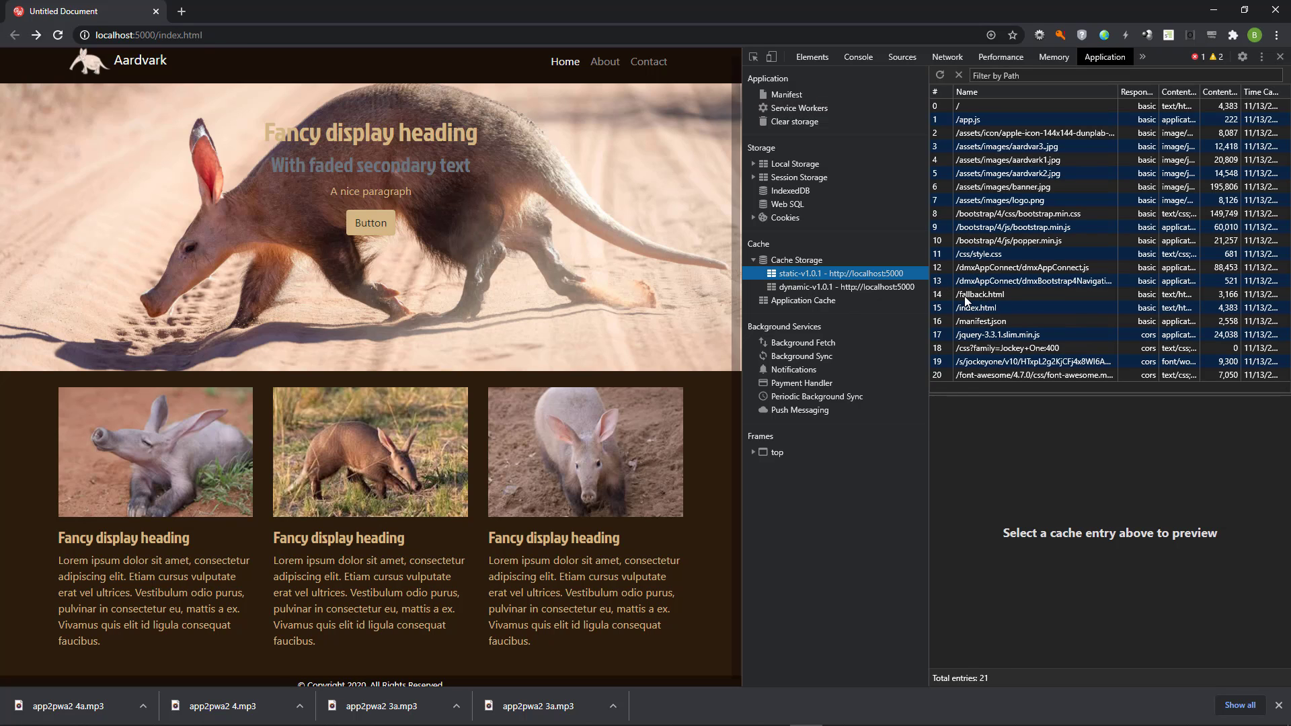
pyautogui.click(980, 295)
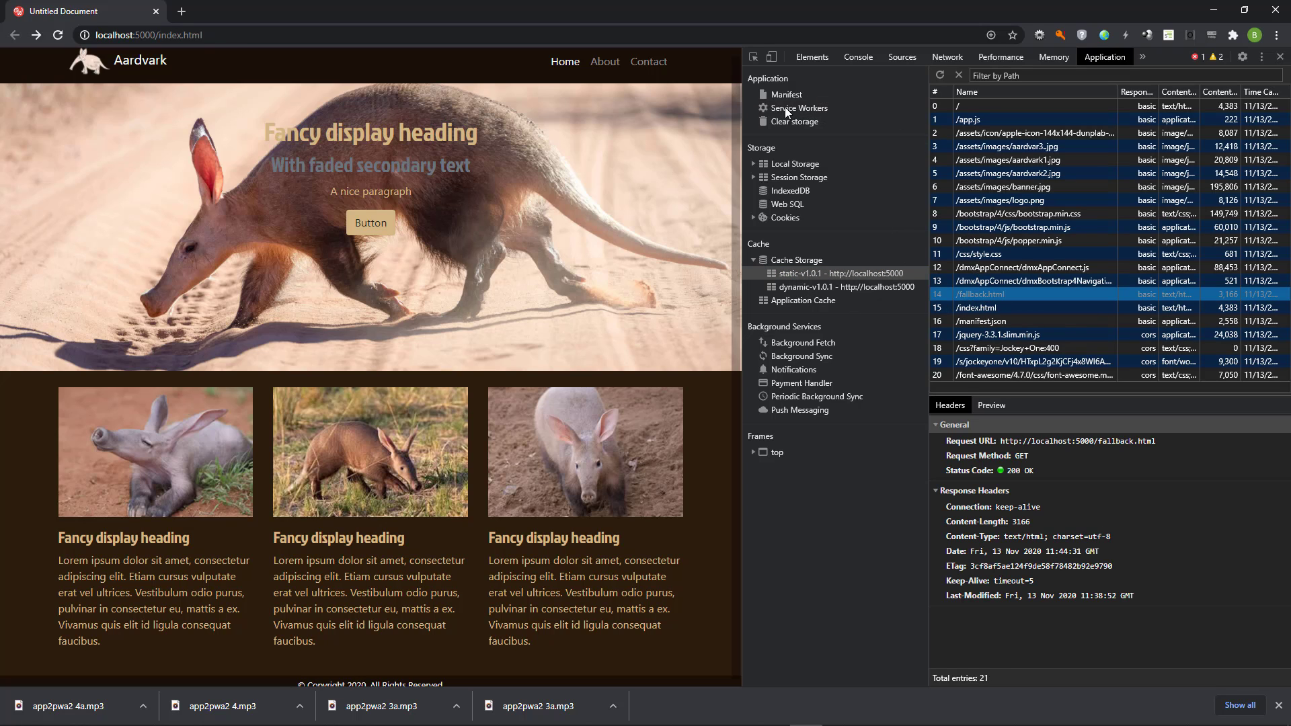
# Step: Go offline and confirm About and Contact show the Oops fallback, then return Home
pyautogui.click(799, 108)
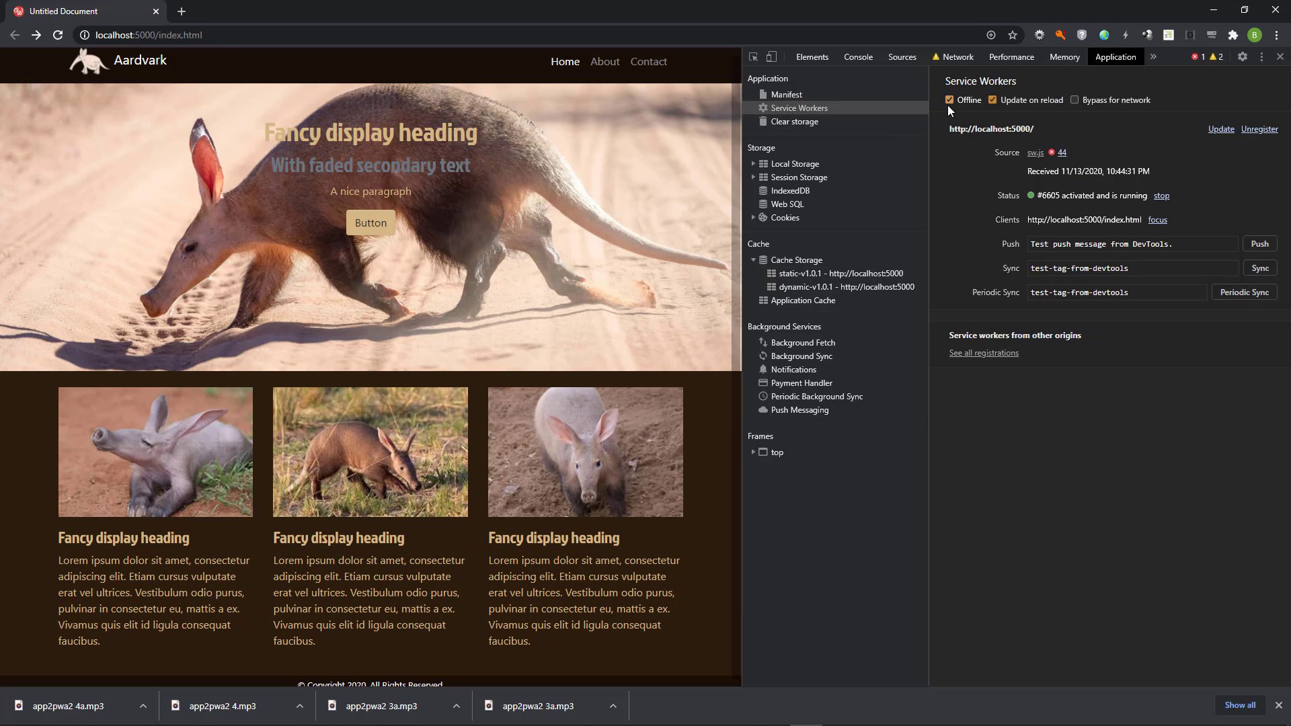
pyautogui.click(604, 60)
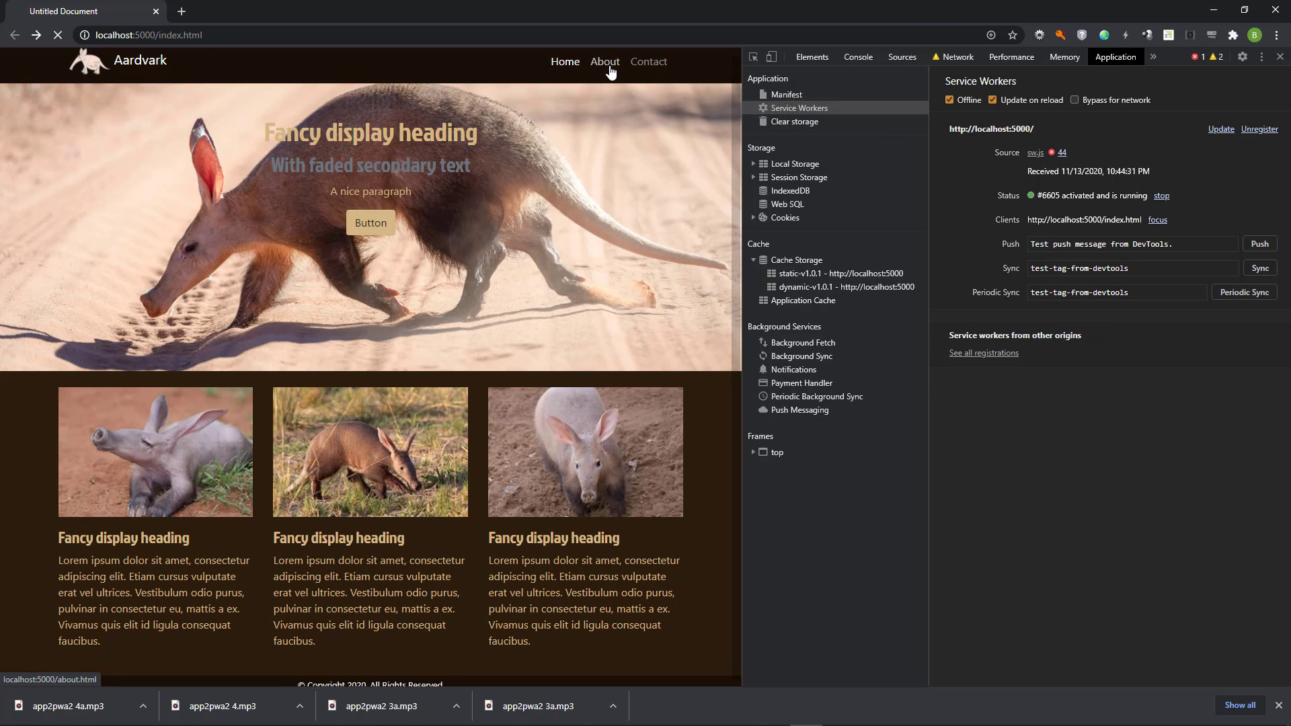
pyautogui.click(649, 61)
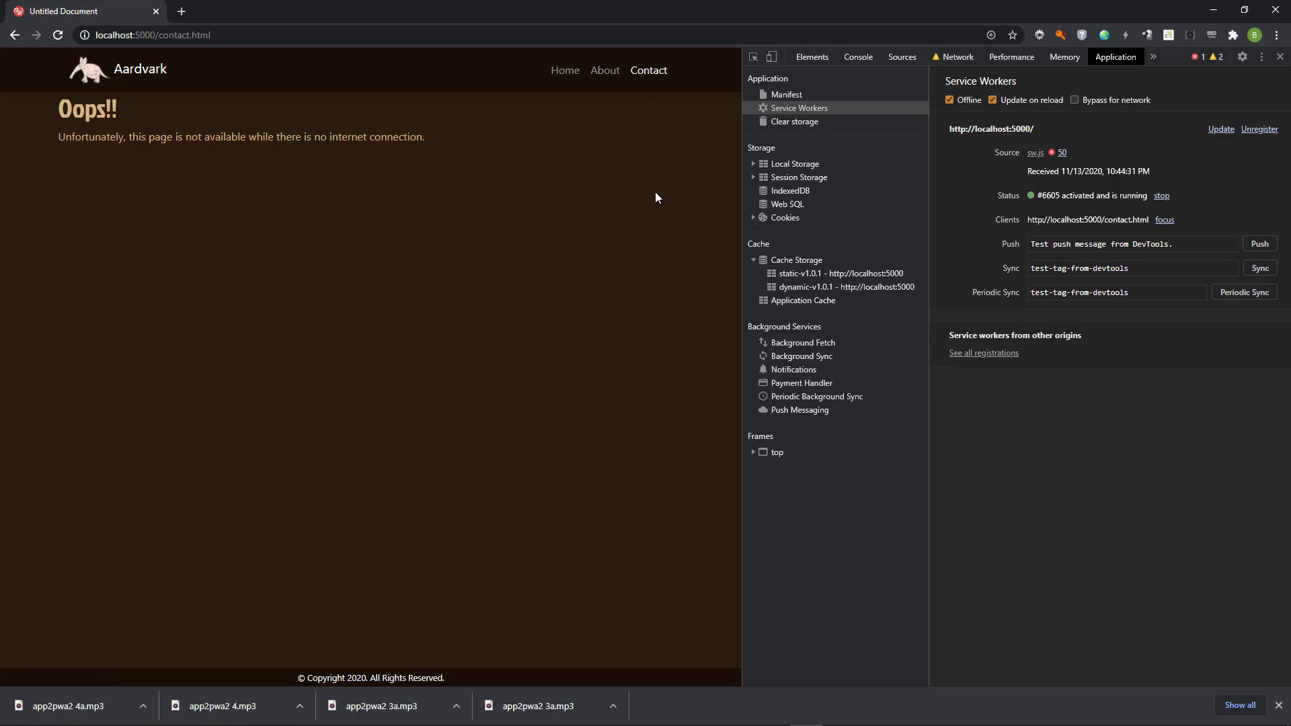
pyautogui.click(565, 70)
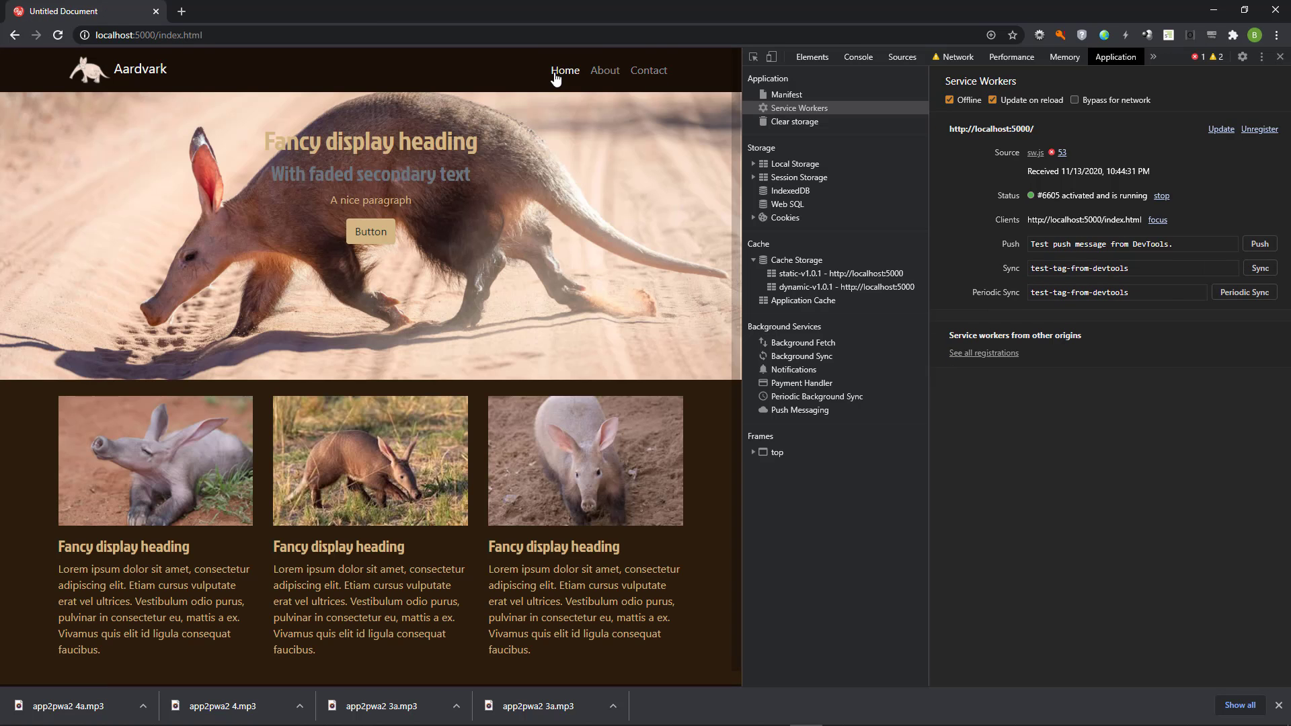
# Step: Go back online to load the Contact Us page, then switch to offline again
pyautogui.click(949, 99)
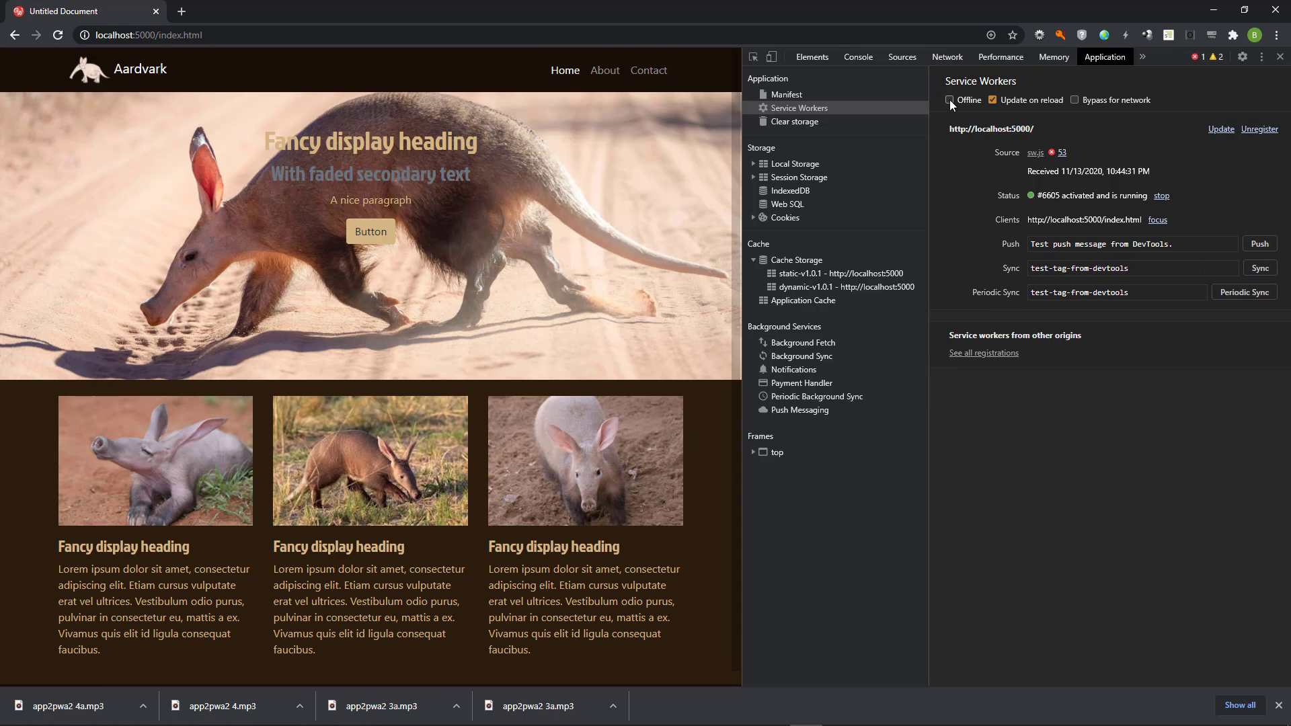
pyautogui.click(648, 70)
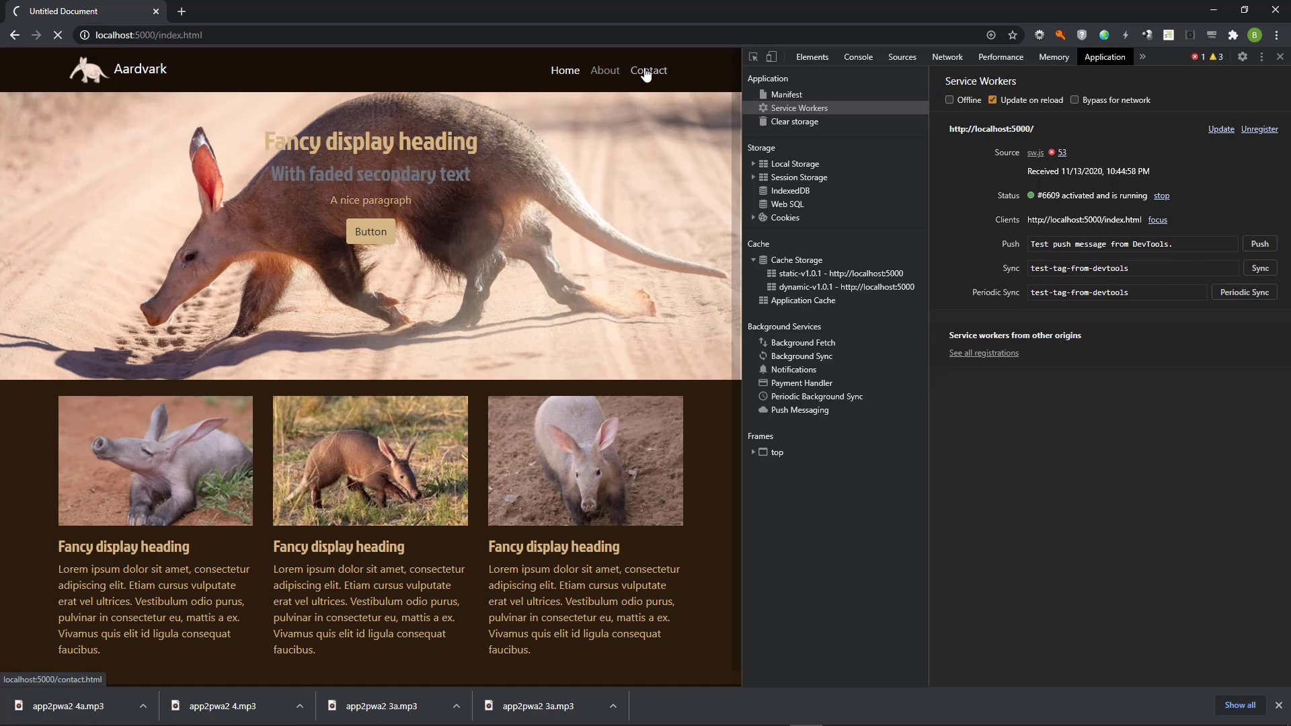
pyautogui.click(649, 70)
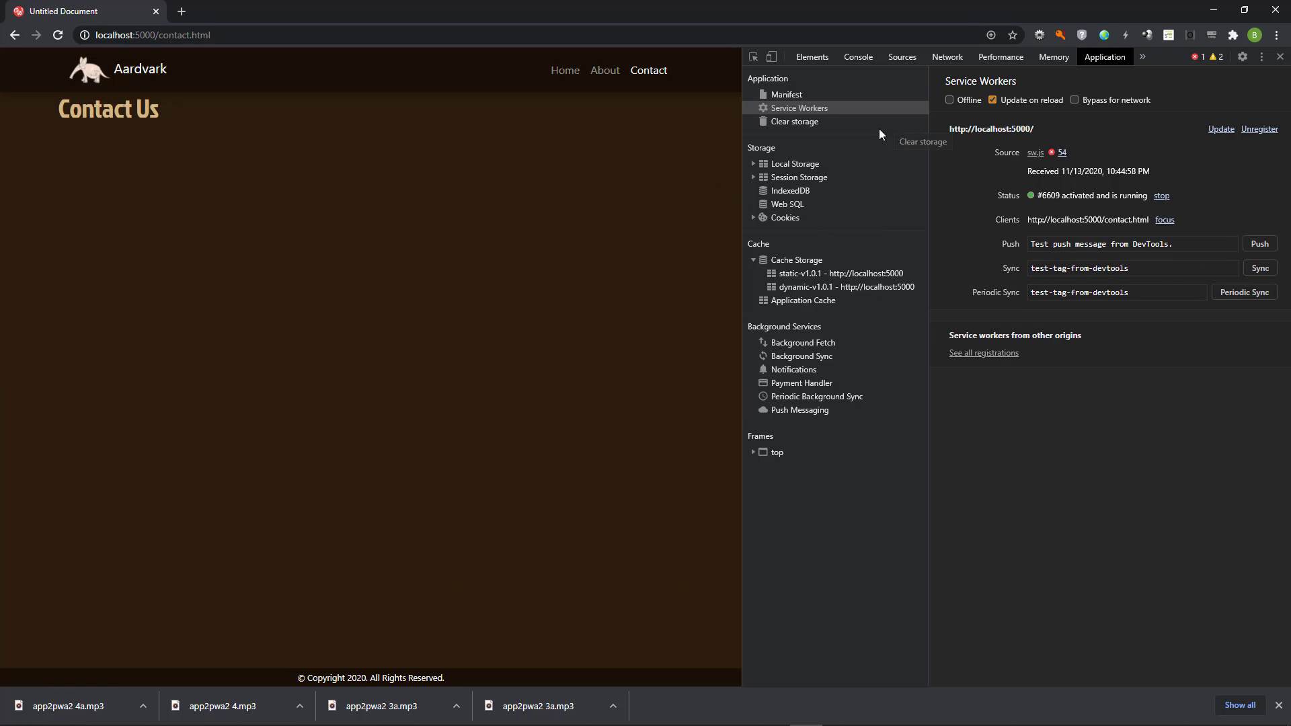
pyautogui.click(949, 100)
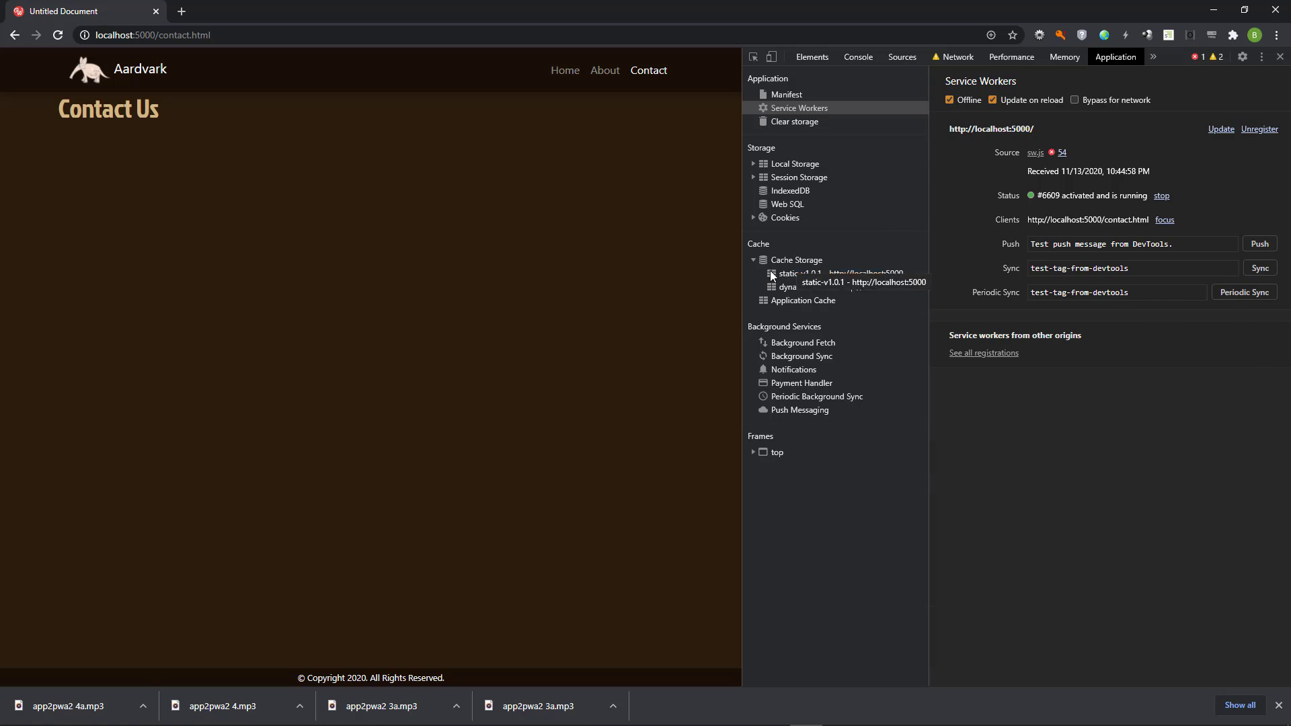
# Step: Check dynamic-v1.0.1 holds contact.html, then browse Home, About and Contact offline
pyautogui.click(839, 286)
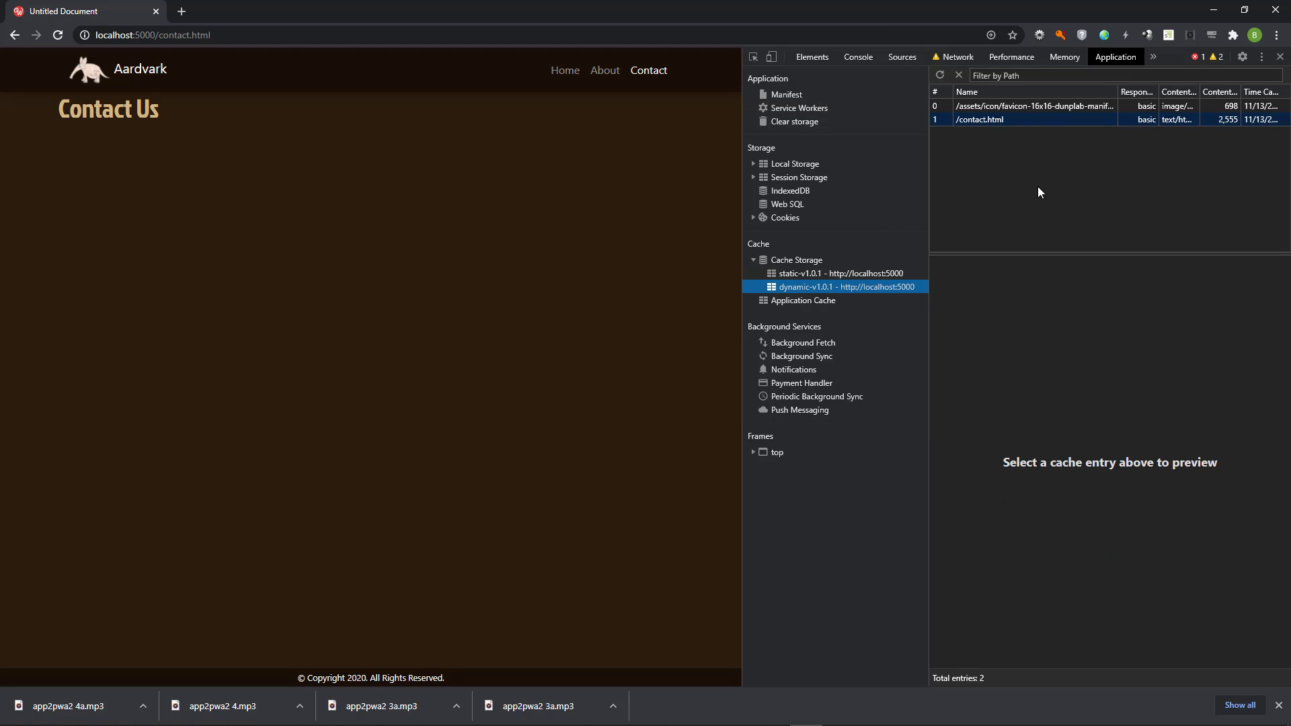
pyautogui.moveTo(1047, 122)
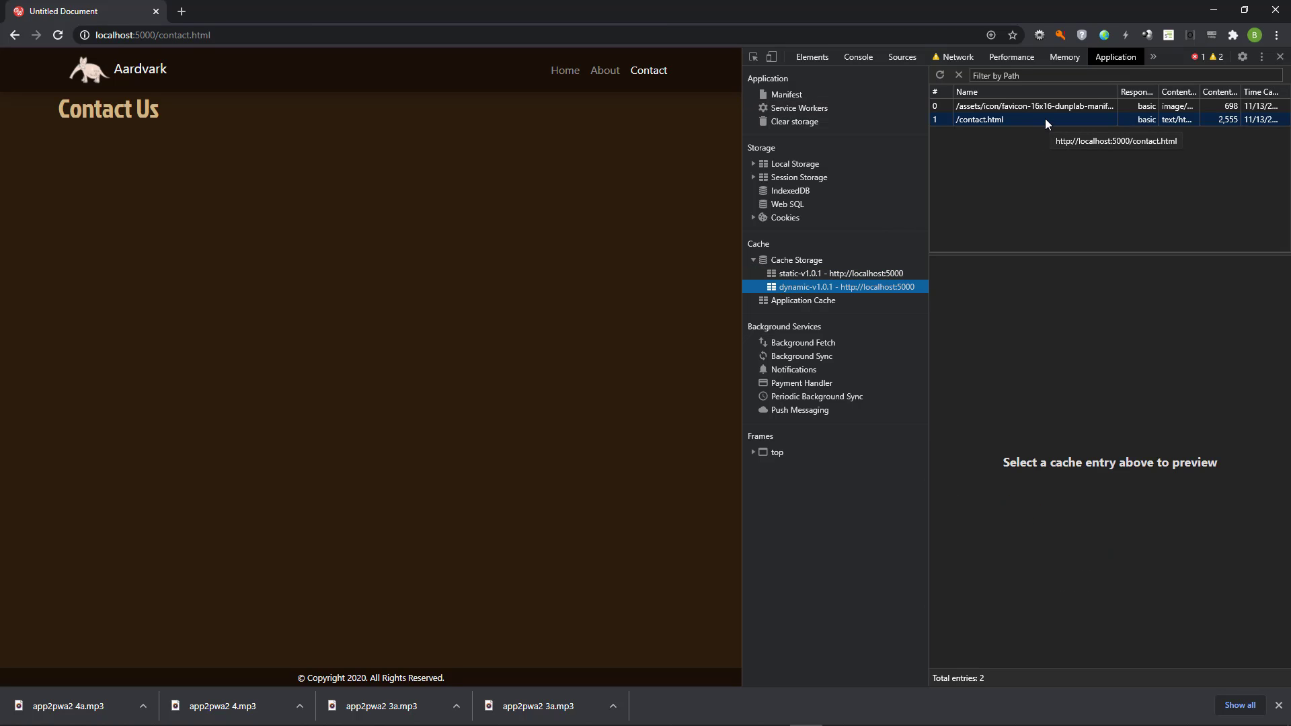
pyautogui.moveTo(1026, 182)
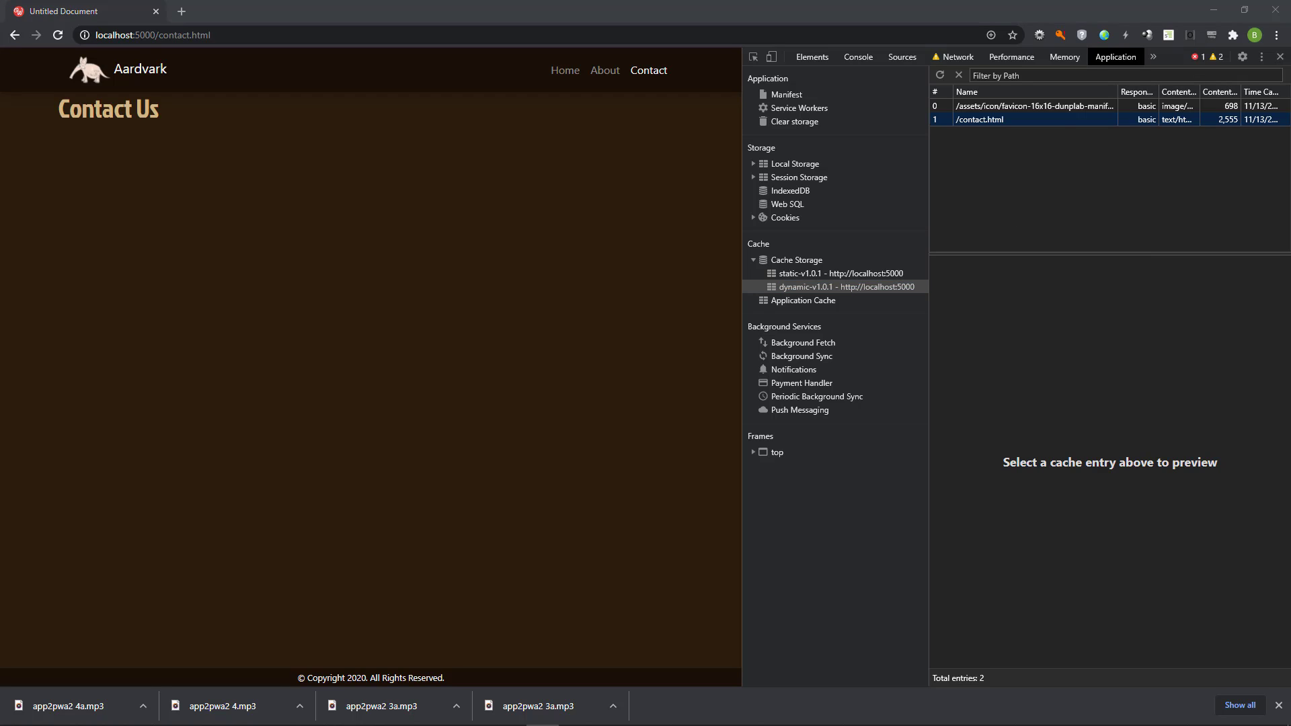
pyautogui.moveTo(1058, 233)
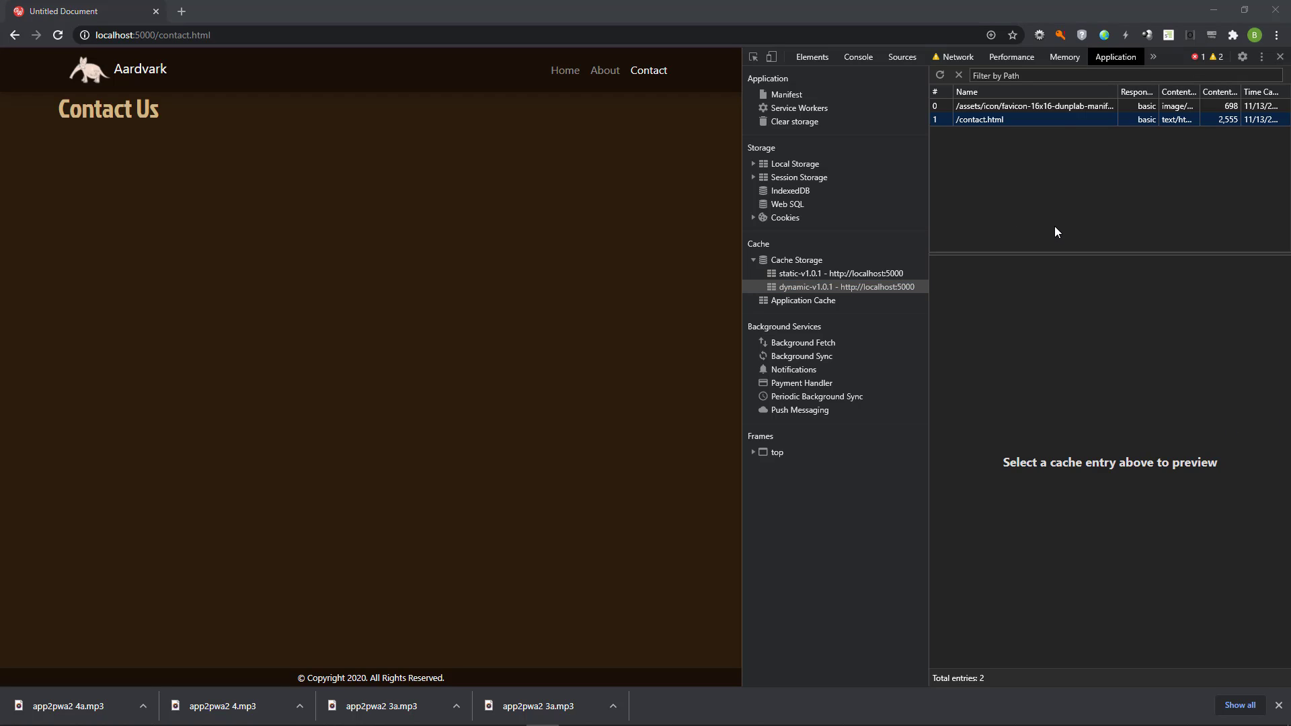
pyautogui.click(565, 70)
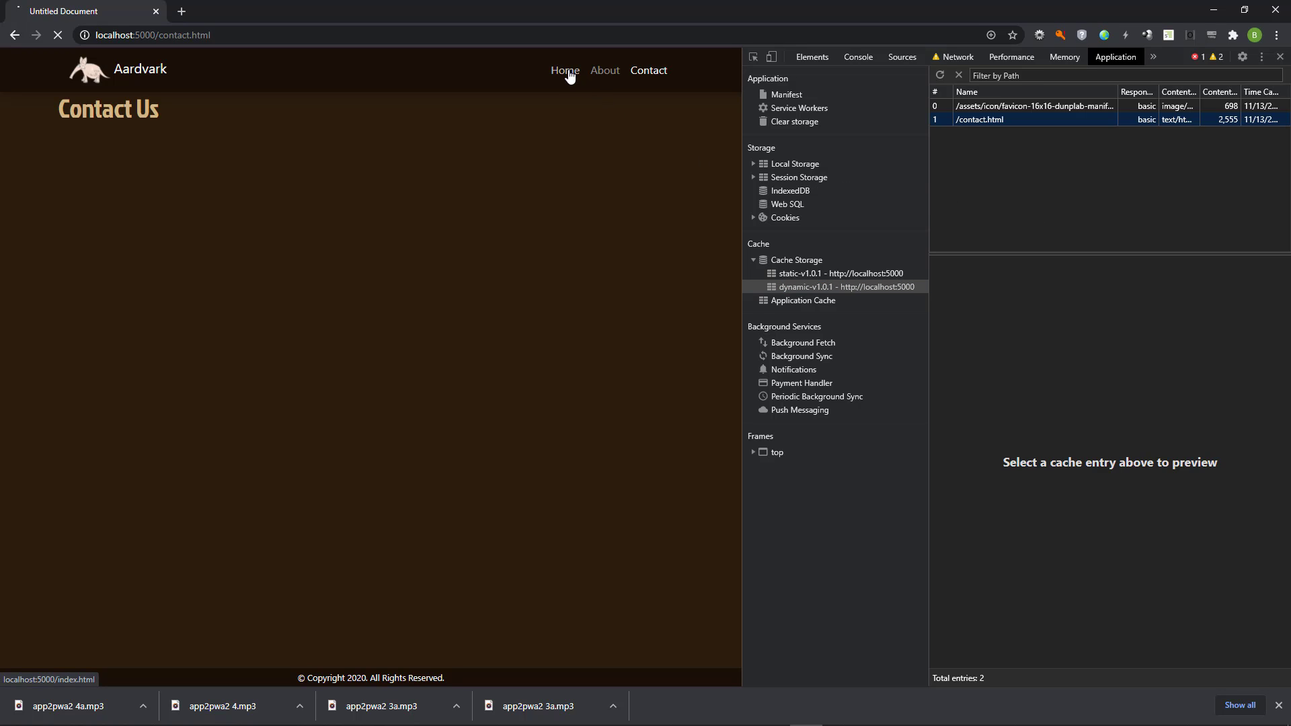
pyautogui.click(565, 70)
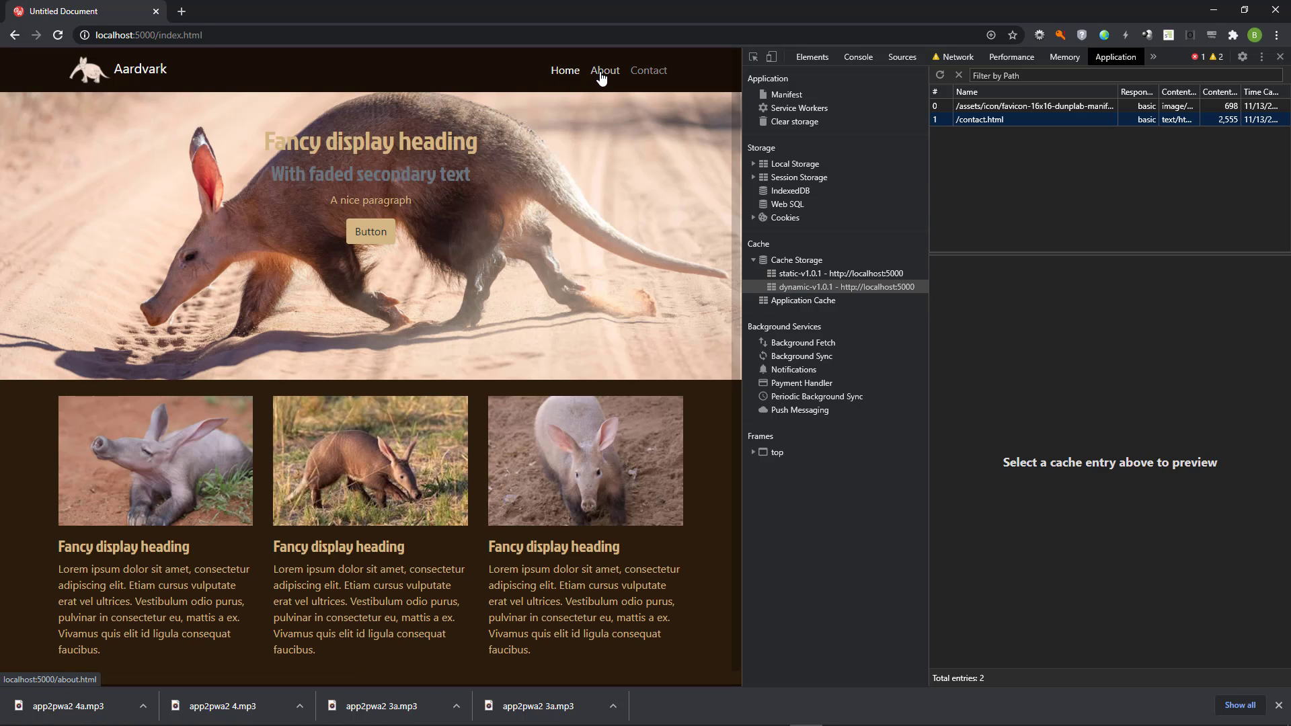
pyautogui.click(604, 70)
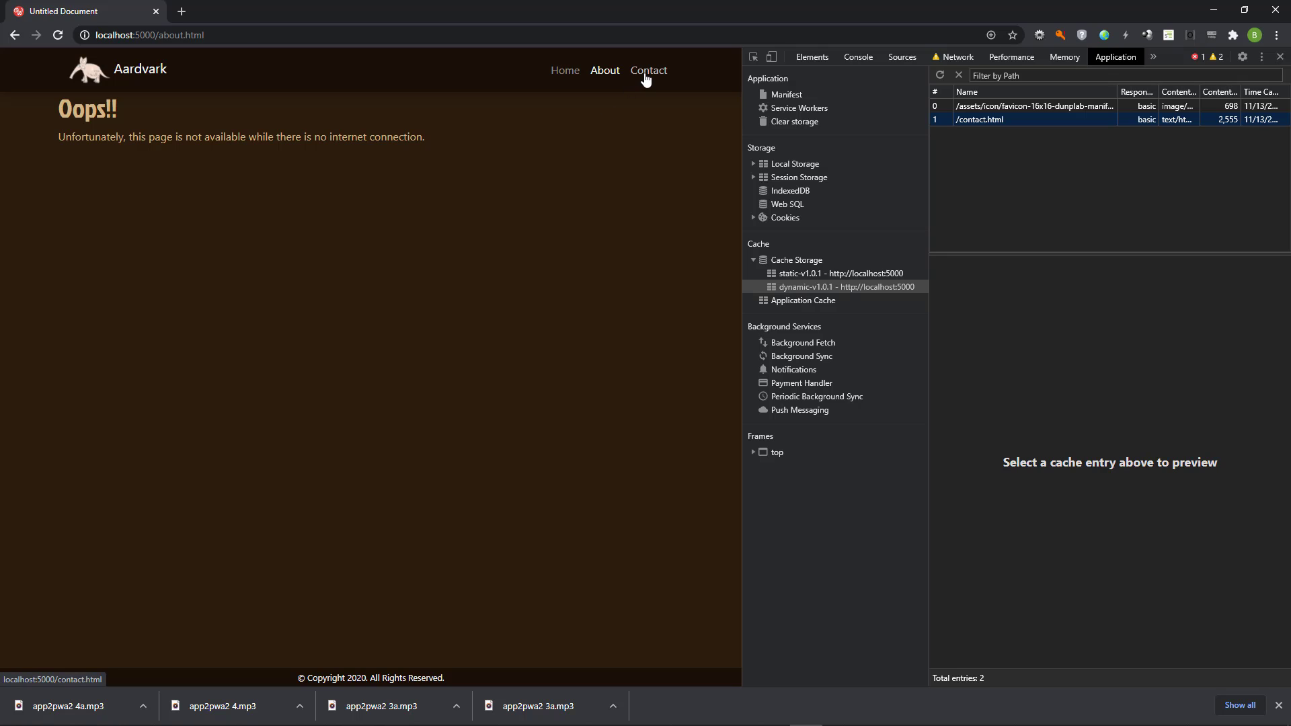
pyautogui.click(649, 70)
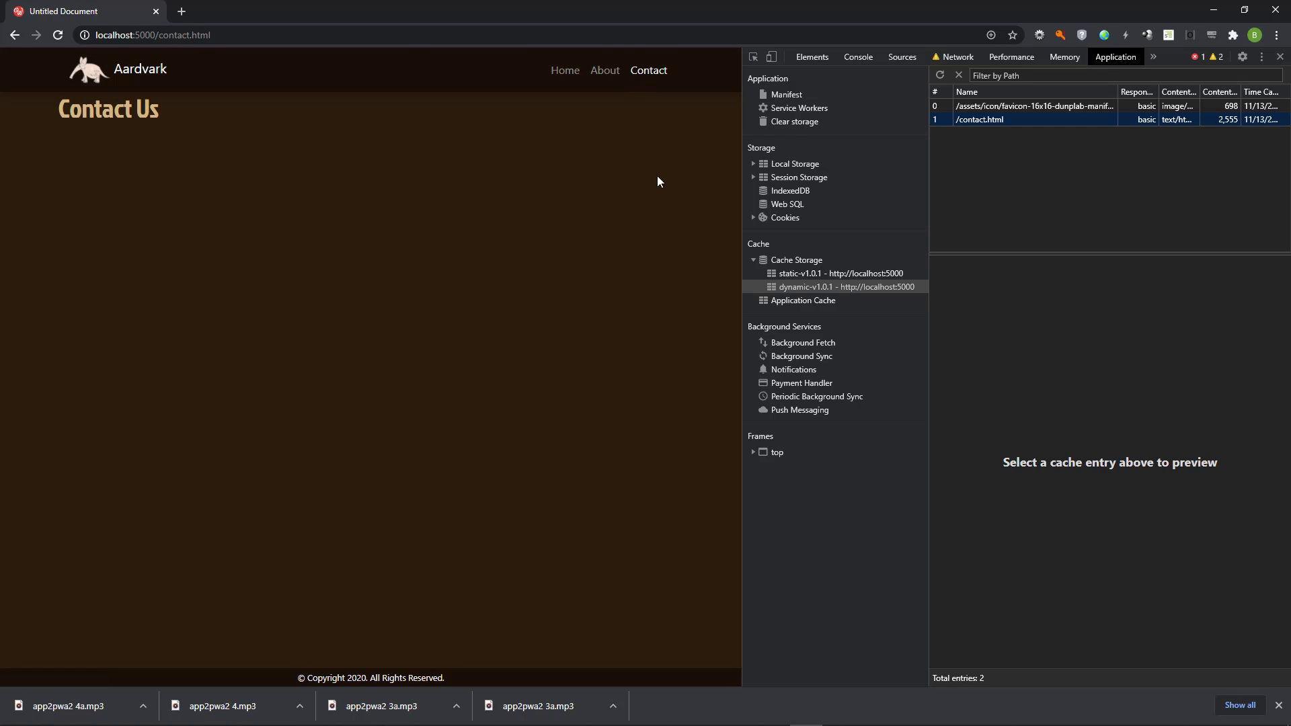
pyautogui.moveTo(956, 56)
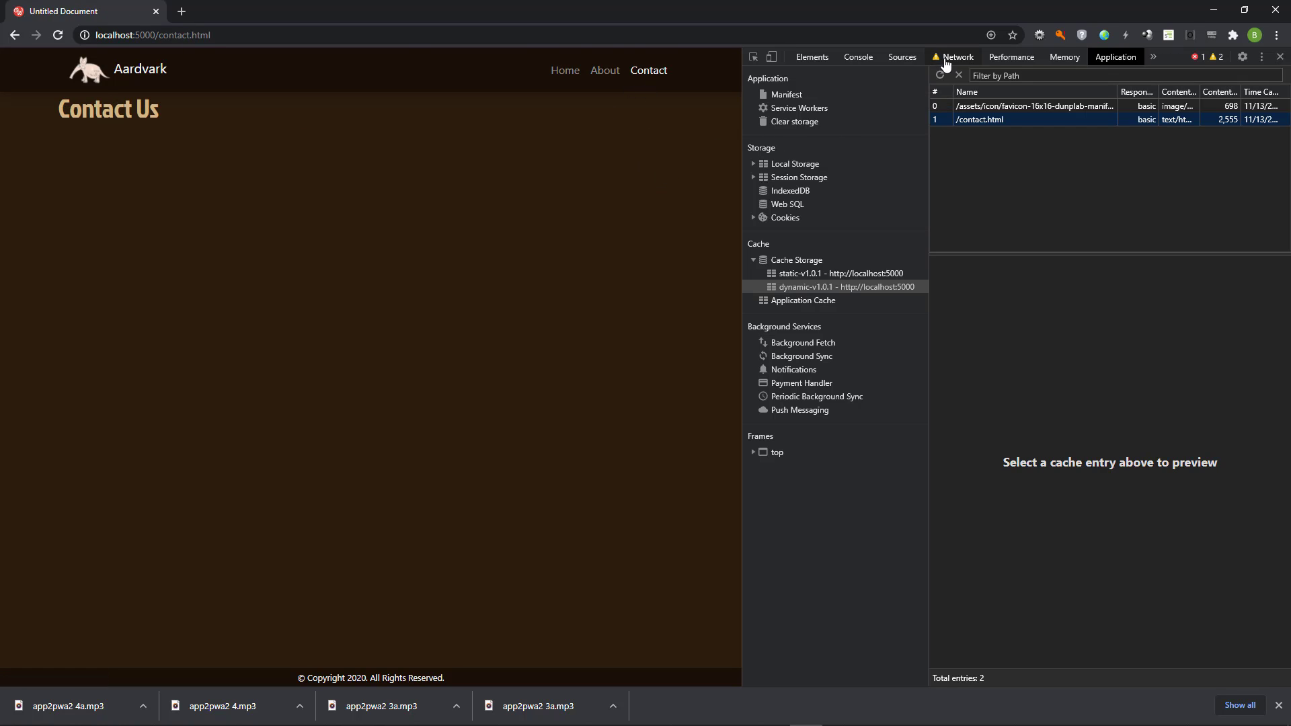
# Step: View the Network log showing the offline Contact page served by the service worker
pyautogui.click(957, 56)
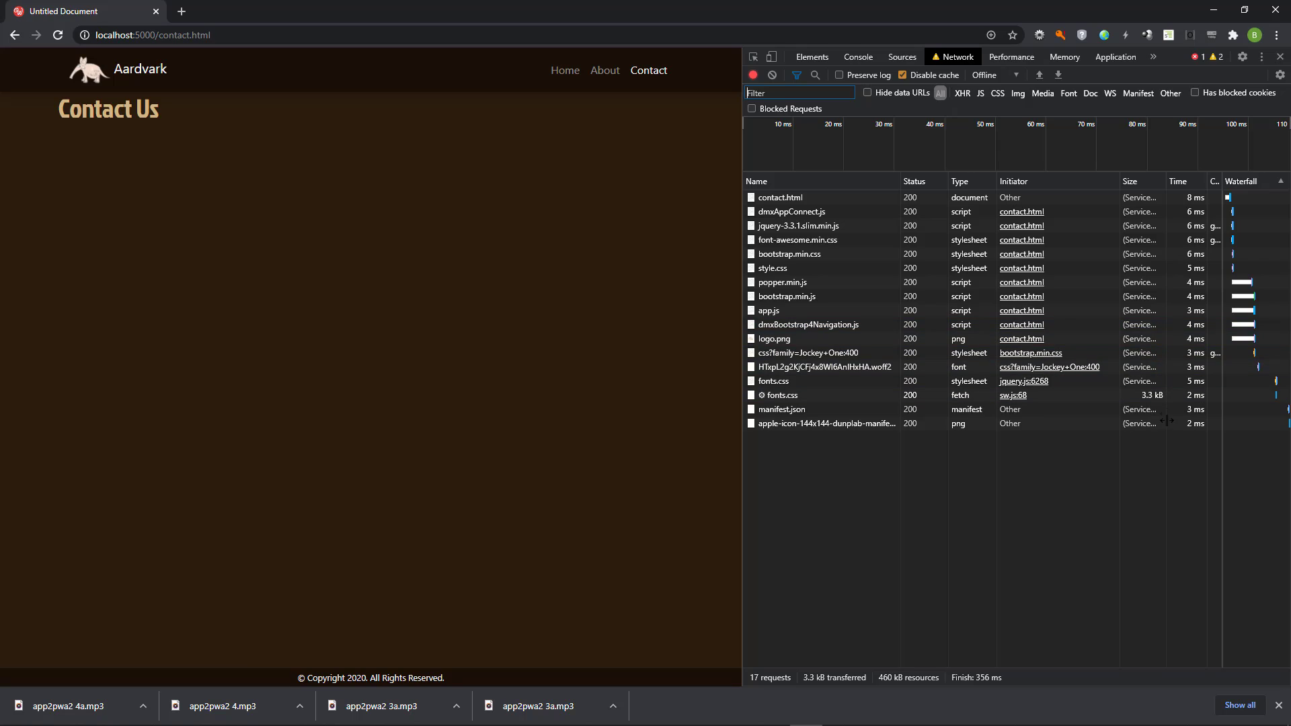
pyautogui.moveTo(1172, 555)
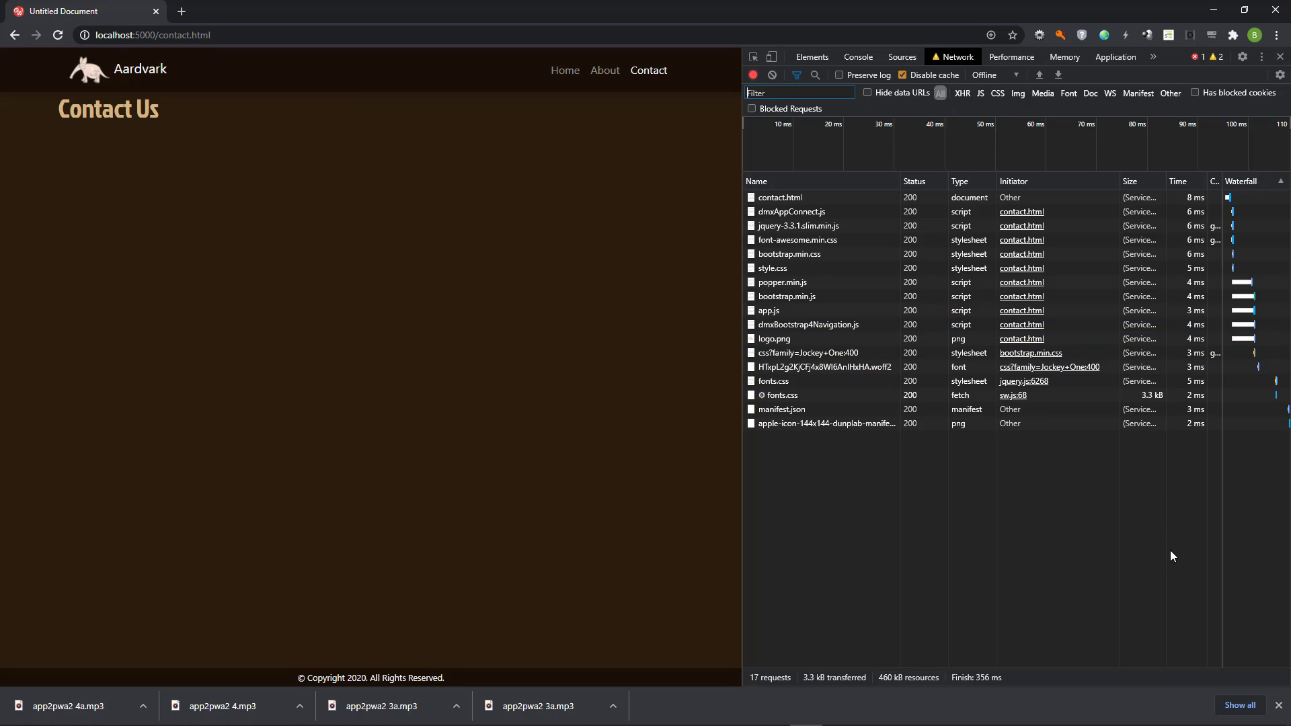
pyautogui.moveTo(1235, 491)
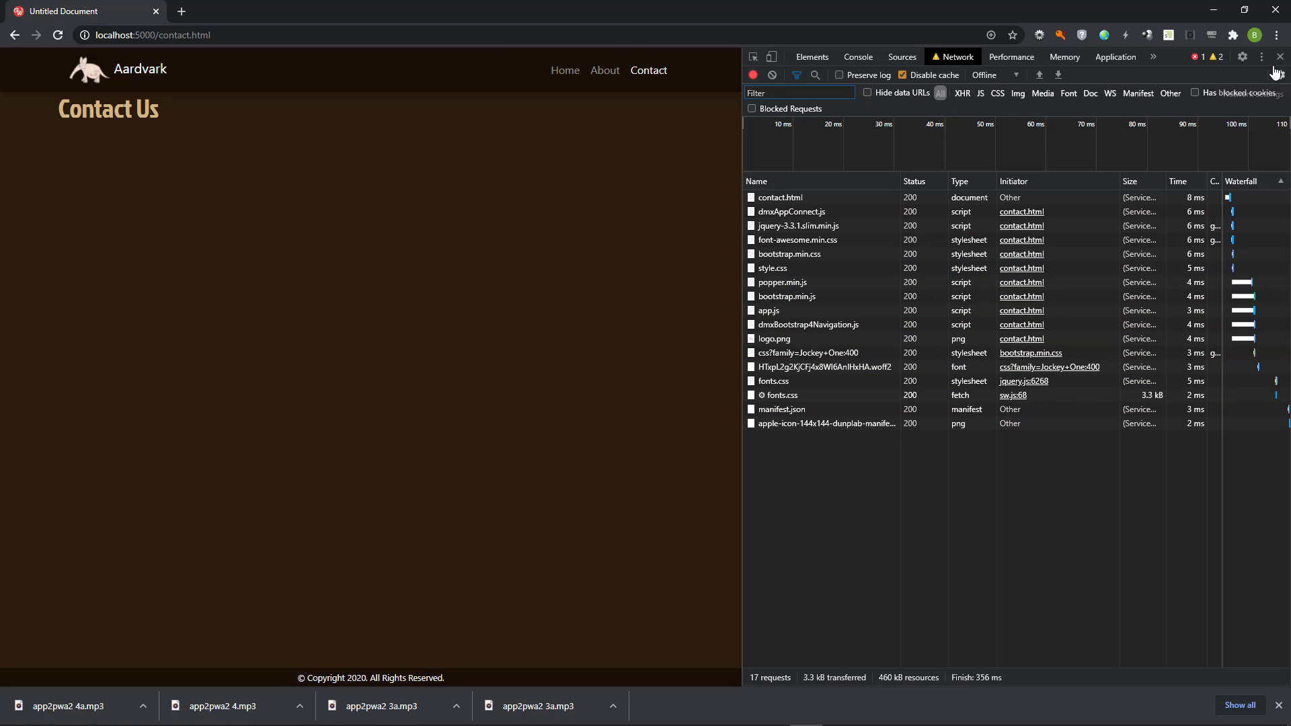
# Step: Close DevTools and navigate from the Home page to the About Us page
pyautogui.click(1275, 57)
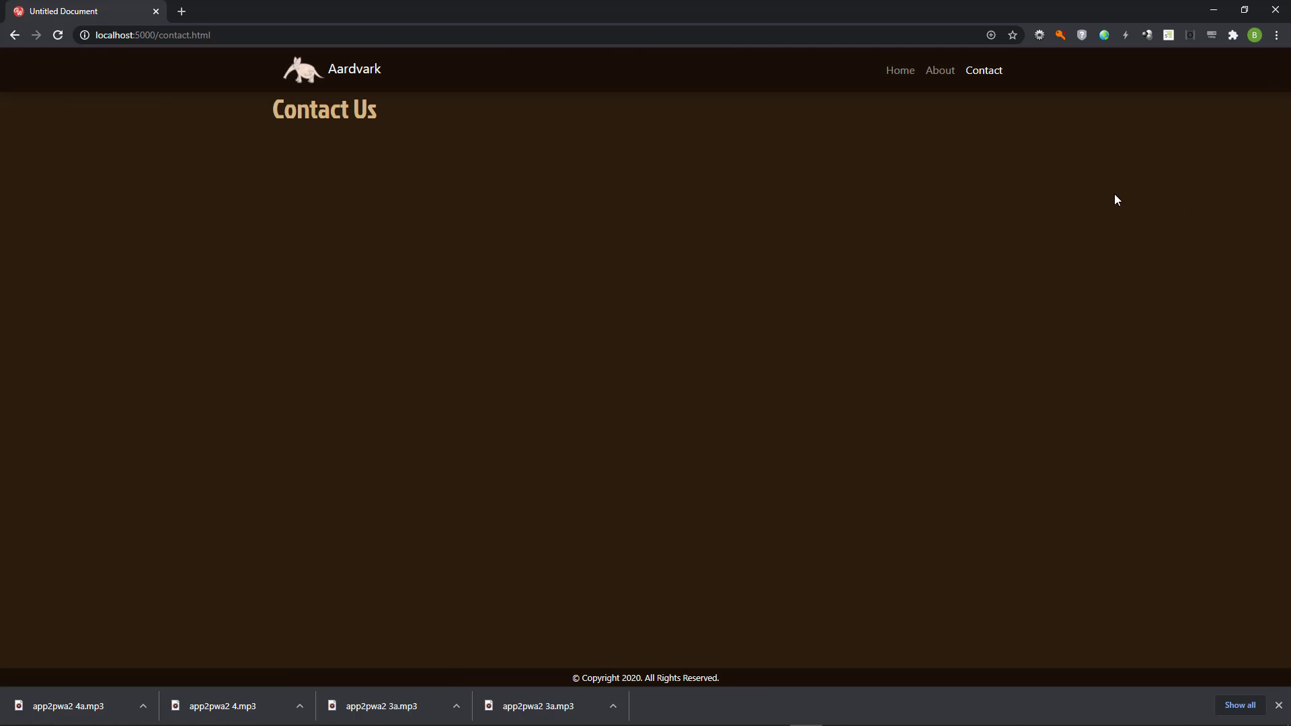
pyautogui.click(900, 70)
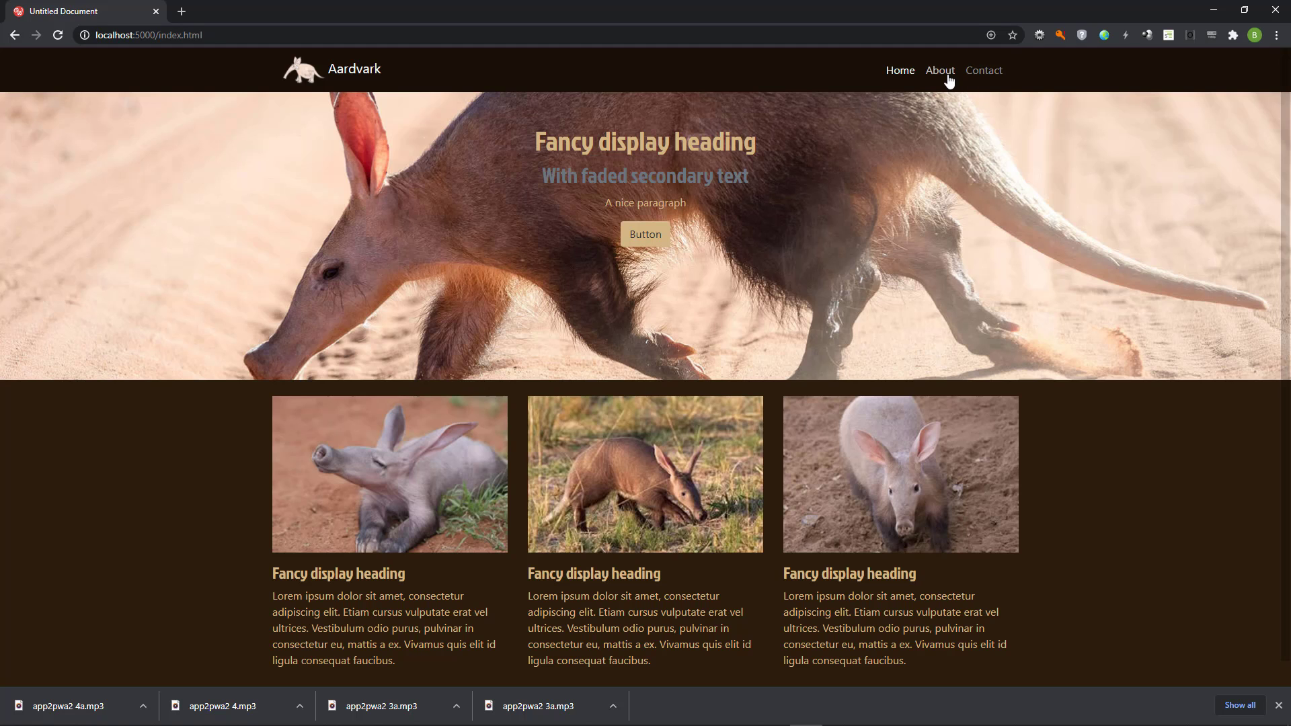
pyautogui.click(940, 70)
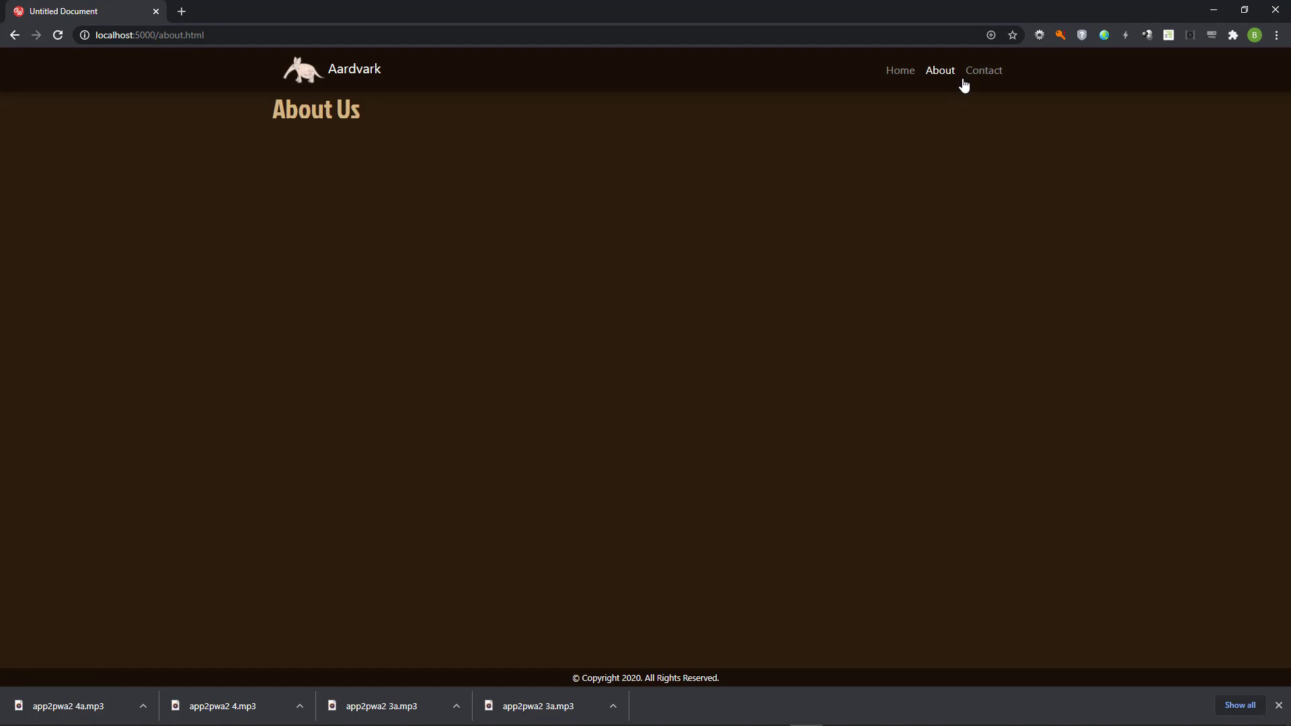